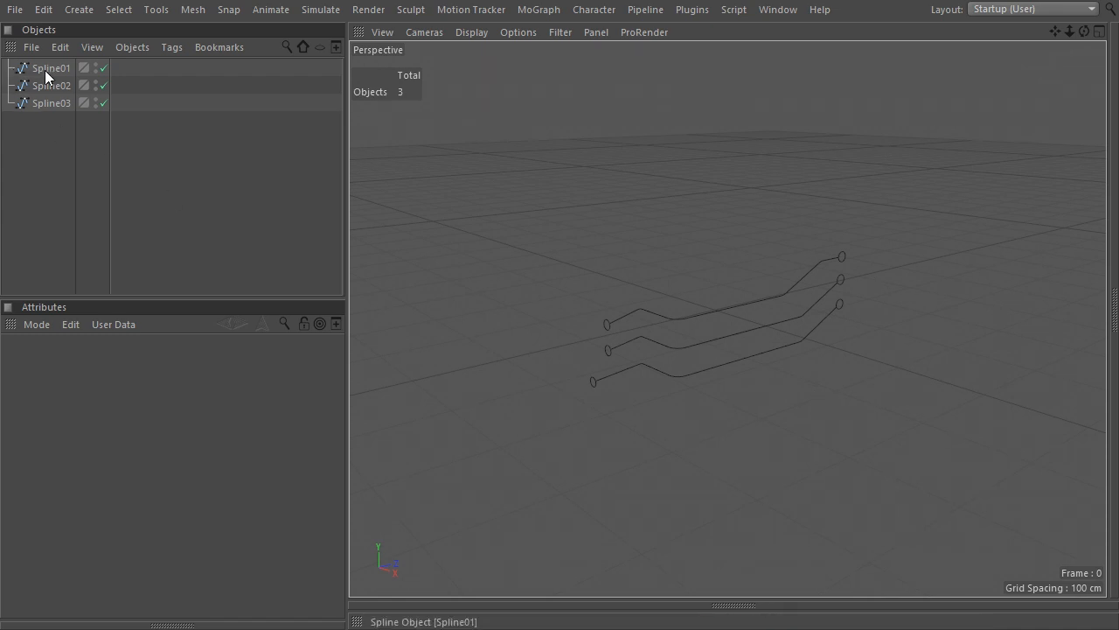
Clear the spline selection and add a MoGraph Tracer object to the scene
{"action": "left_click", "coordinate": [53, 103]}
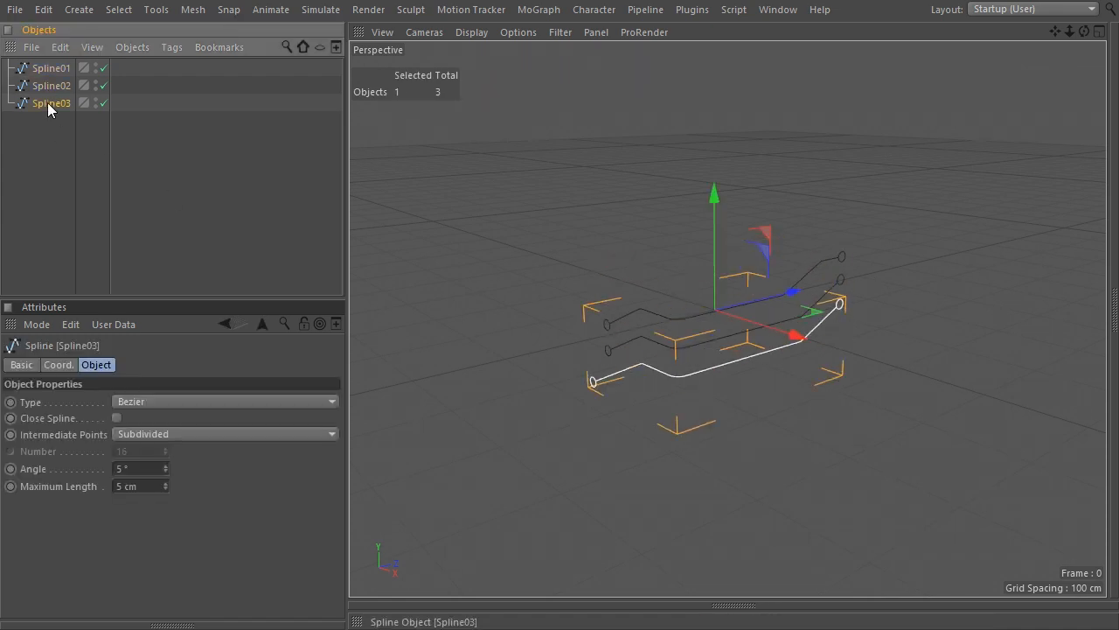
{"action": "left_click", "coordinate": [60, 164]}
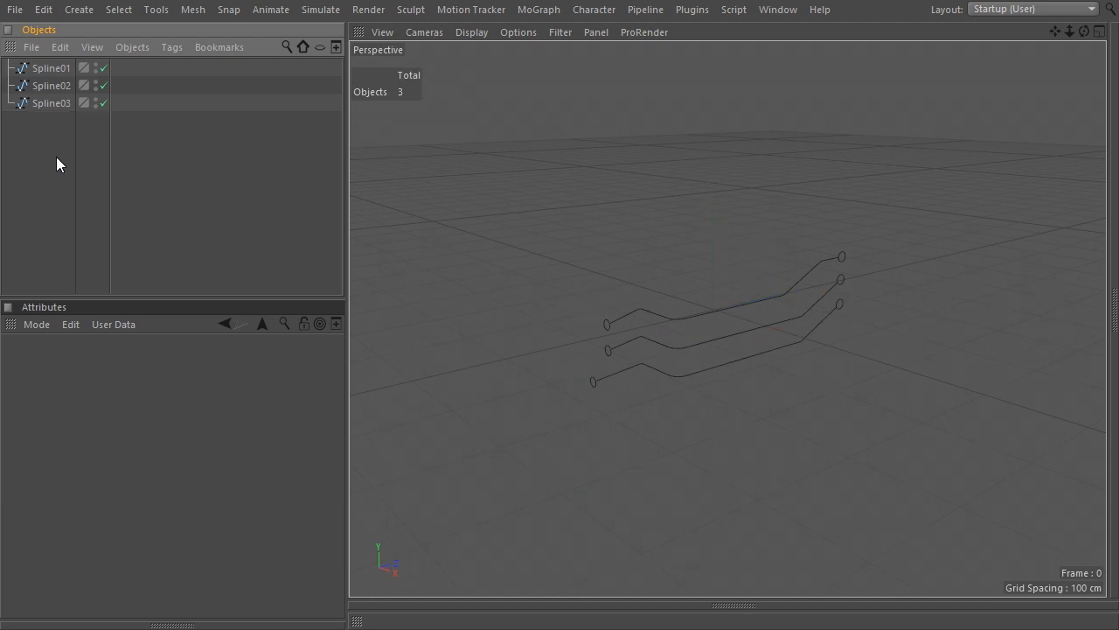
{"action": "mouse_move", "coordinate": [511, 68]}
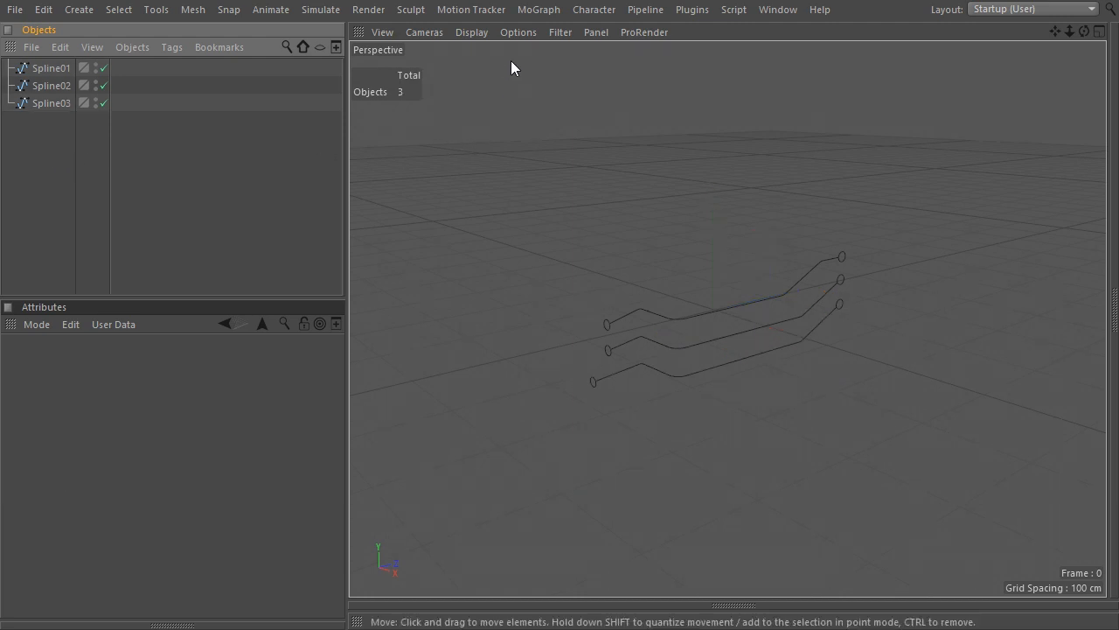
{"action": "left_click", "coordinate": [538, 10]}
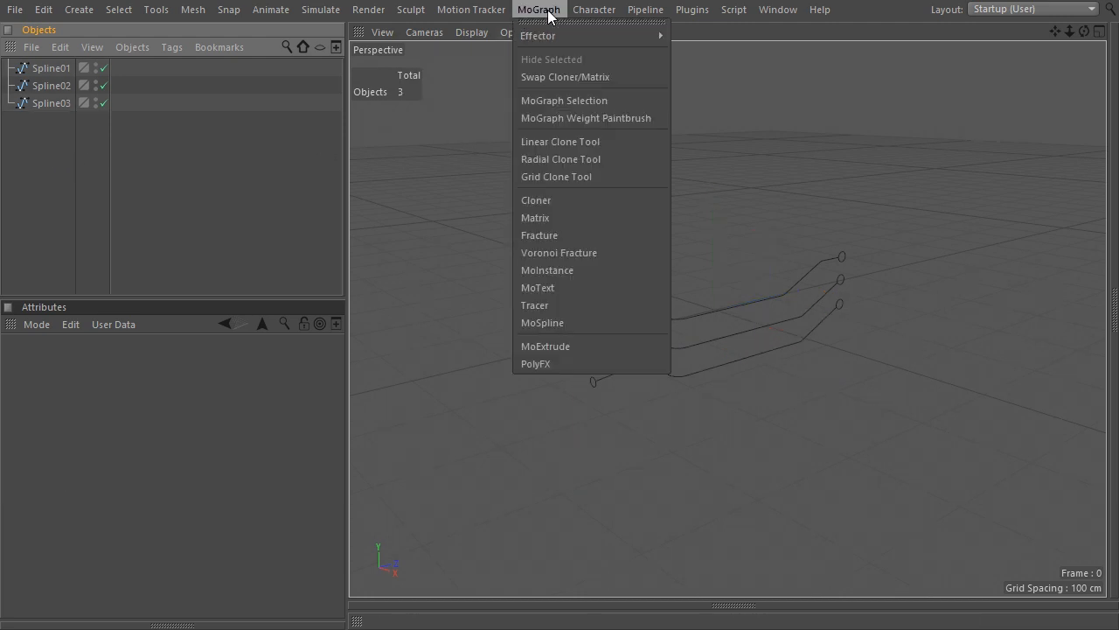
{"action": "mouse_move", "coordinate": [565, 77]}
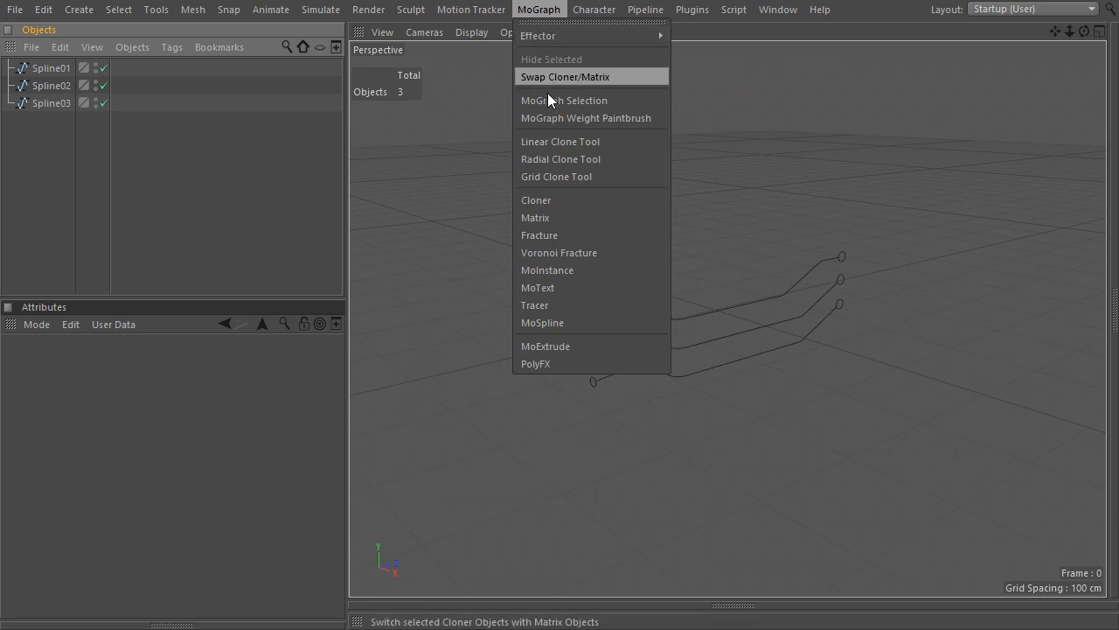
{"action": "left_click", "coordinate": [536, 304]}
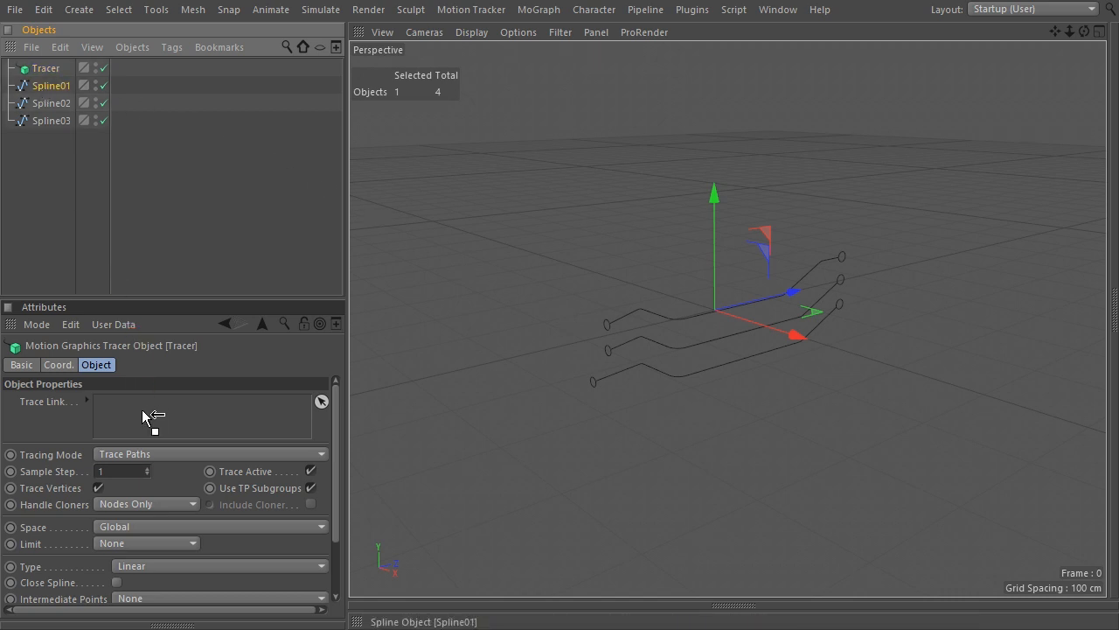
Link Spline01–03 into the Tracer's Trace Link and set Tracing Mode to Connect Elements
{"action": "left_click_drag", "start_coordinate": [51, 84], "coordinate": [202, 404]}
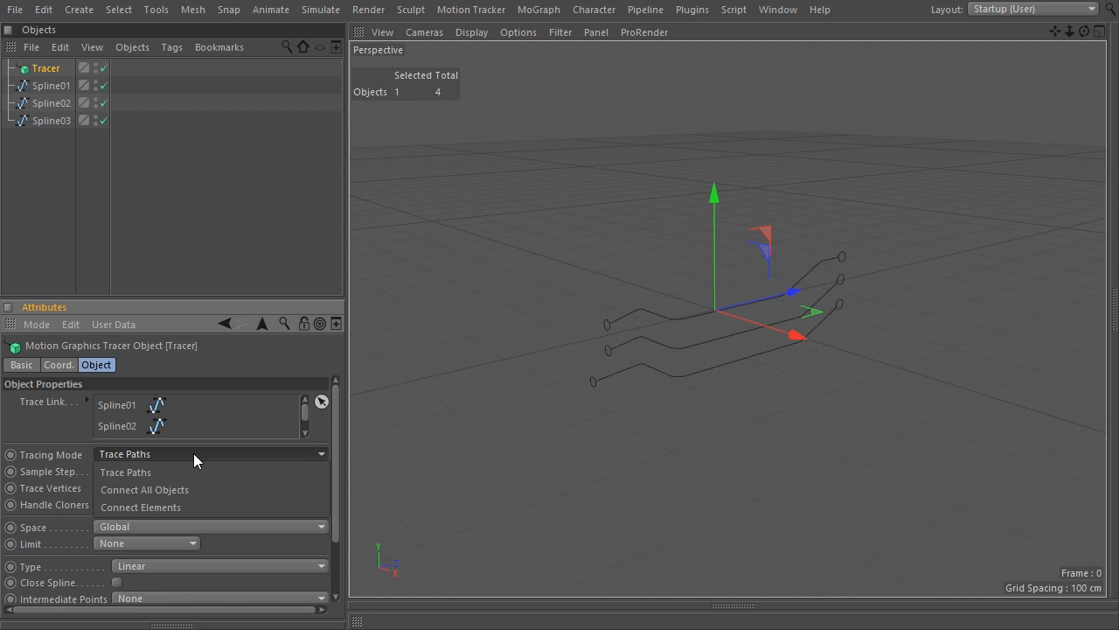
{"action": "left_click", "coordinate": [140, 507]}
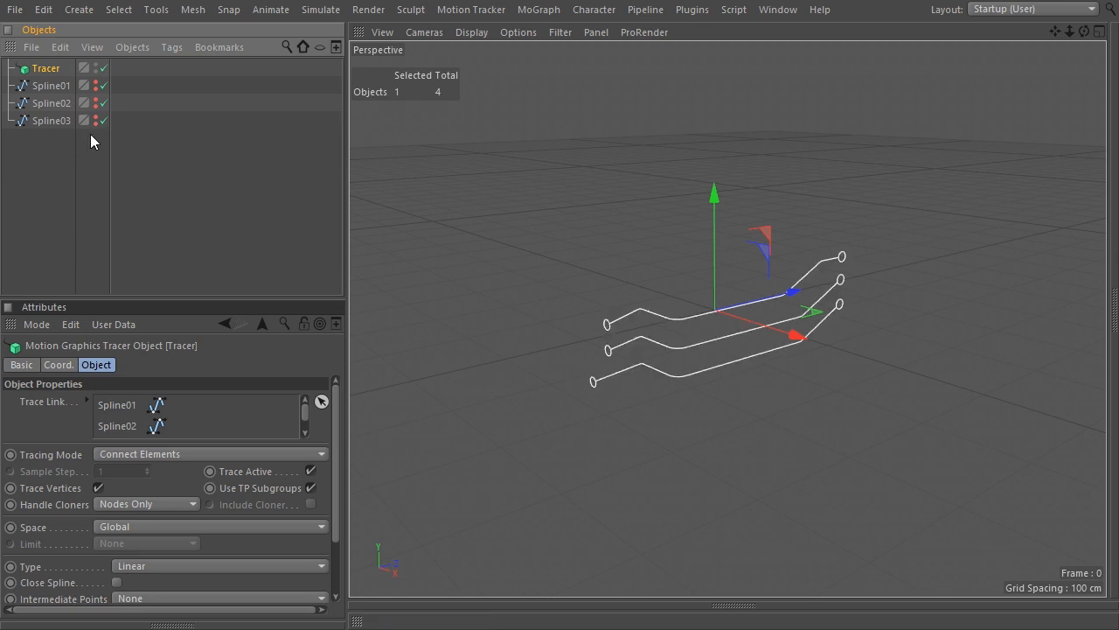
{"action": "mouse_move", "coordinate": [56, 402]}
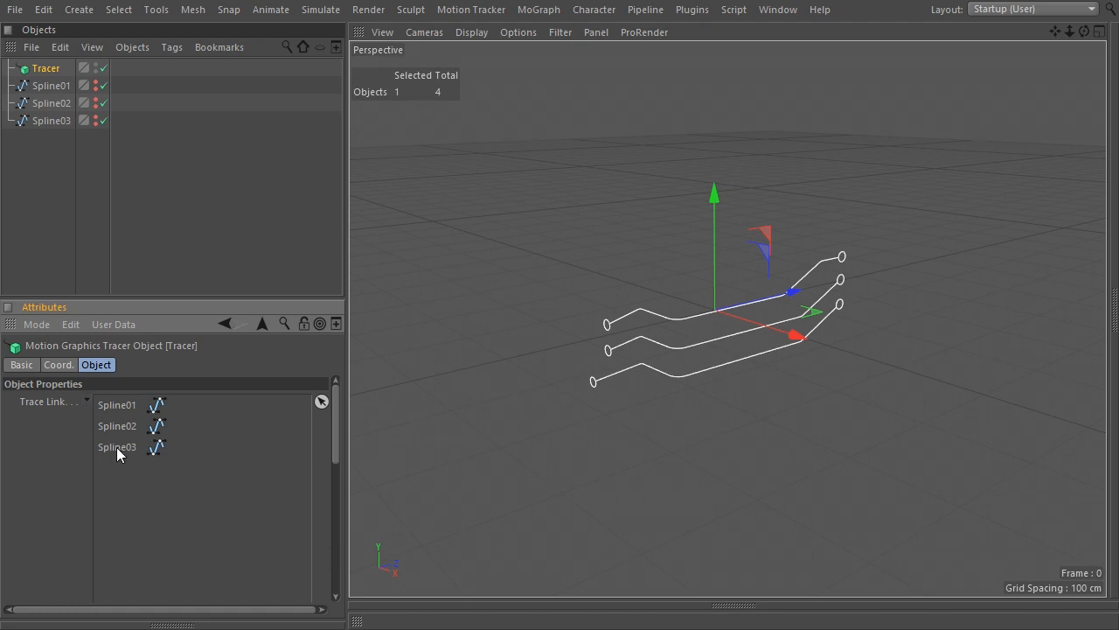
{"action": "left_click_drag", "start_coordinate": [118, 448], "coordinate": [117, 427]}
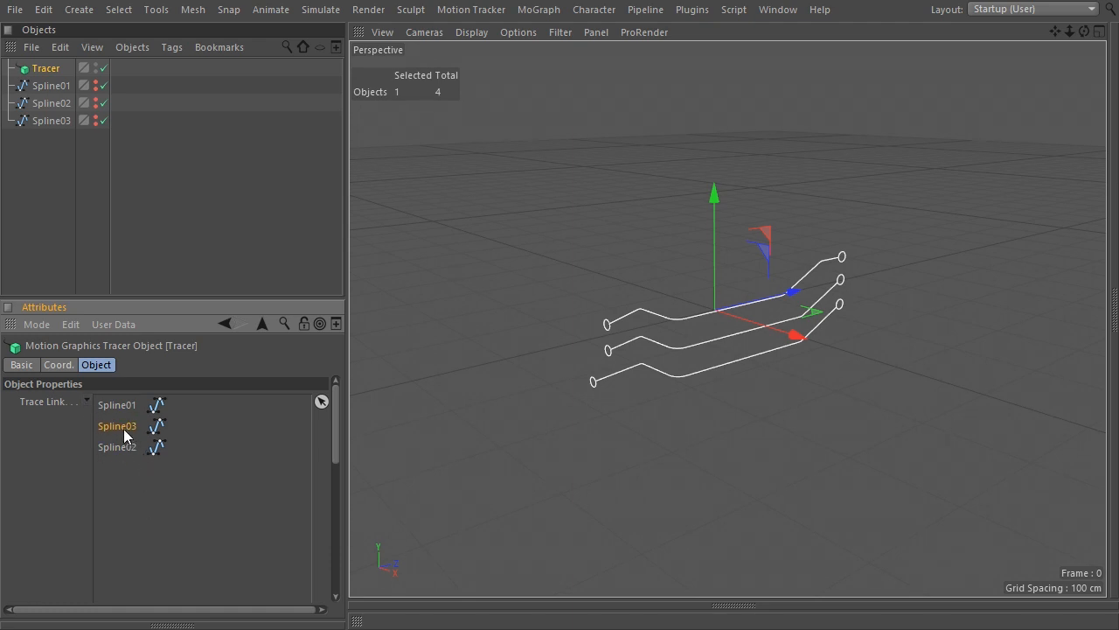
{"action": "left_click_drag", "start_coordinate": [117, 434], "coordinate": [117, 404]}
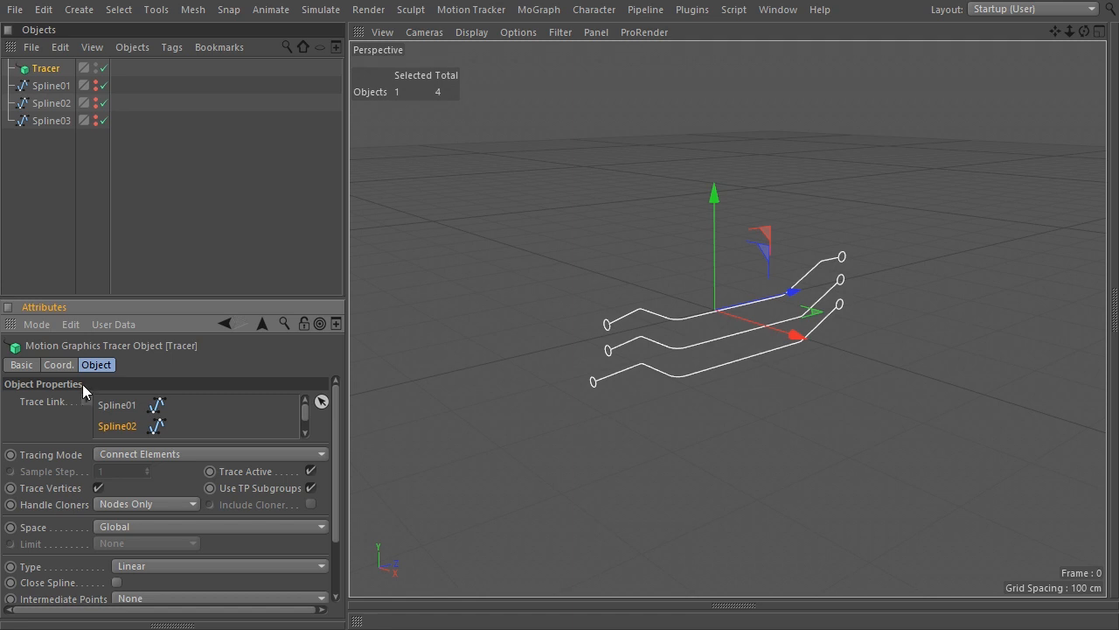
{"action": "mouse_move", "coordinate": [257, 420]}
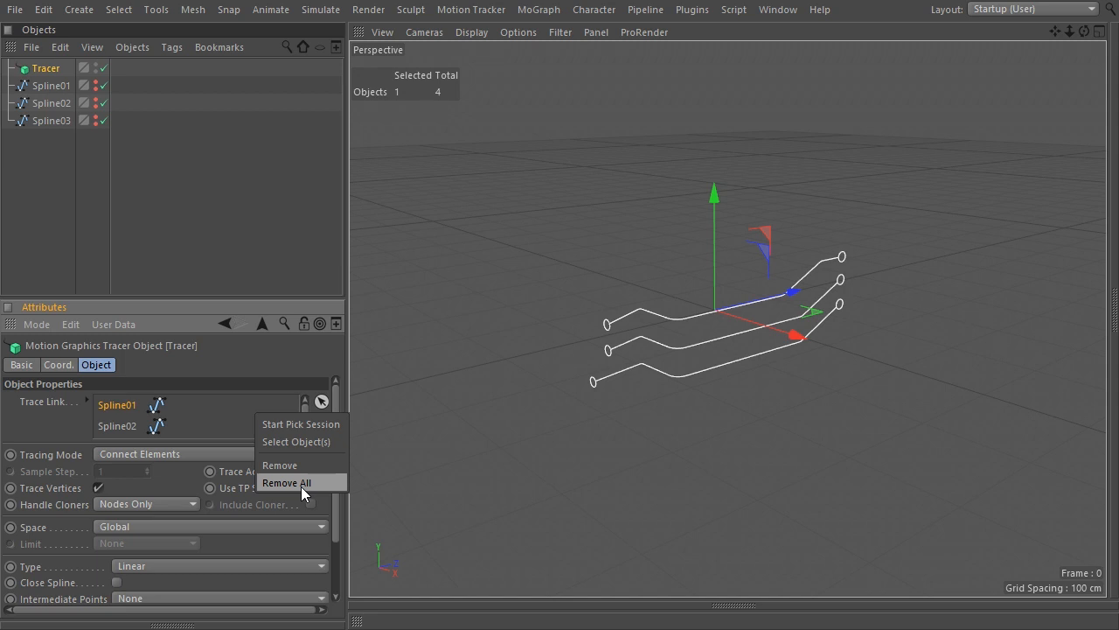
Remove all splines from the Tracer's Trace Link list, then select the three splines
{"action": "left_click", "coordinate": [287, 483]}
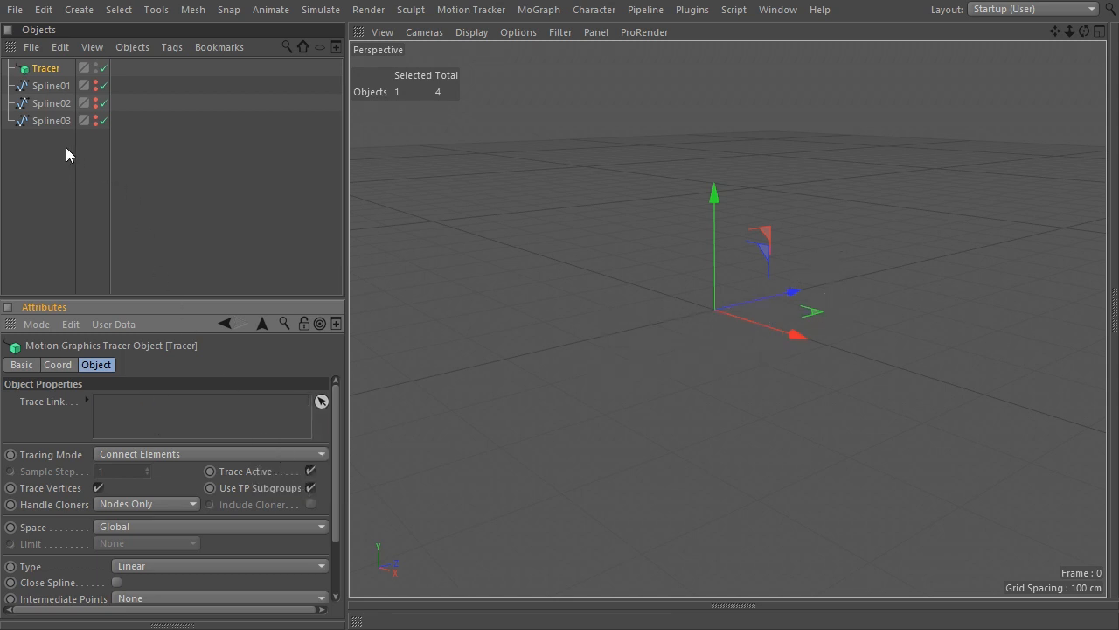
{"action": "left_click", "coordinate": [51, 85]}
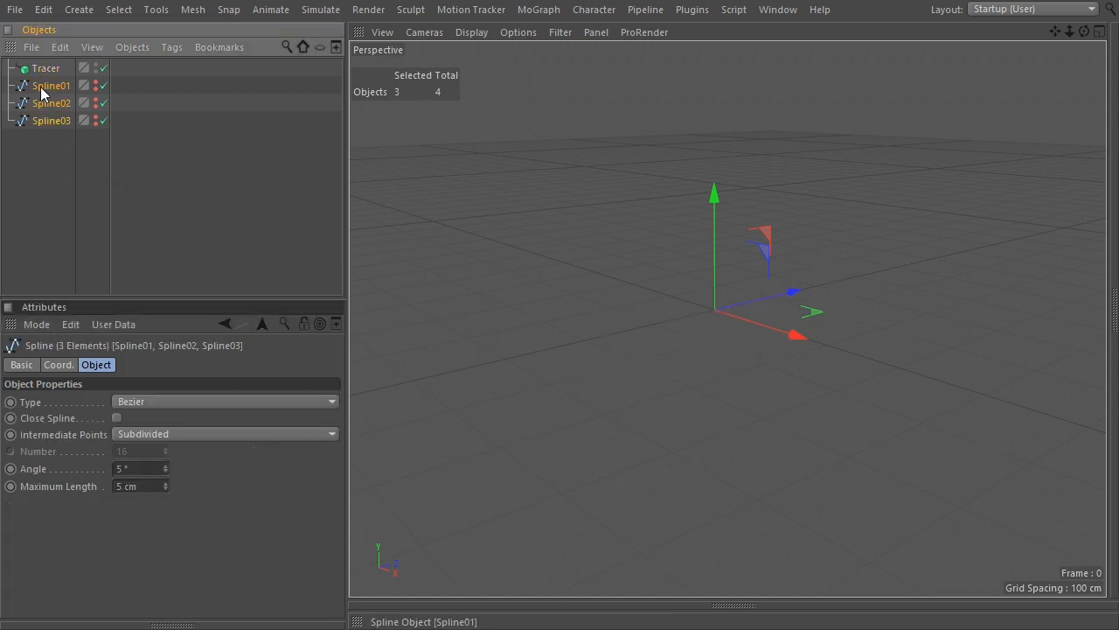
{"action": "mouse_move", "coordinate": [51, 73]}
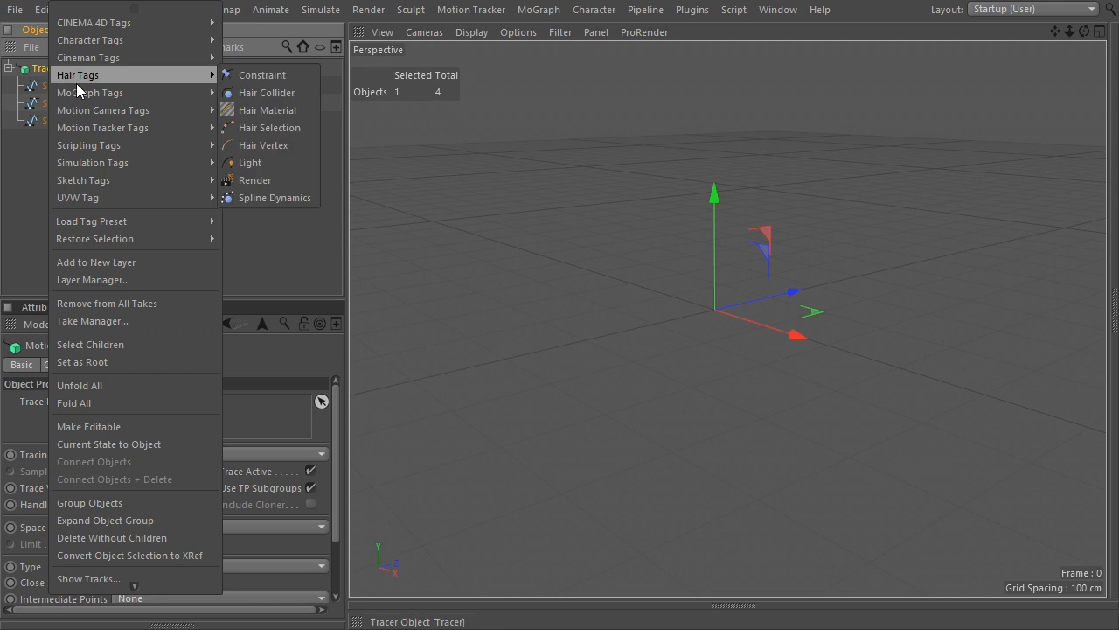
{"action": "mouse_move", "coordinate": [87, 143]}
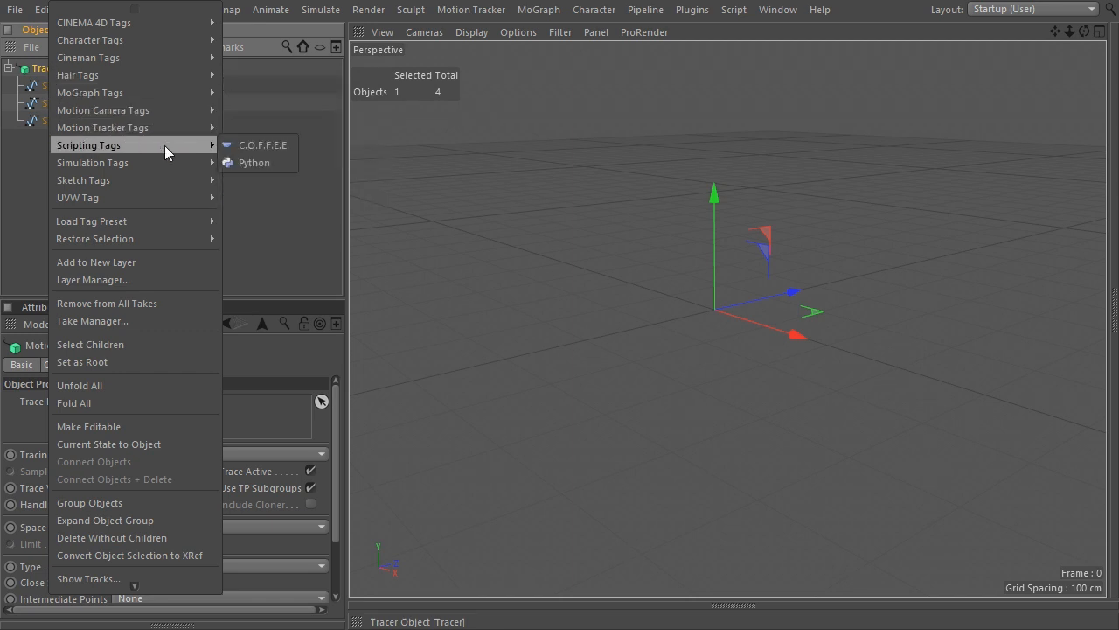
Add a Python scripting tag to the Tracer and bring up its script
{"action": "left_click", "coordinate": [255, 163]}
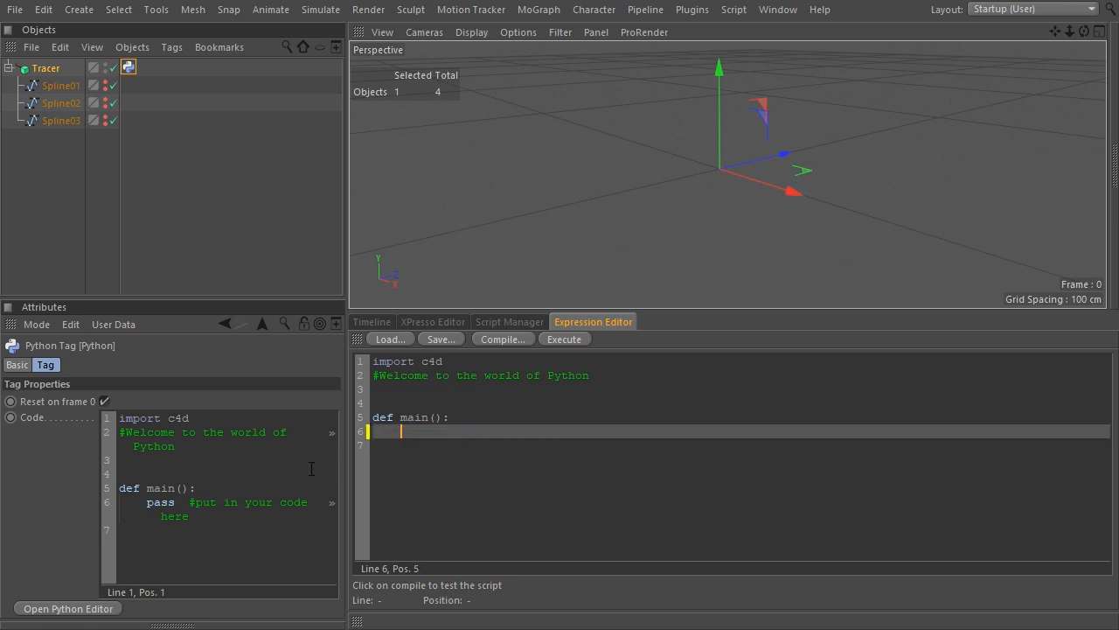
Write c4d.InExcludeData() and fetch the Tracer's children with op.GetObject().GetChildren()
{"action": "type", "text": "c4d.i"}
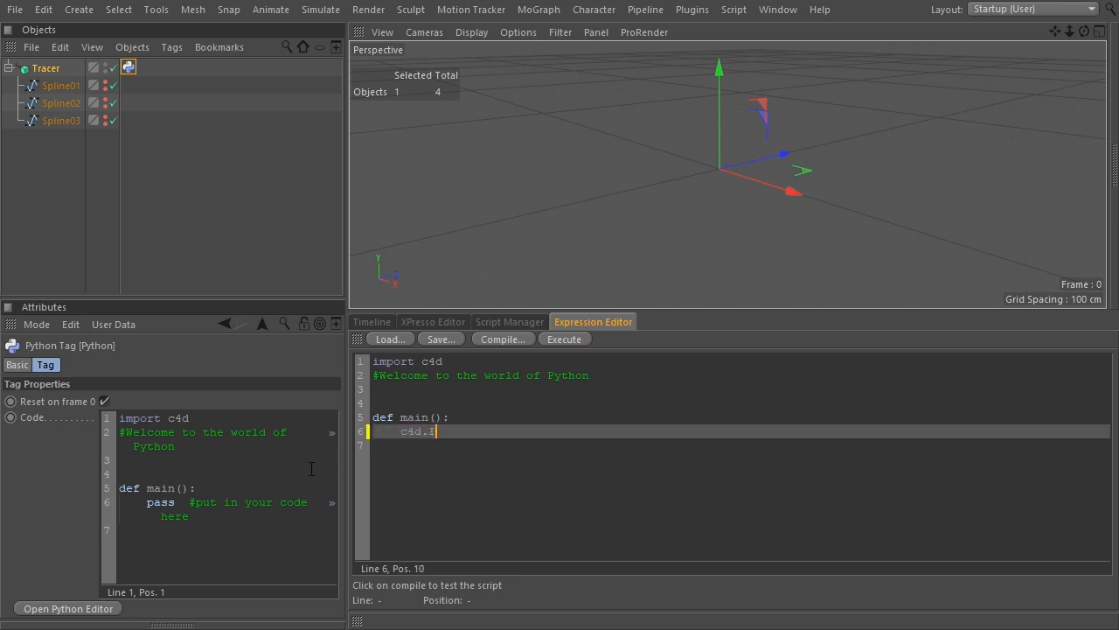
{"action": "type", "text": "nExclude"}
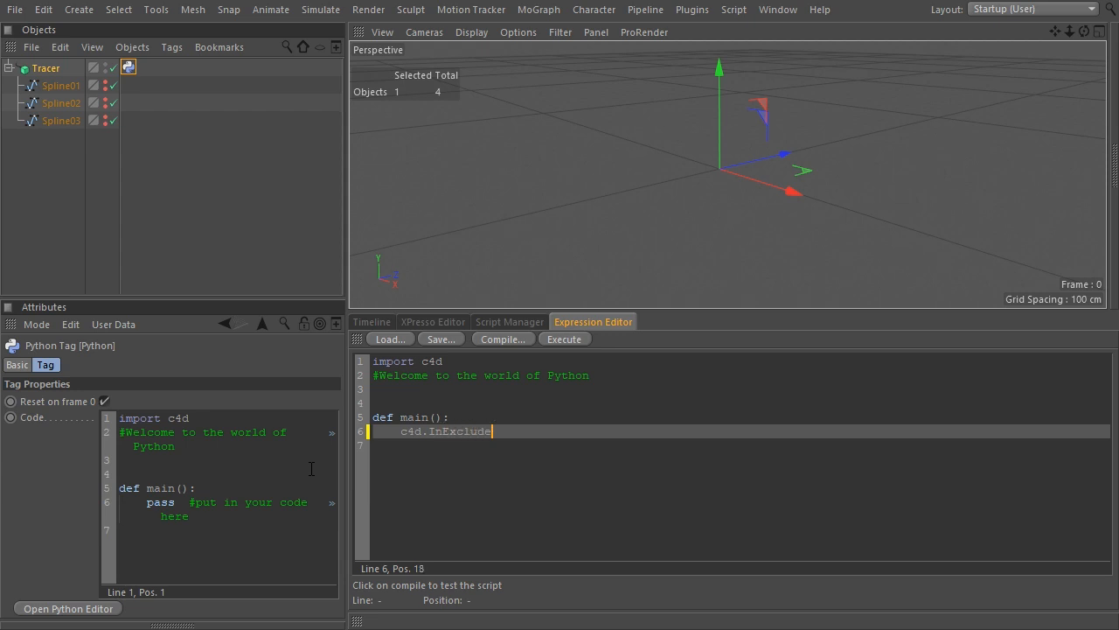
{"action": "type", "text": "Data()"}
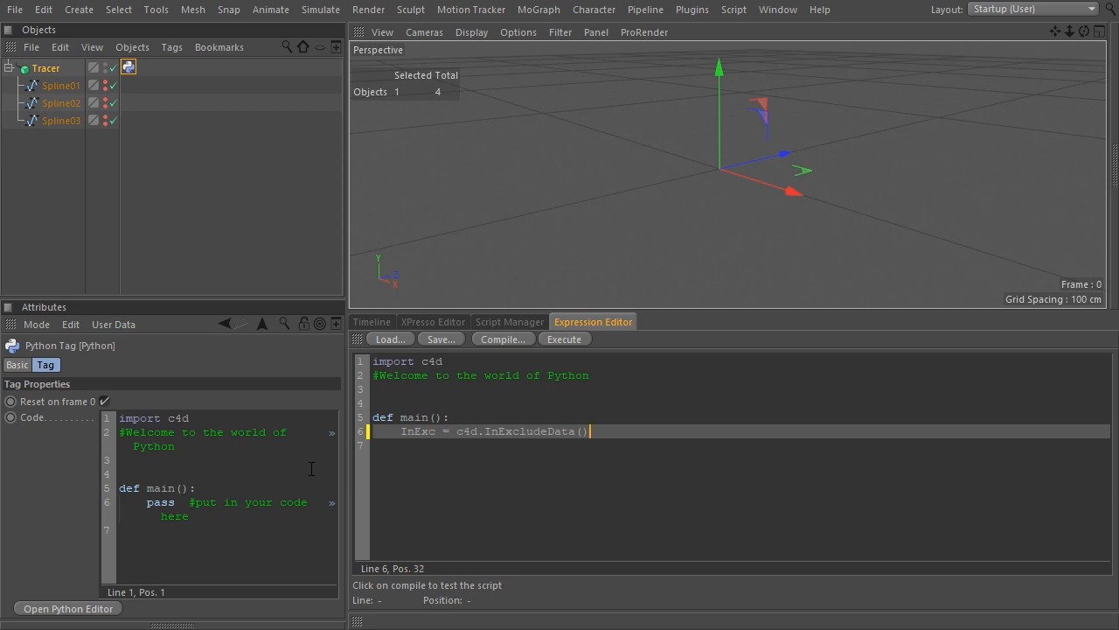
{"action": "key", "text": "Return"}
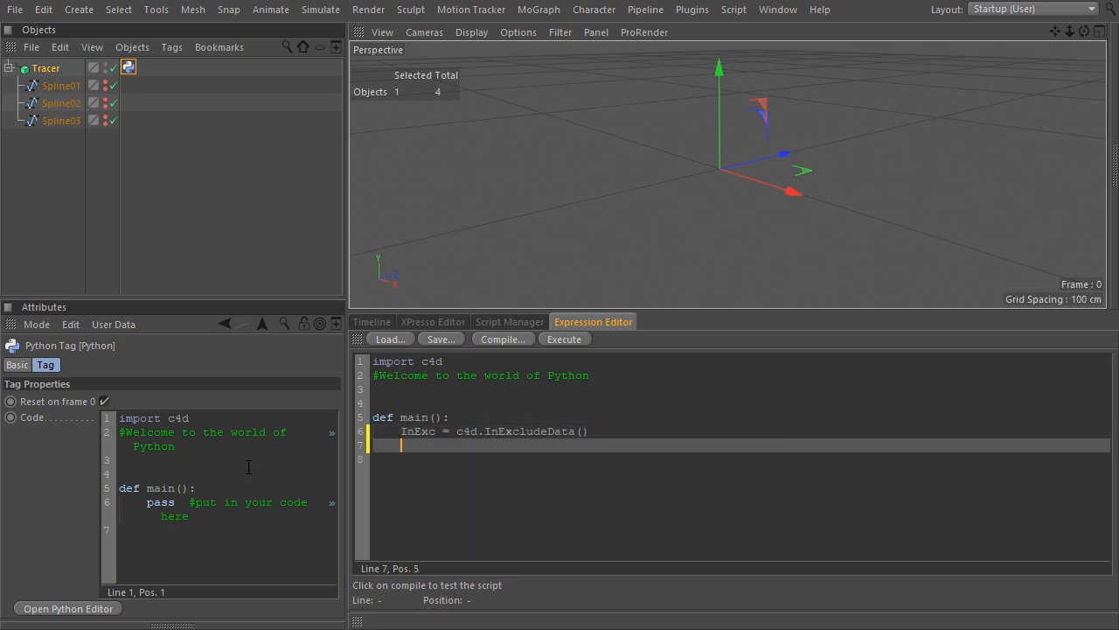
{"action": "type", "text": "op."}
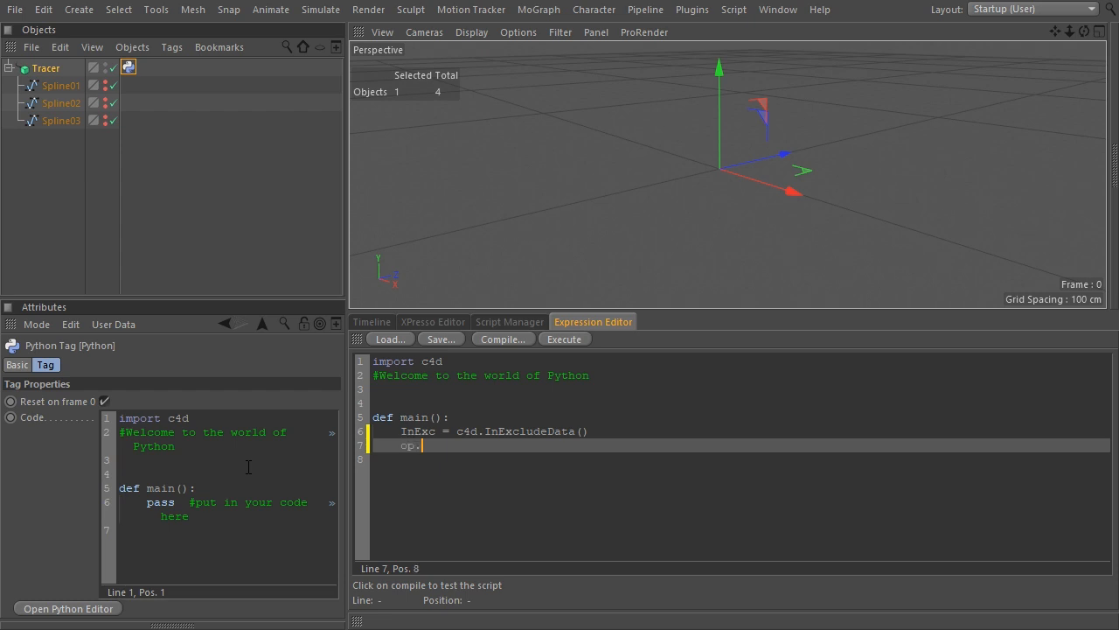
{"action": "type", "text": "Get"}
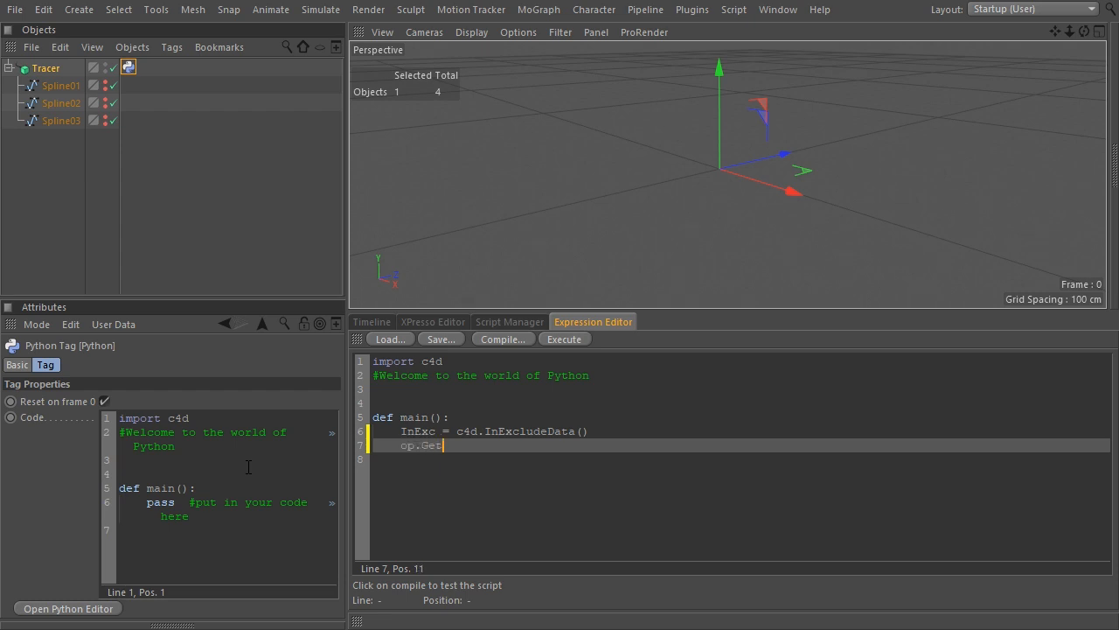
{"action": "type", "text": "Object"}
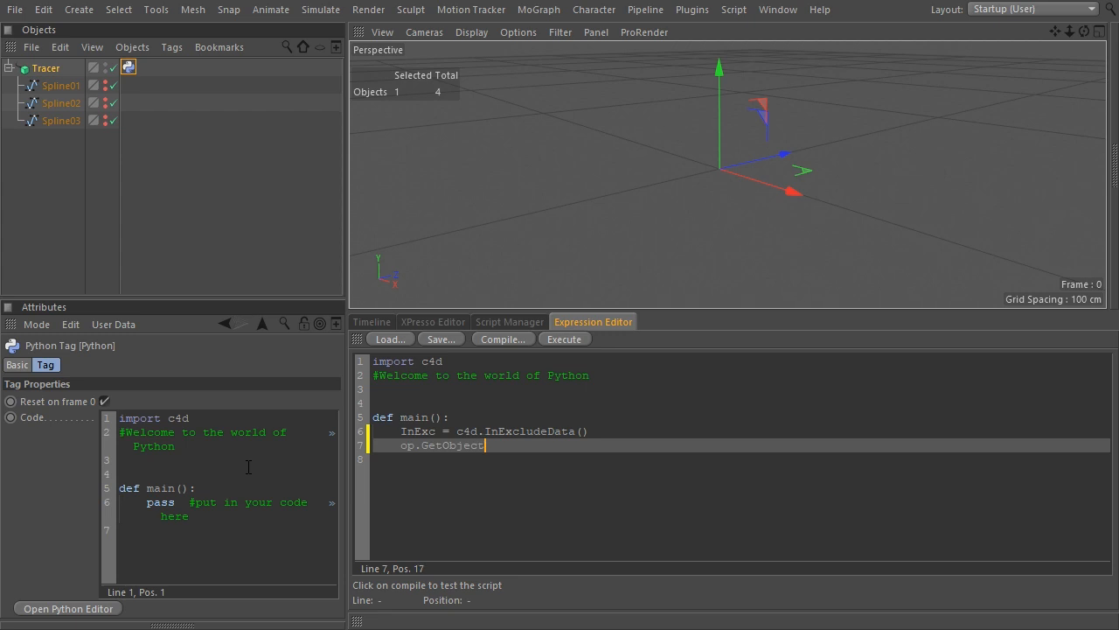
{"action": "type", "text": "("}
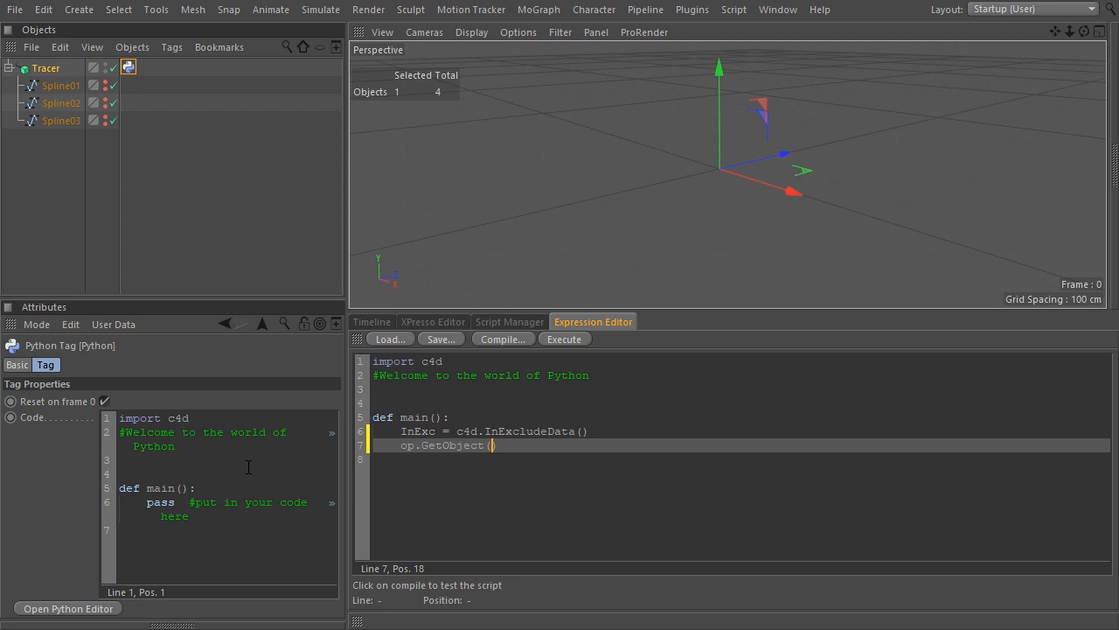
{"action": "type", "text": ".GetChi"}
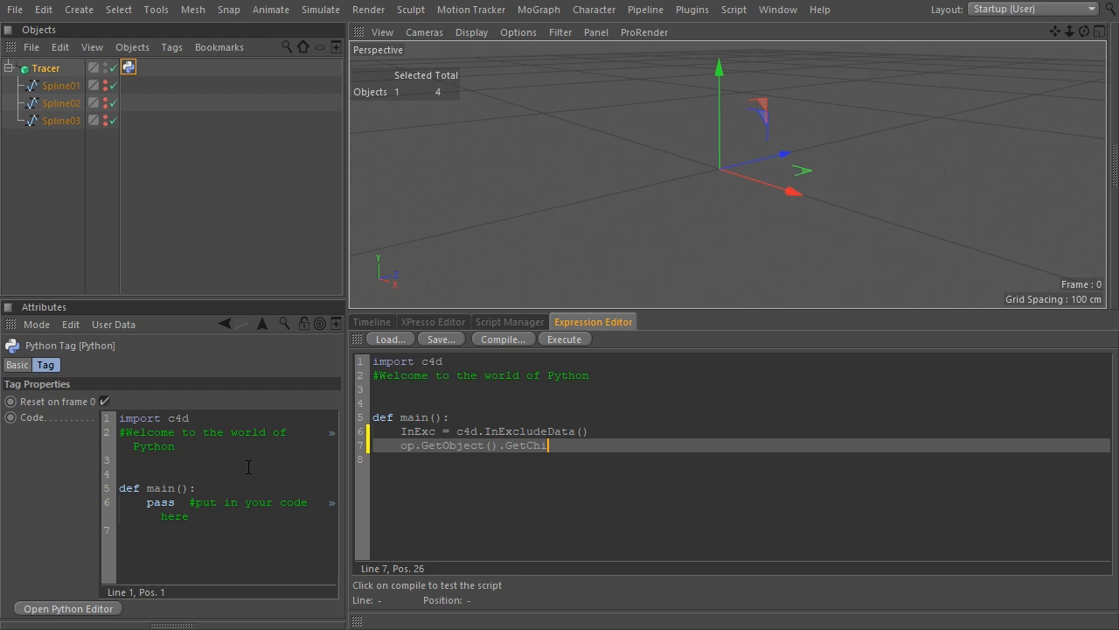
{"action": "type", "text": "ldren"}
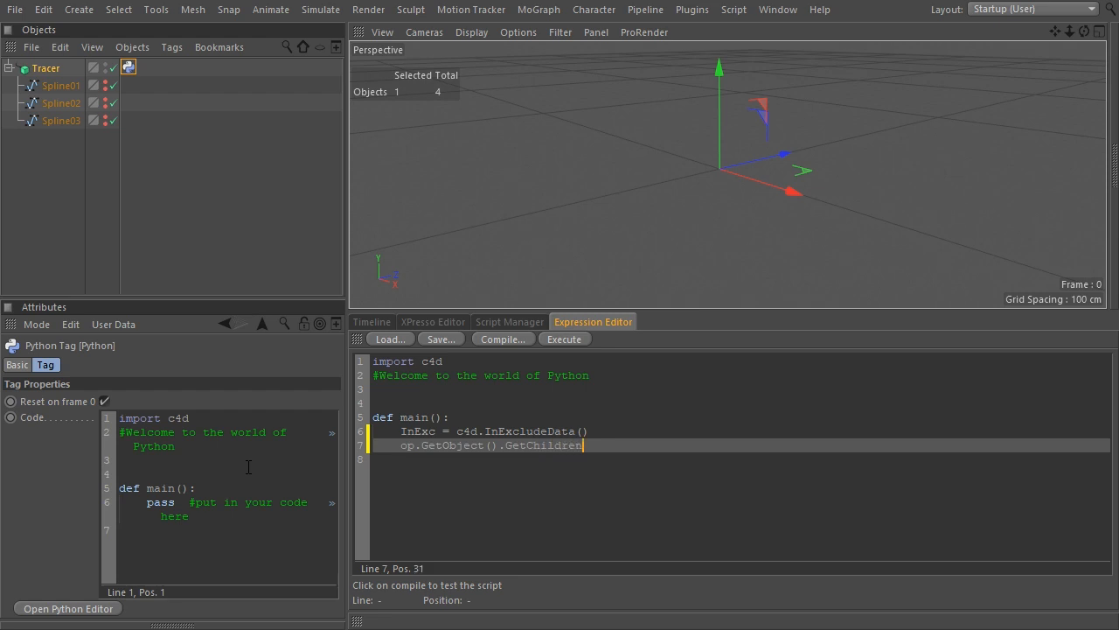
{"action": "type", "text": "("}
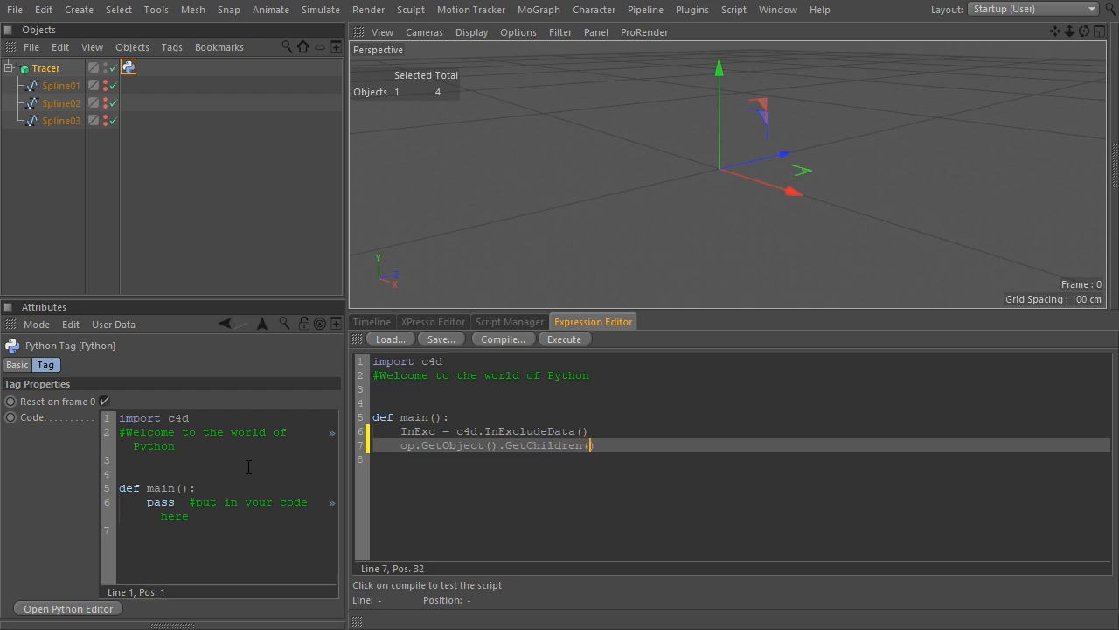
Loop for obj in op.GetObject().GetChildren(), inserting each child with InsertObject(obj, 1)
{"action": "type", "text": "for"}
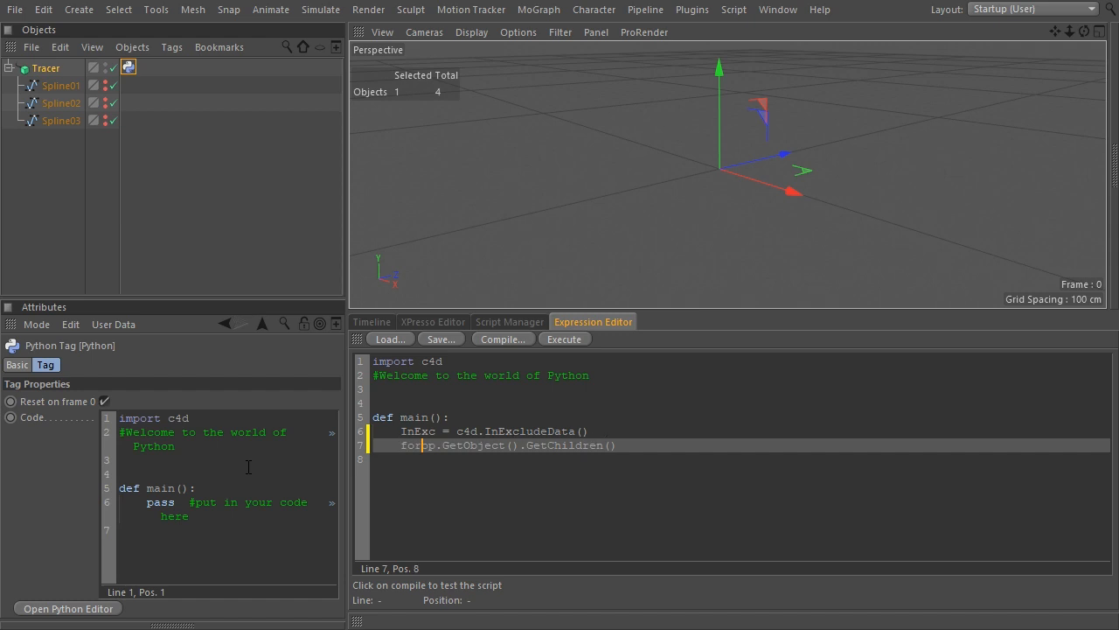
{"action": "type", "text": "obj i"}
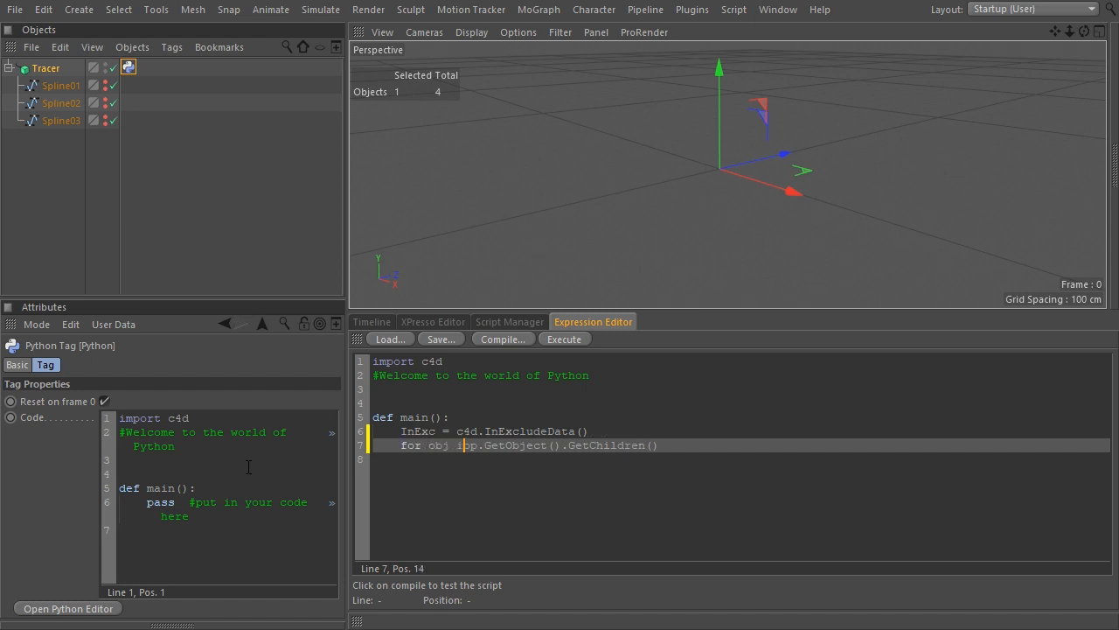
{"action": "type", "text": "n op.GetObject().GetChildren():"}
{"action": "left_click", "coordinate": [742, 458]}
{"action": "type", "text": "InExc"}
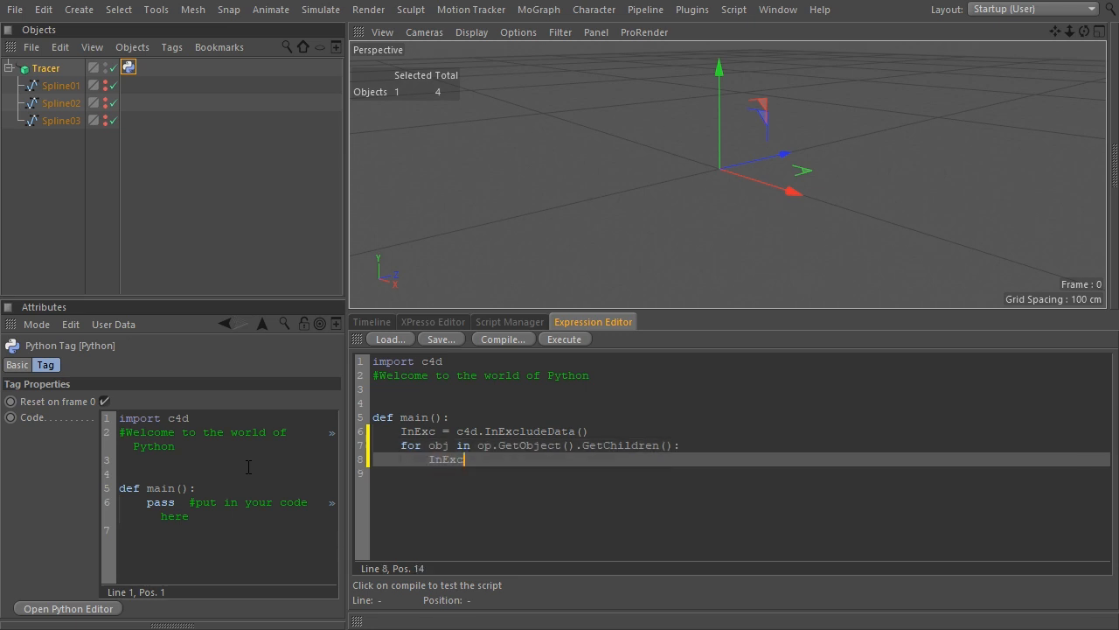
{"action": "type", "text": ".InsertObjec"}
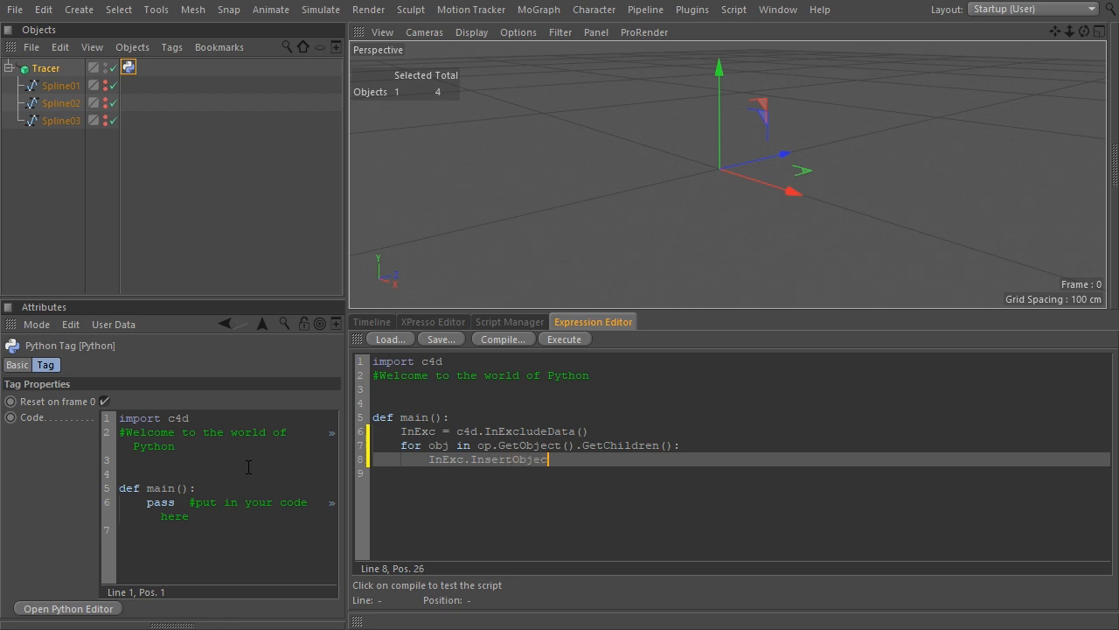
{"action": "type", "text": "(obj,1"}
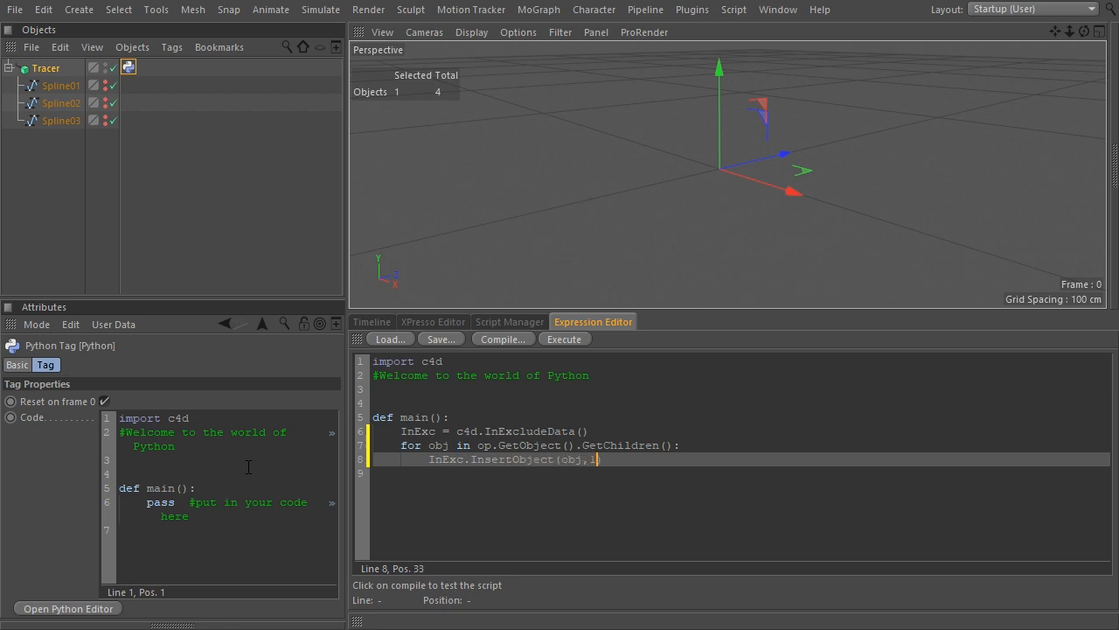
{"action": "type", "text": ")"}
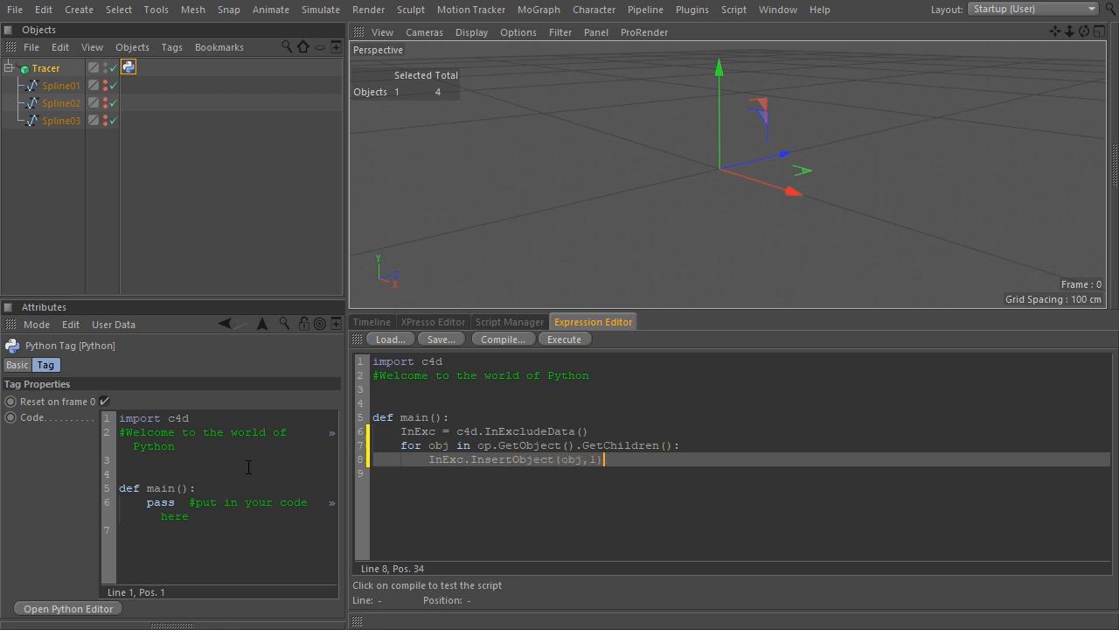
{"action": "key", "text": "Return"}
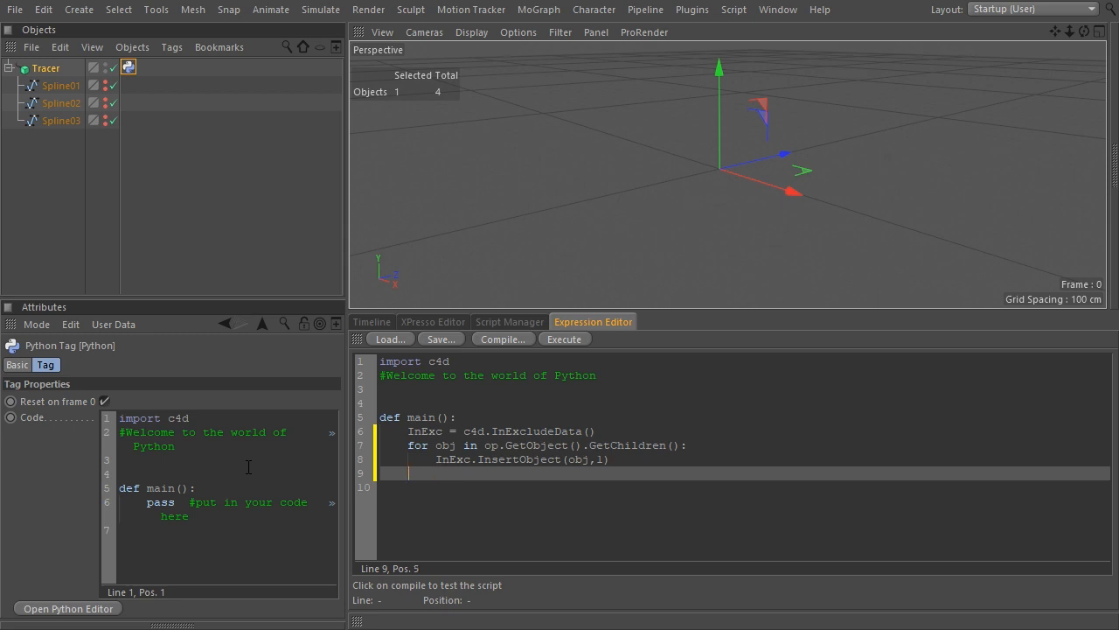
Assign the InExcludeData to op.GetObject()[c4d.MGTRACEROBJECT_OBJECTLIST]
{"action": "type", "text": "op"}
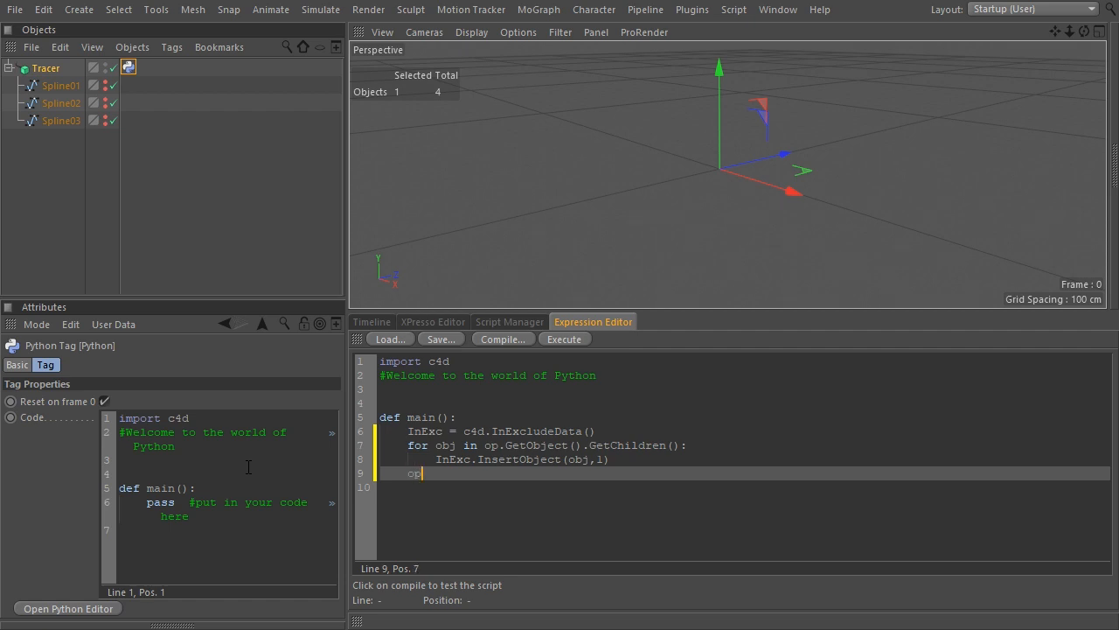
{"action": "type", "text": ".Get"}
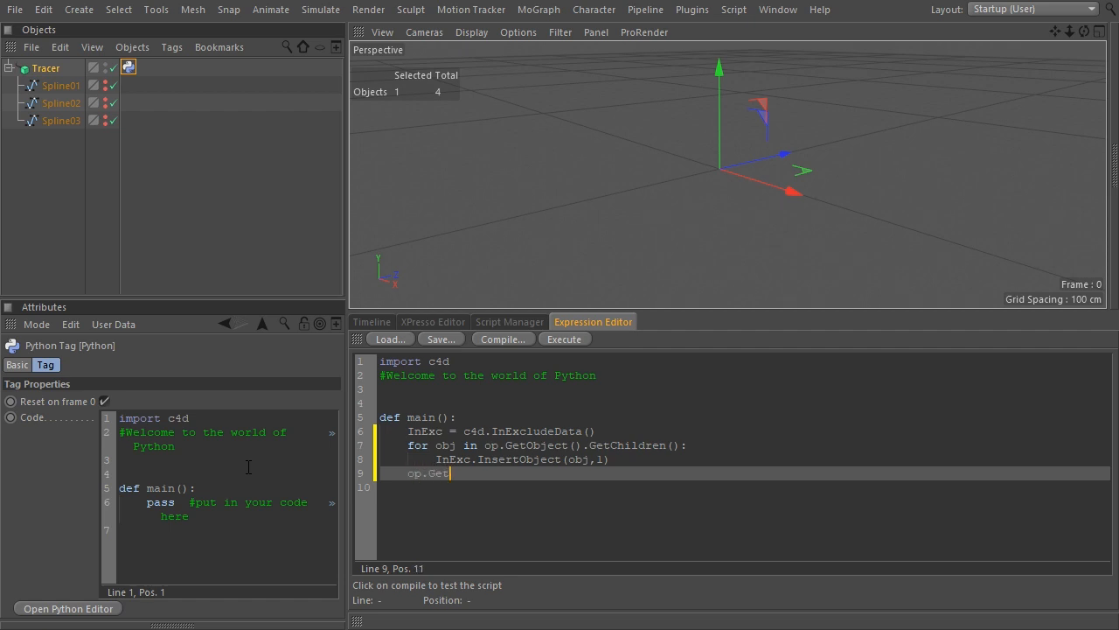
{"action": "type", "text": "Object"}
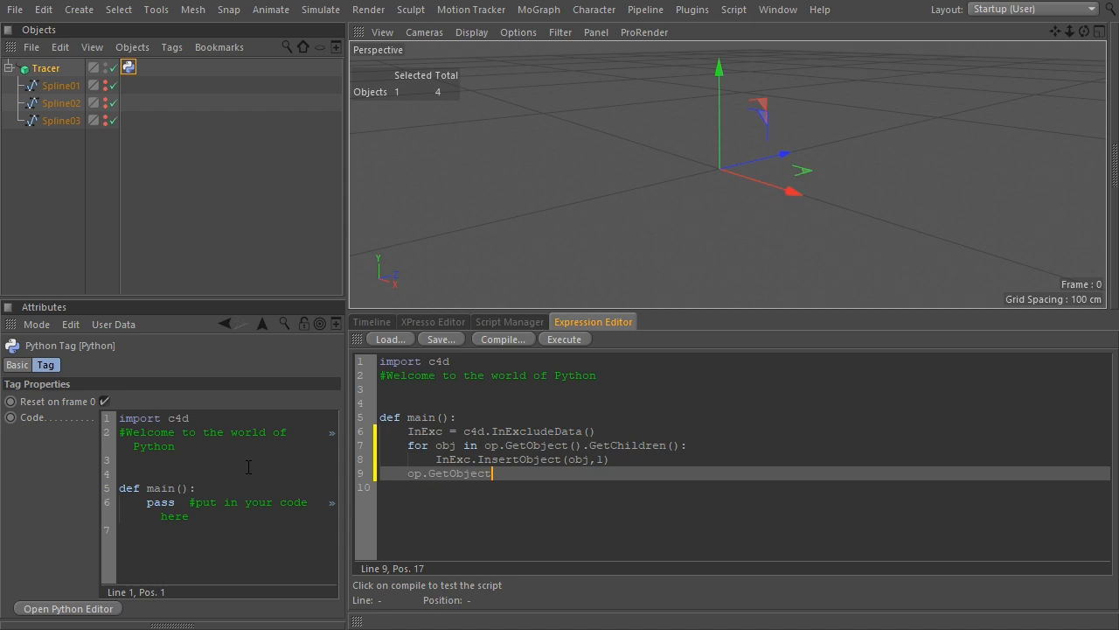
{"action": "type", "text": "("}
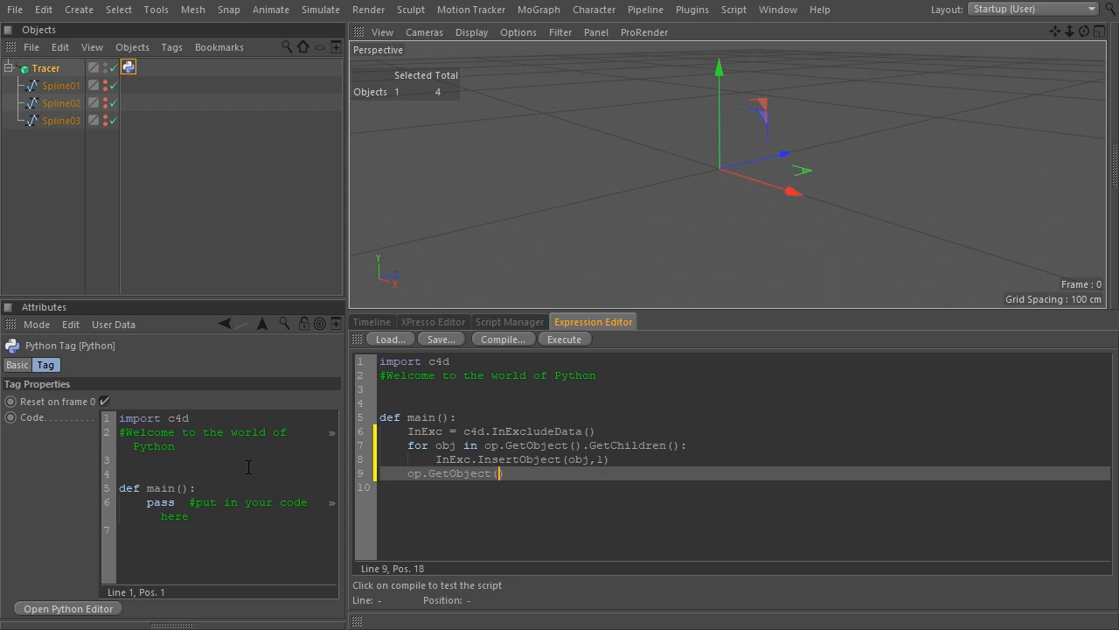
{"action": "type", "text": ")"}
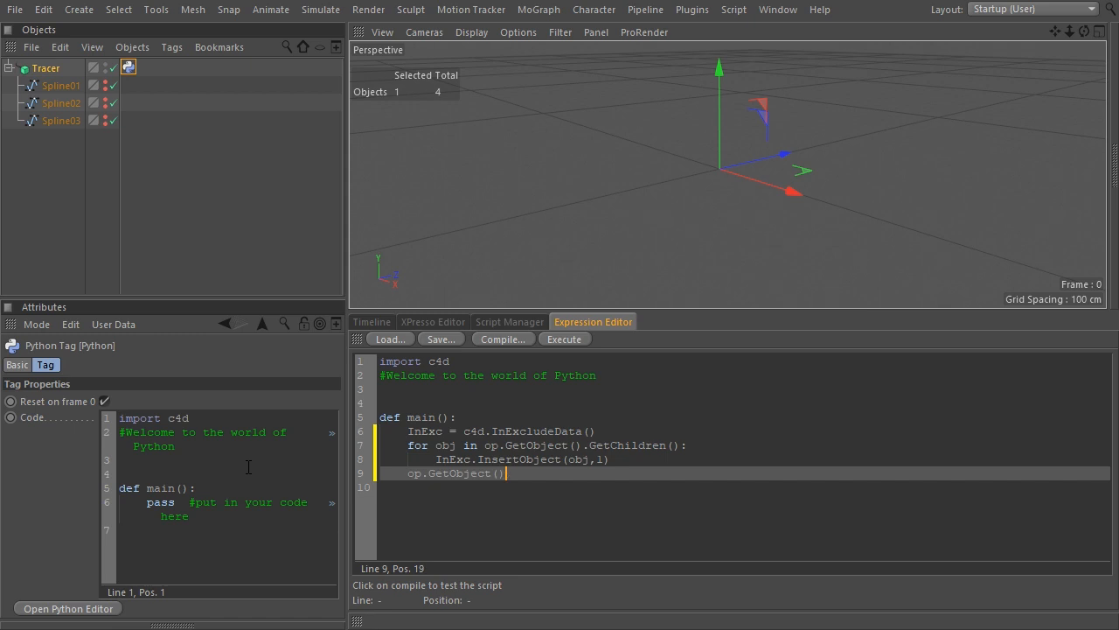
{"action": "mouse_move", "coordinate": [45, 68]}
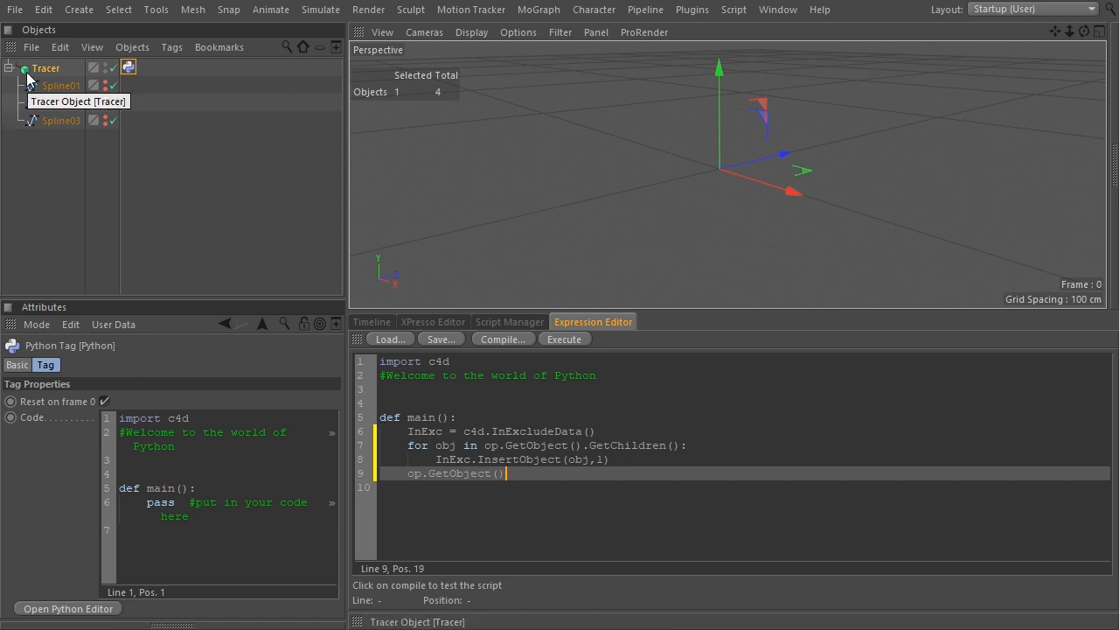
{"action": "left_click", "coordinate": [46, 68]}
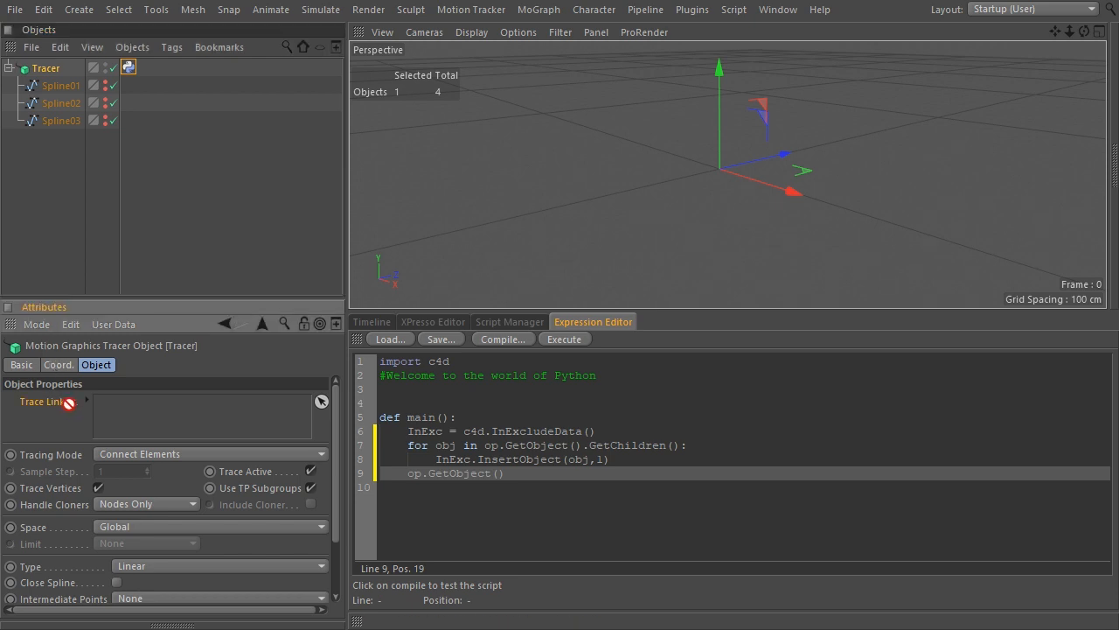
{"action": "type", "text": "[c4d.MGTRACEROBJECT_OBJECTLIST]"}
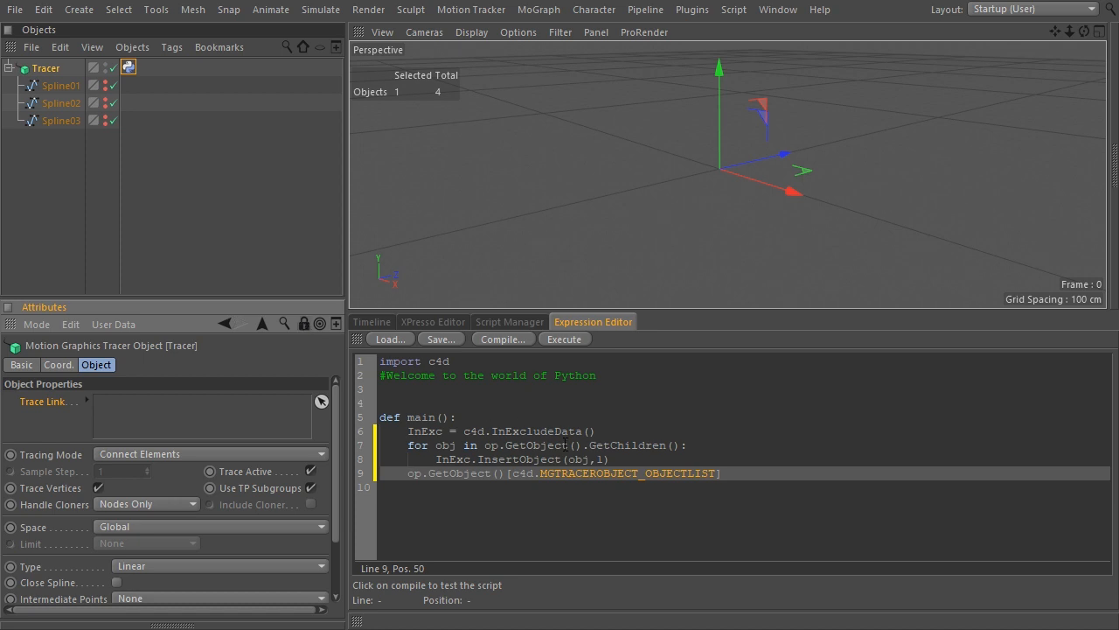
{"action": "left_click", "coordinate": [724, 472]}
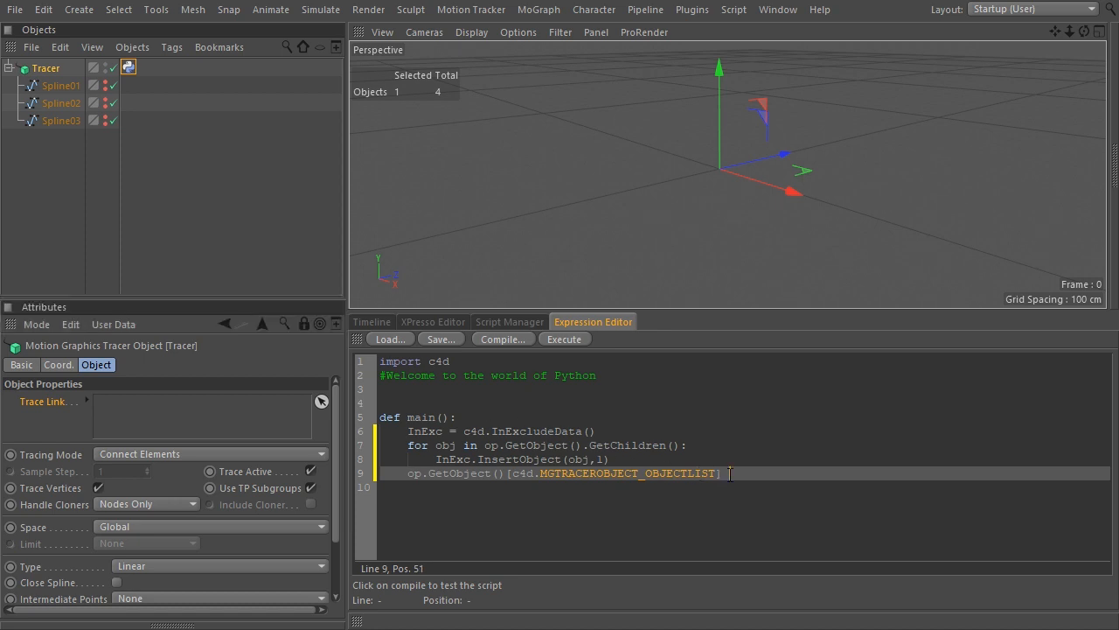
{"action": "type", "text": "= InExc"}
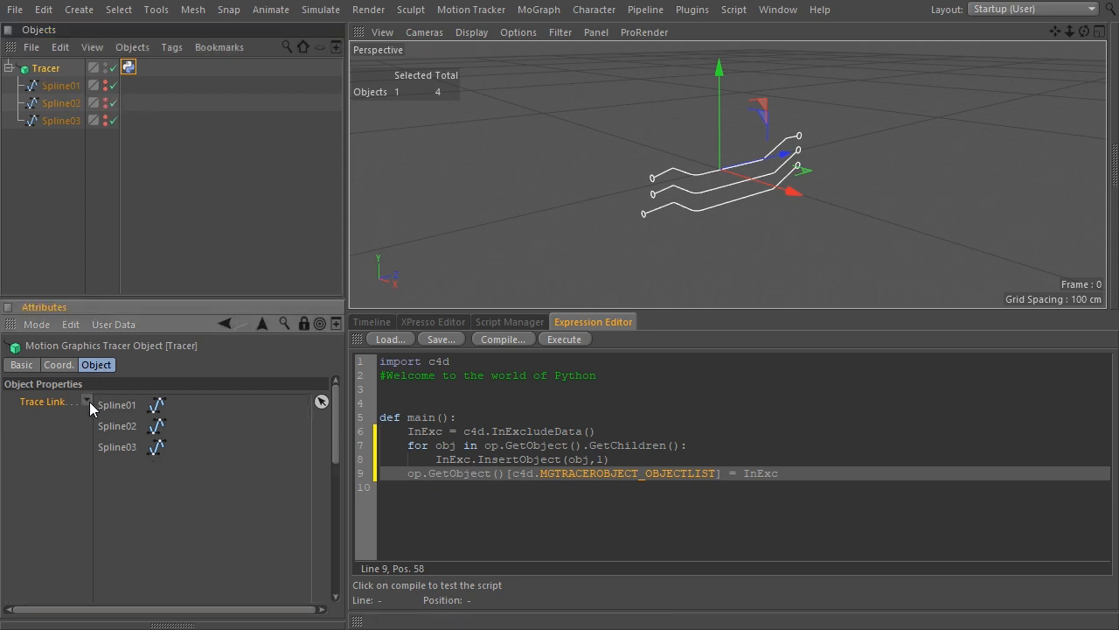
Nest and reorder the splines under the Tracer, then select its Python tag
{"action": "left_click", "coordinate": [61, 83]}
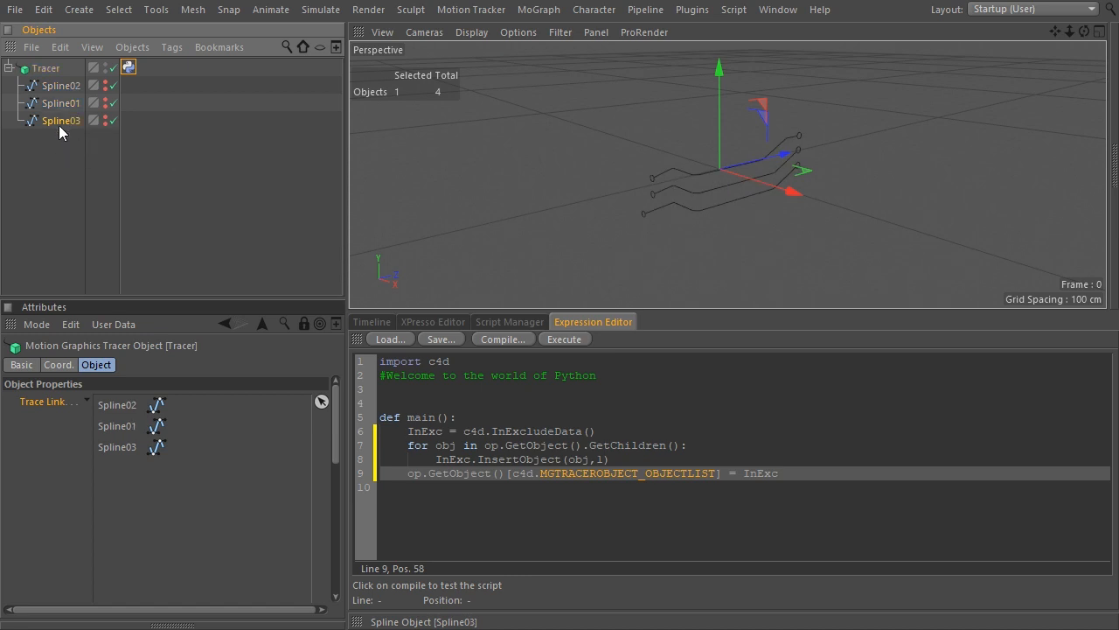
{"action": "left_click_drag", "start_coordinate": [61, 121], "coordinate": [61, 101]}
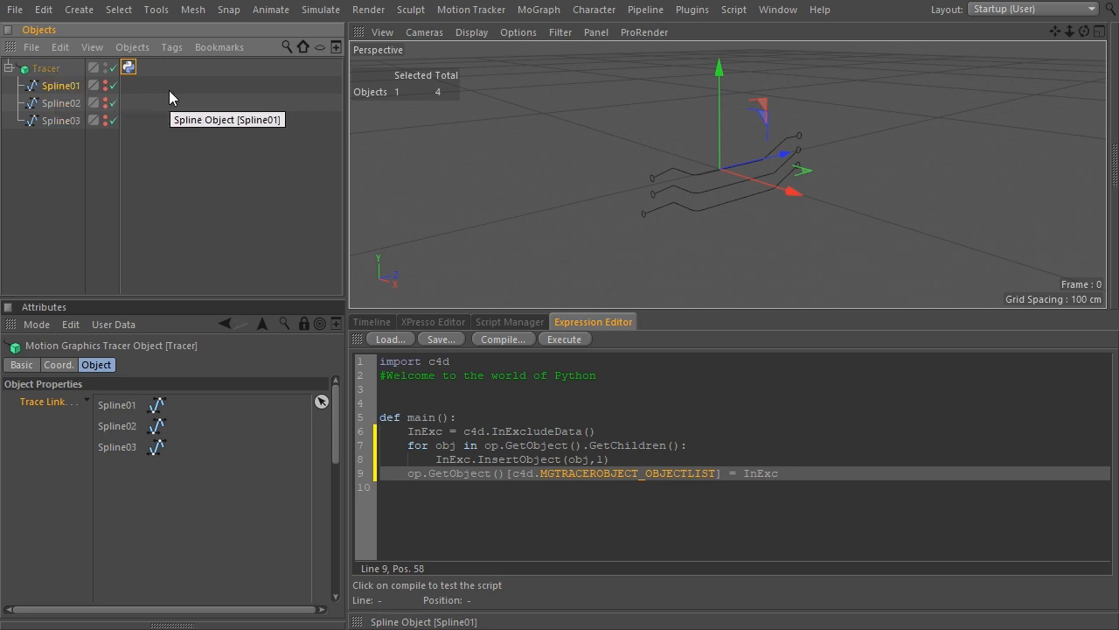
{"action": "left_click", "coordinate": [62, 84]}
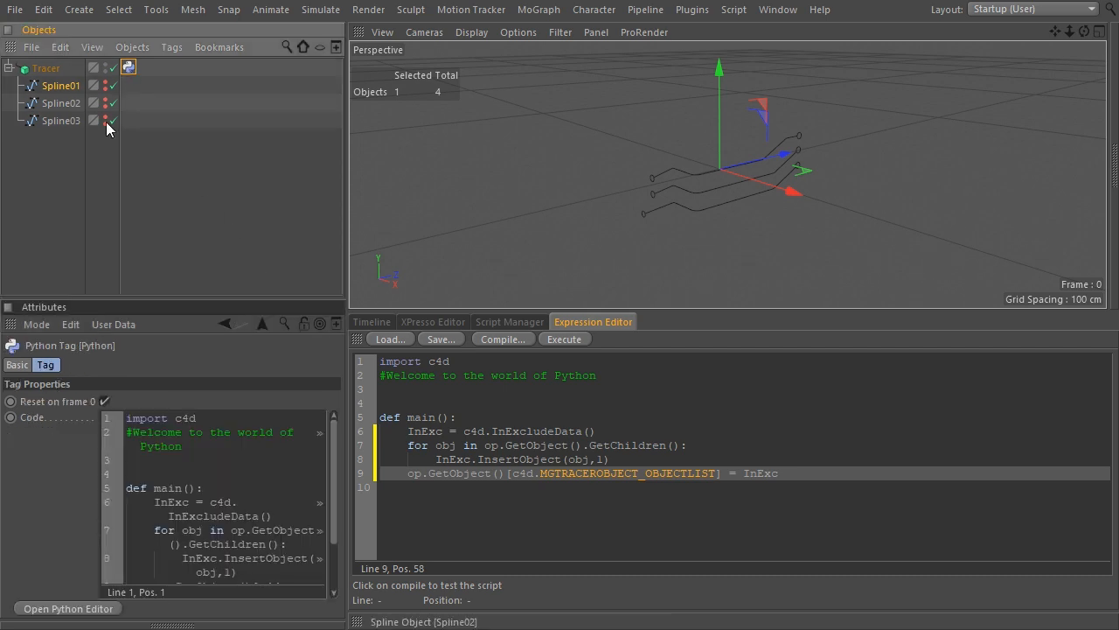
Add an XPresso tag to the Tracer with a Tracer object node exposing an Object output port
{"action": "left_click", "coordinate": [17, 366]}
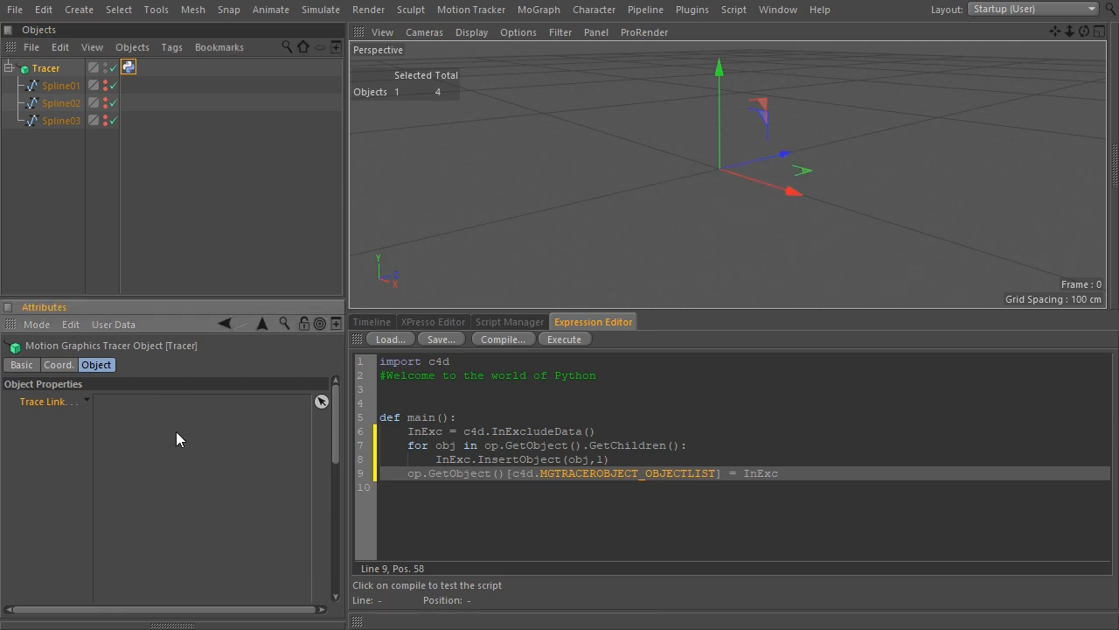
{"action": "right_click", "coordinate": [45, 66]}
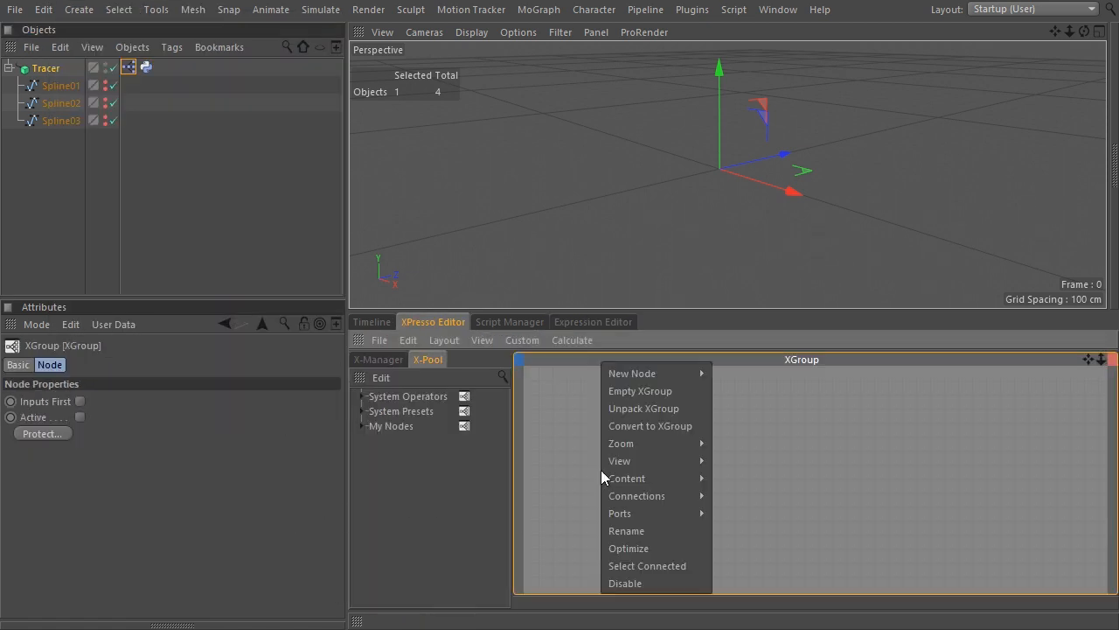
{"action": "left_click", "coordinate": [631, 374]}
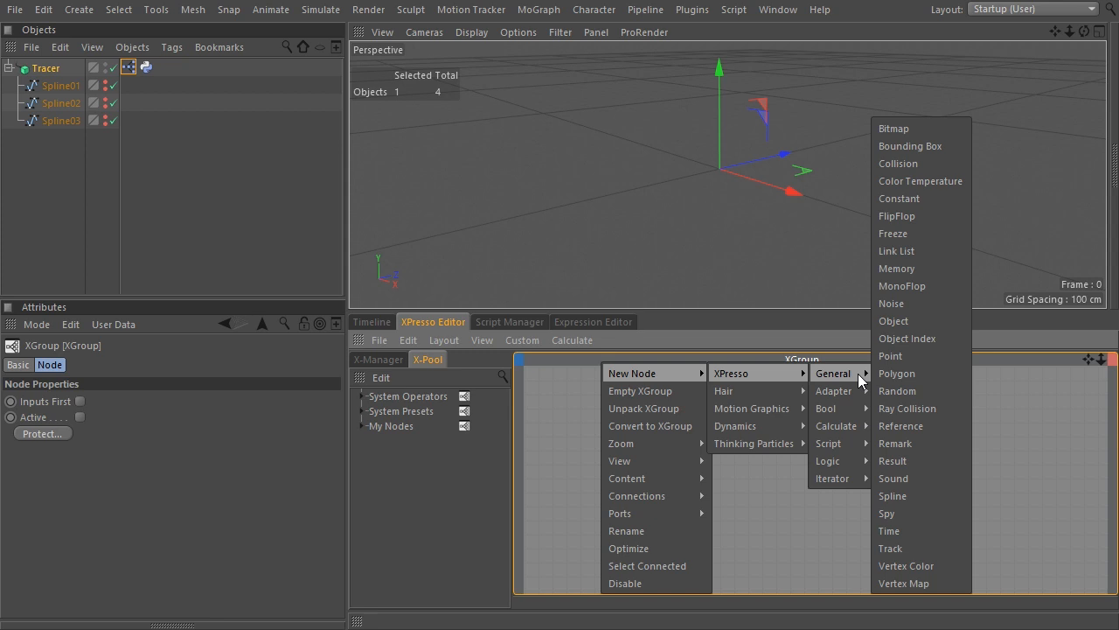
{"action": "left_click", "coordinate": [894, 322]}
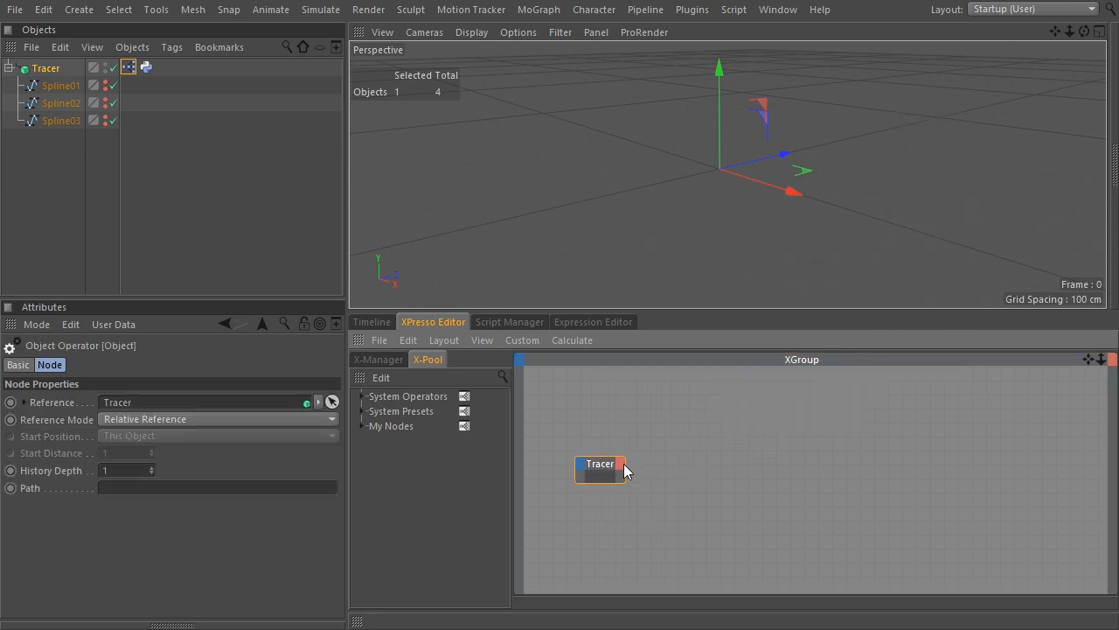
{"action": "right_click", "coordinate": [602, 465]}
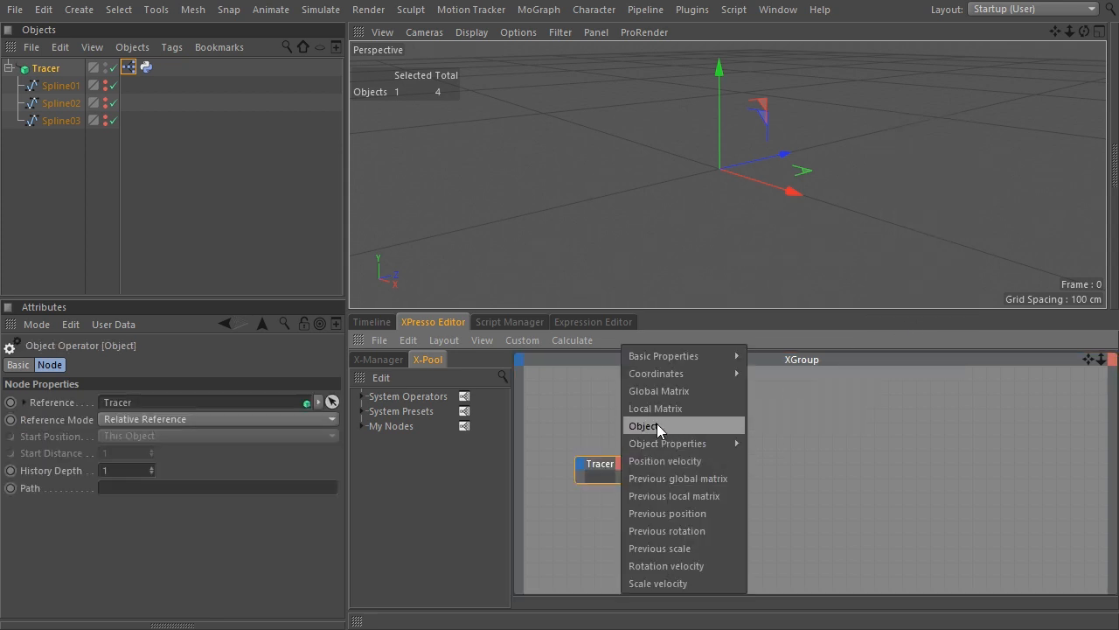
{"action": "left_click", "coordinate": [644, 427]}
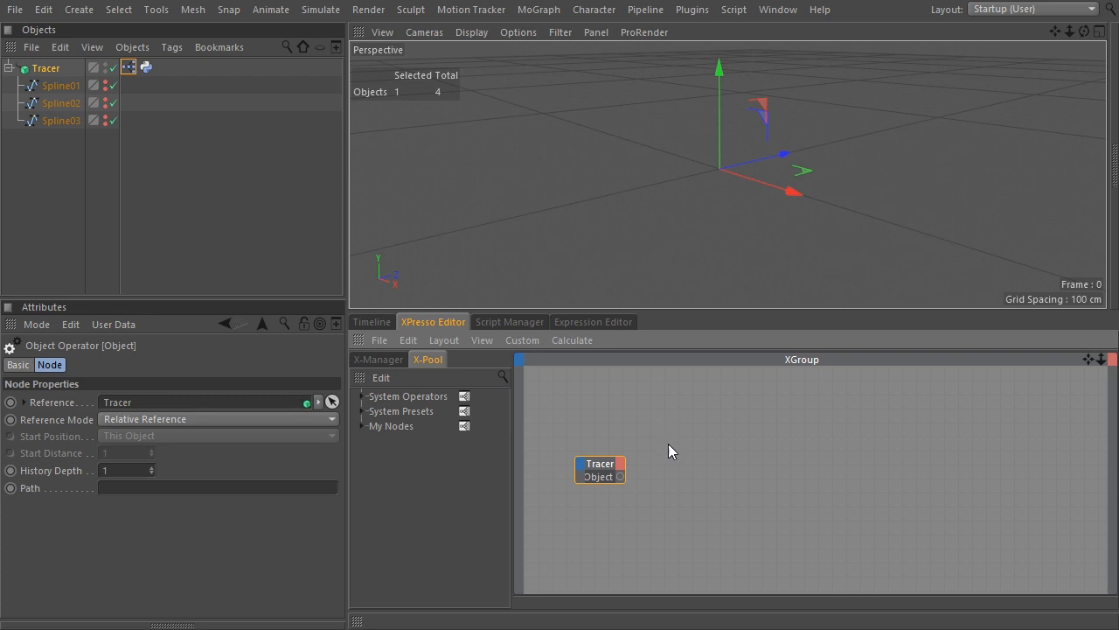
Add a Python node with a Link input Input1 and load its code into the Expression Editor
{"action": "right_click", "coordinate": [671, 451]}
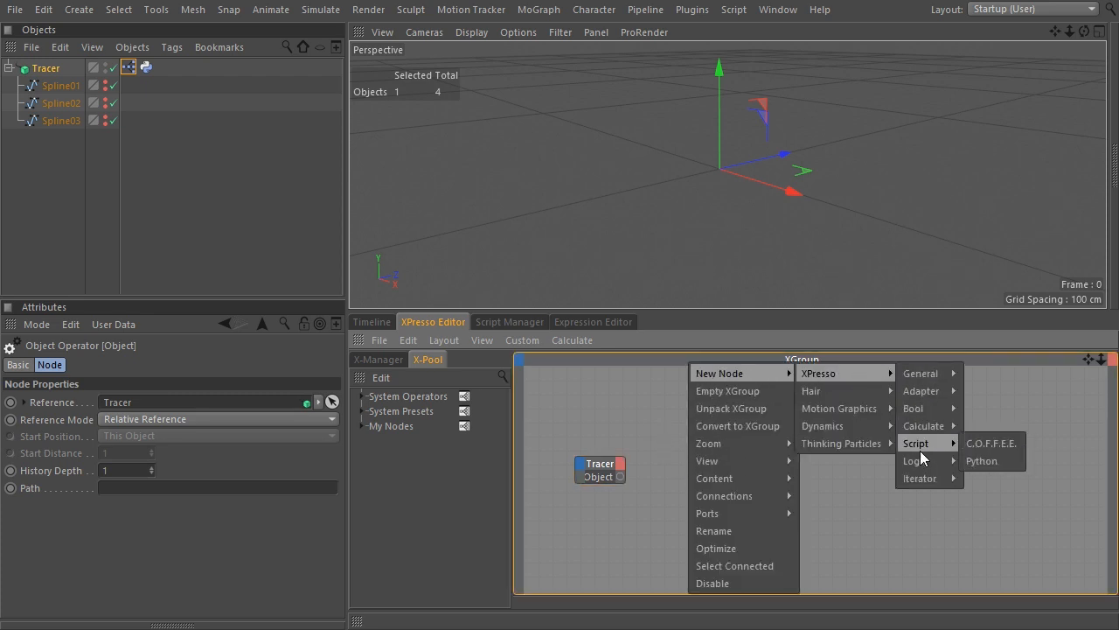
{"action": "left_click", "coordinate": [983, 462]}
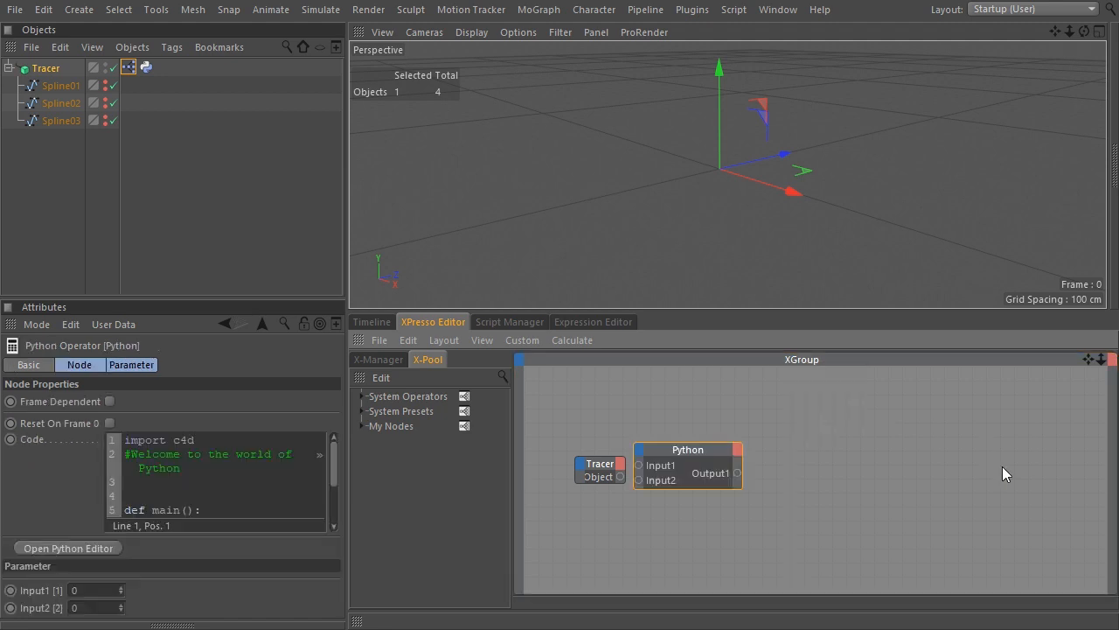
{"action": "right_click", "coordinate": [640, 479]}
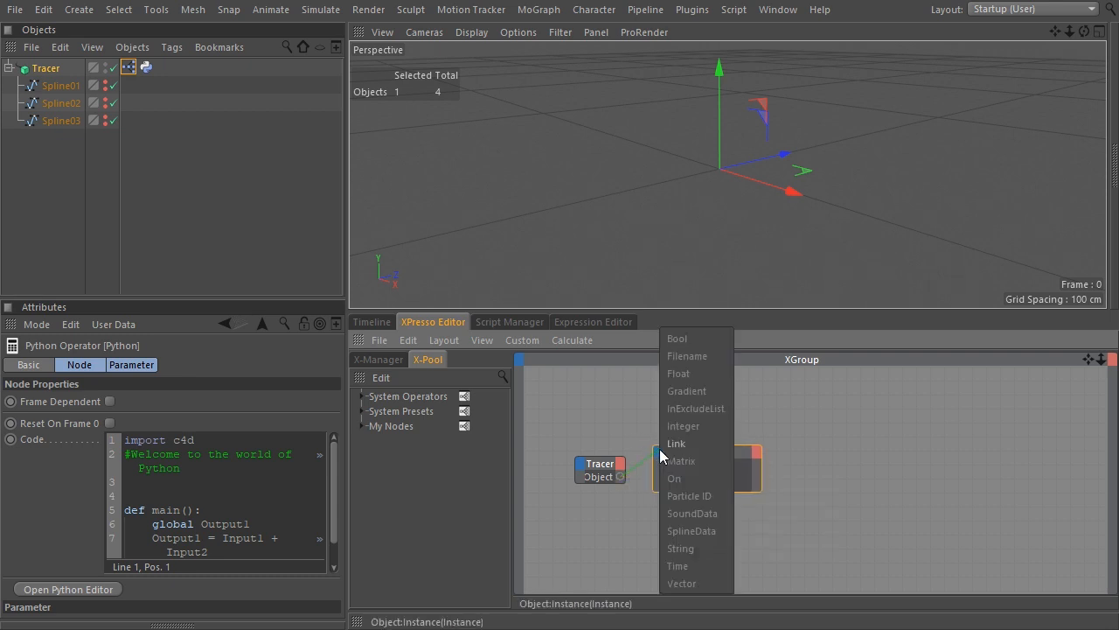
{"action": "left_click", "coordinate": [679, 475]}
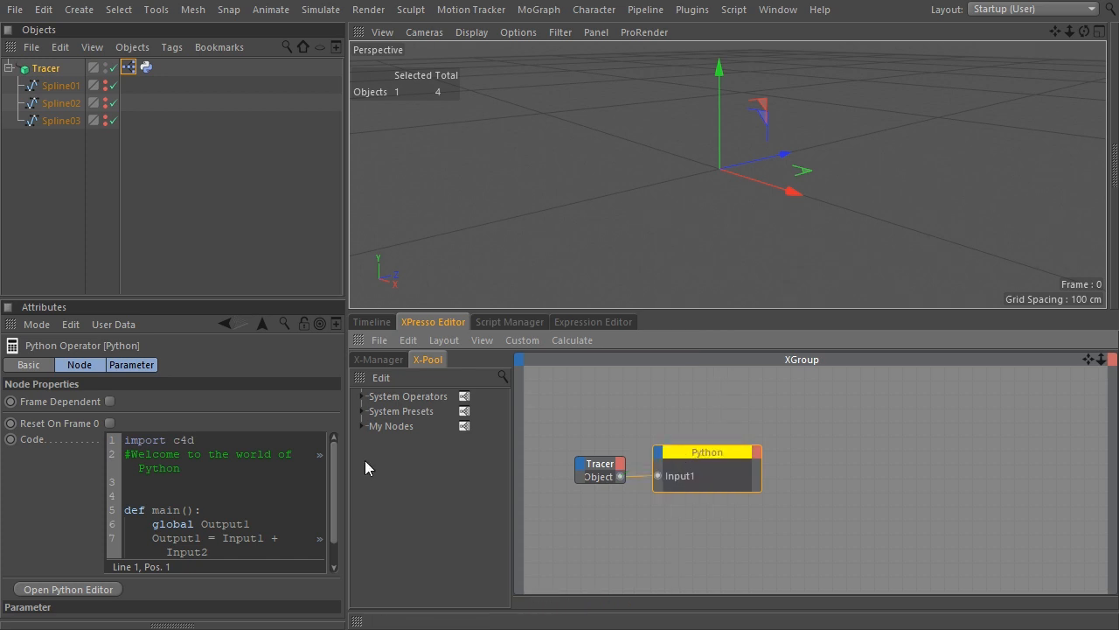
{"action": "left_click", "coordinate": [593, 322]}
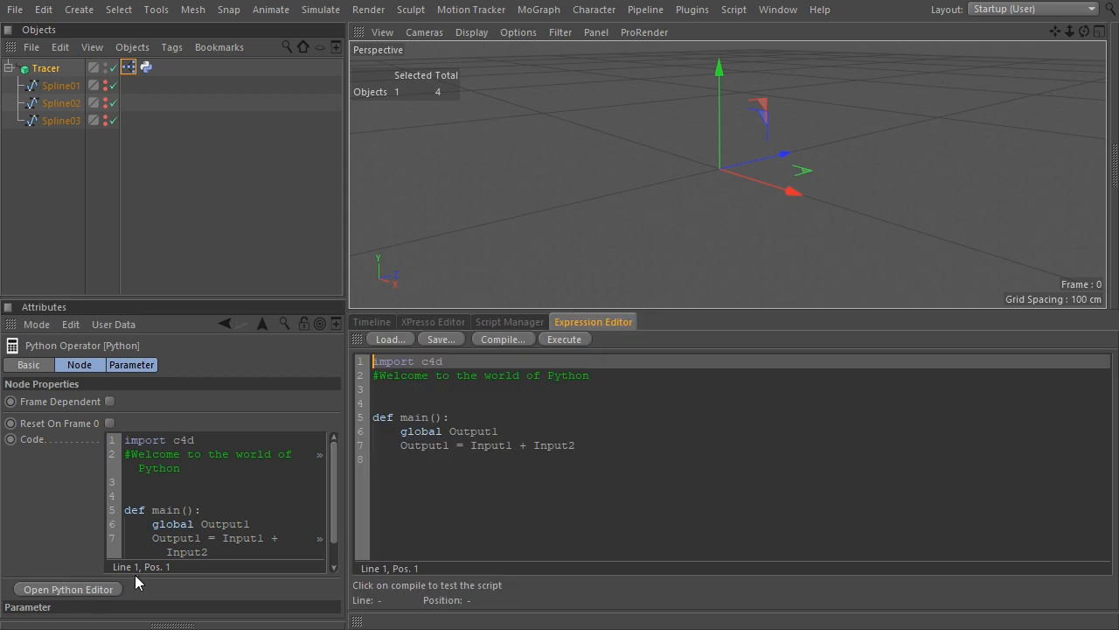
Rewrite the node script to start with InExc = c4d.InExcludeData()
{"action": "left_click", "coordinate": [578, 446]}
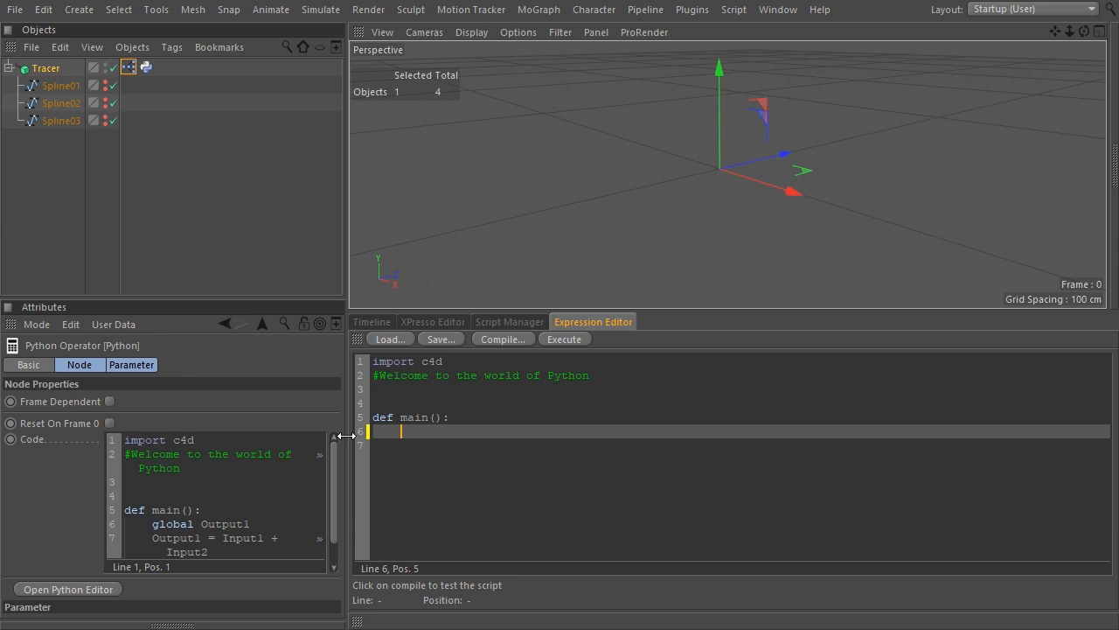
{"action": "type", "text": "c"}
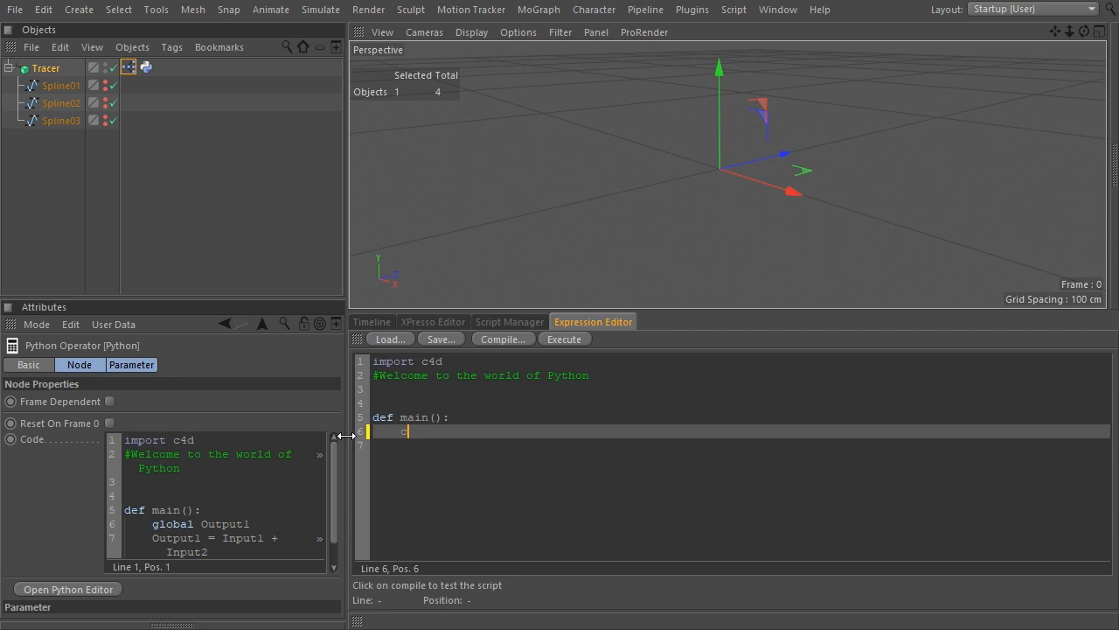
{"action": "type", "text": "4d."}
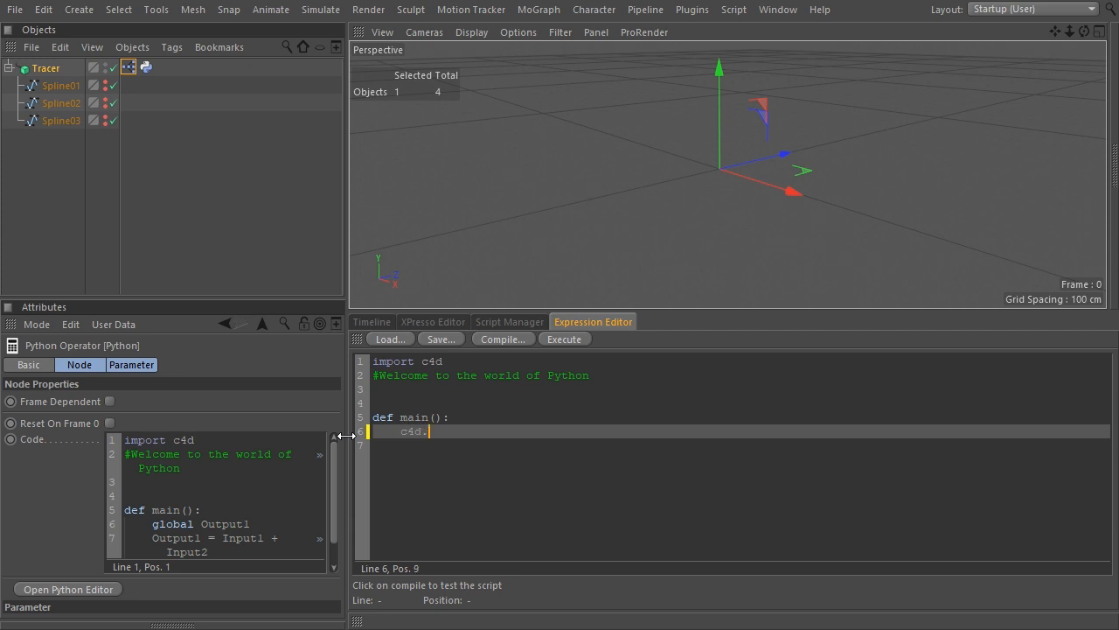
{"action": "type", "text": "InExcludeData("}
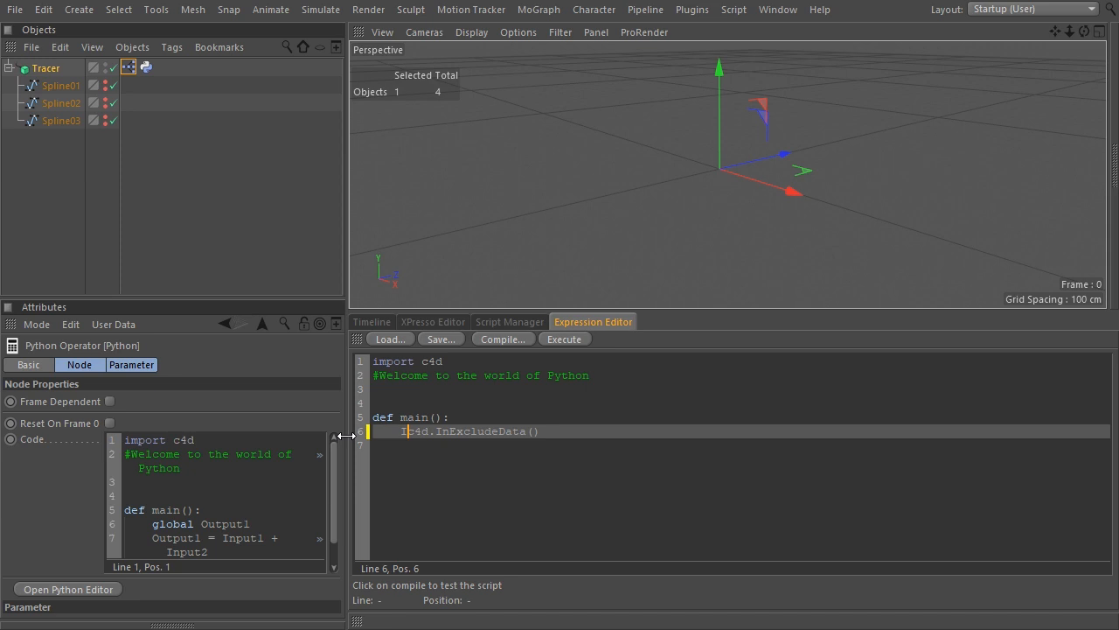
{"action": "type", "text": "InExc ="}
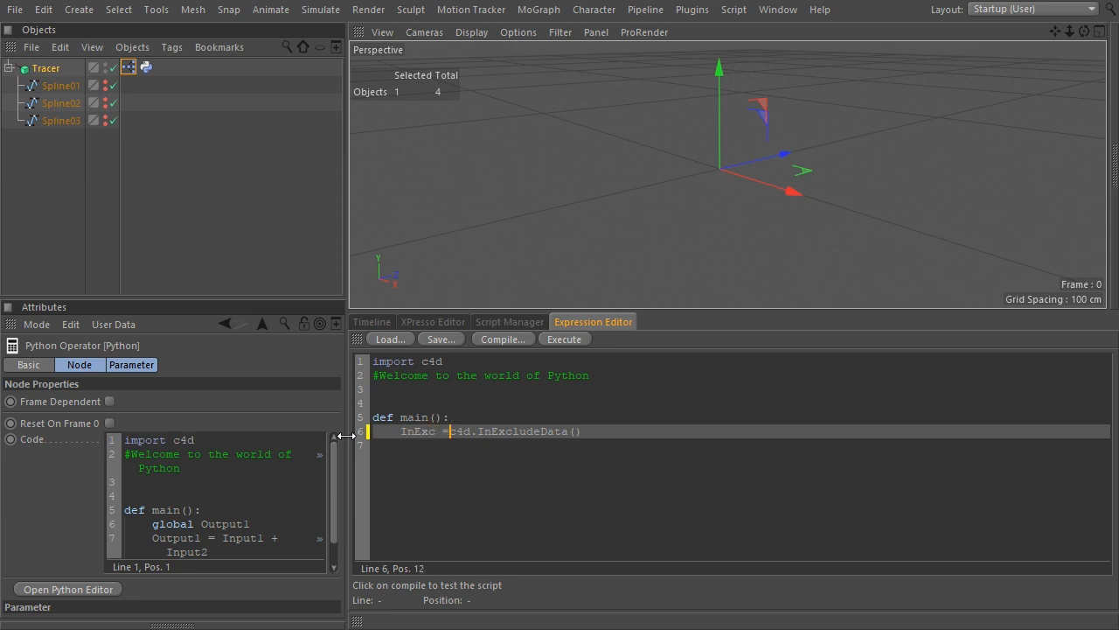
{"action": "key", "text": "Return"}
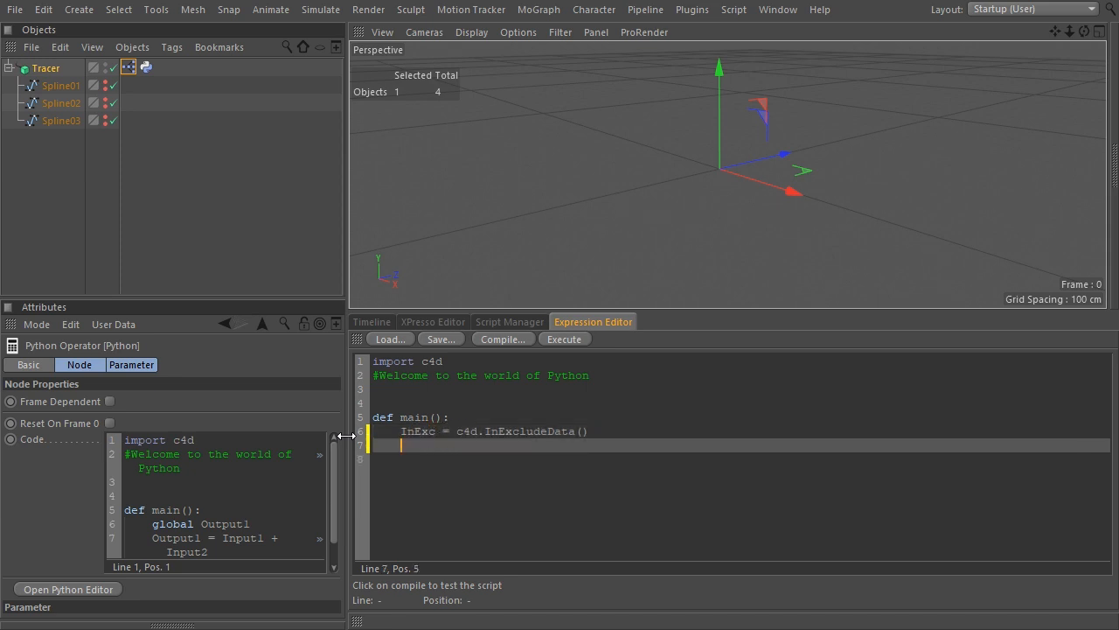
Loop over Input1.GetChildren(), inserting each child spline into InExc
{"action": "type", "text": "for obj in"}
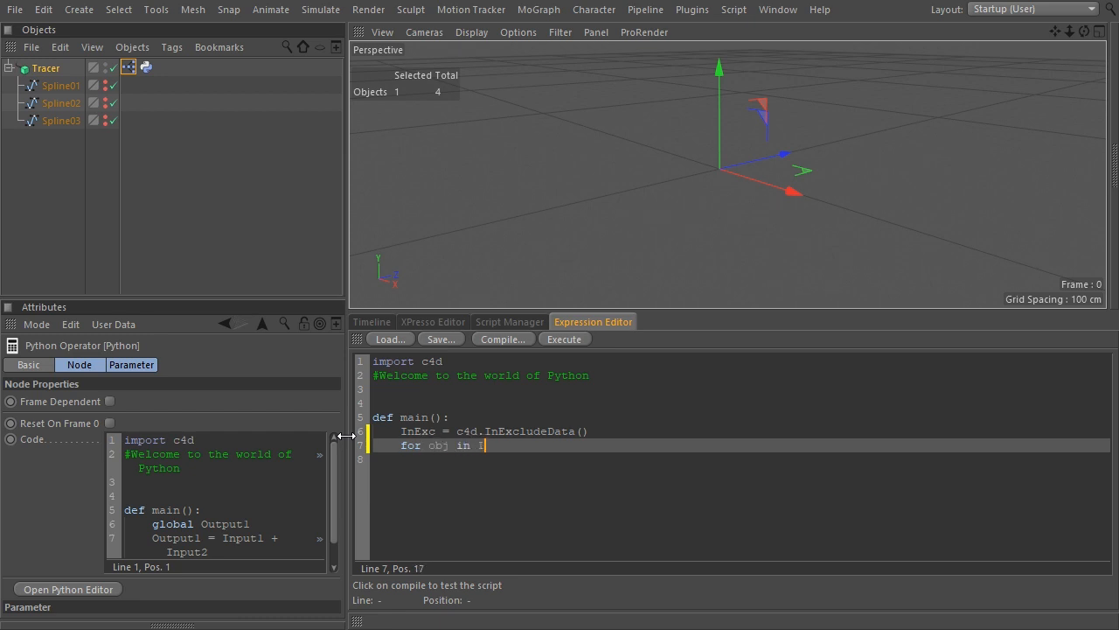
{"action": "type", "text": "Input1"}
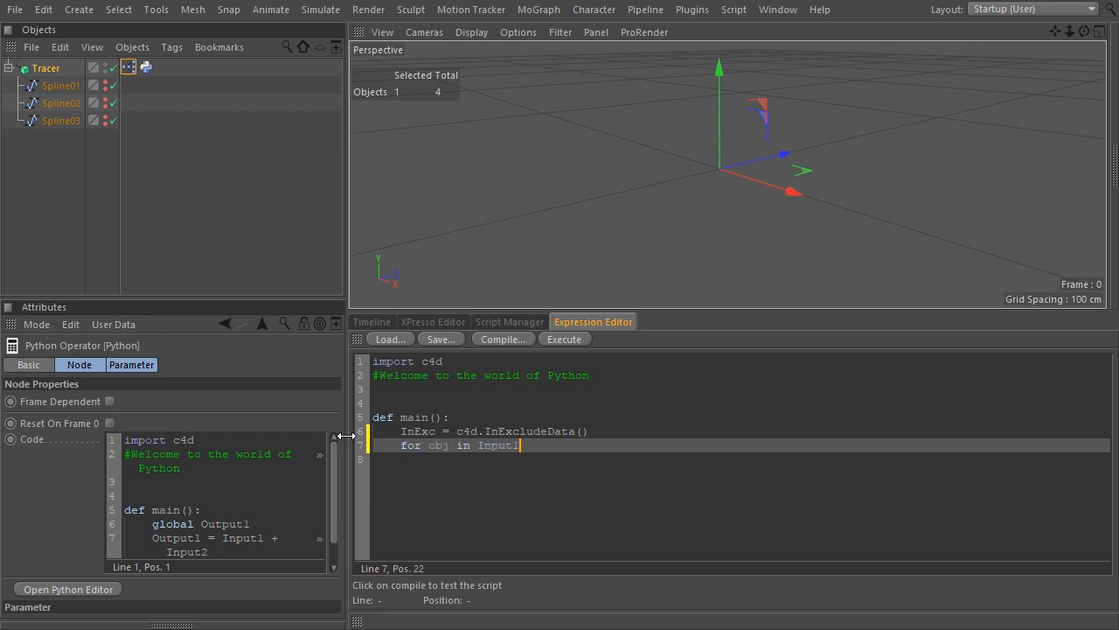
{"action": "type", "text": ".GetChildren():"}
{"action": "left_click", "coordinate": [742, 458]}
{"action": "type", "text": "InExc.InsertObject(obj,1"}
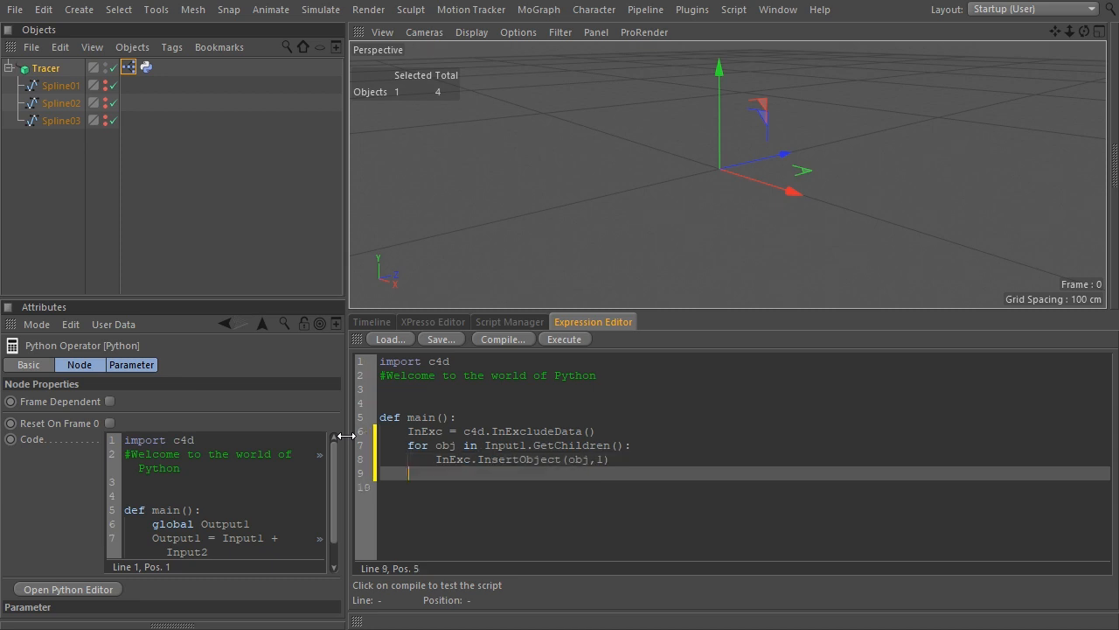
{"action": "type", "text": "Input1"}
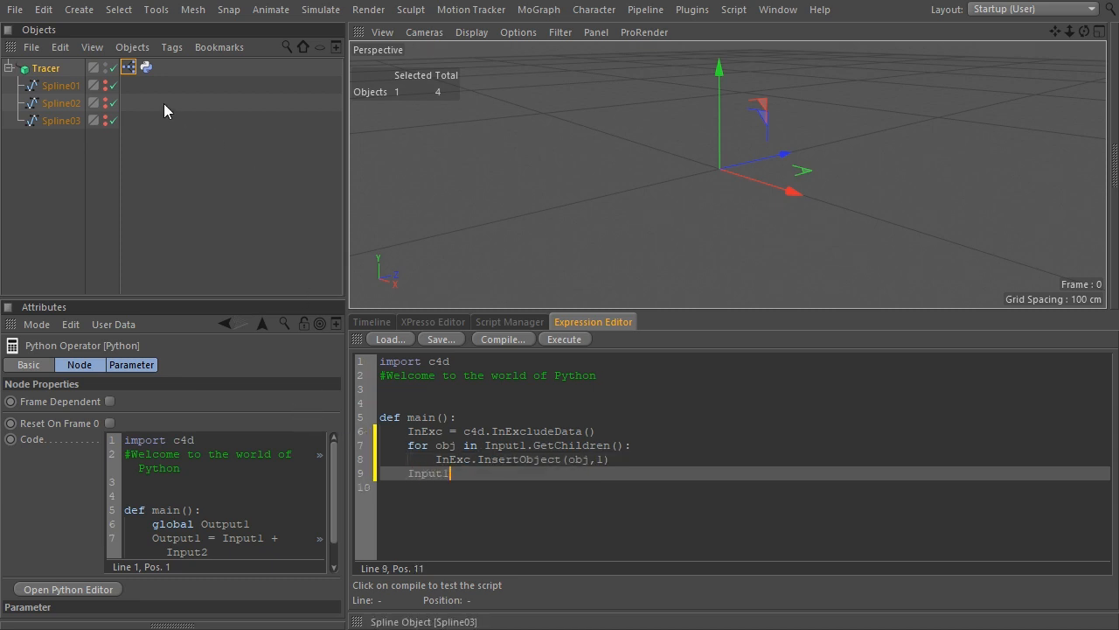
Assign InExc to Input1[c4d.MGTRACEROBJECT_OBJECTLIST] and return to the XPresso graph
{"action": "left_click", "coordinate": [46, 68]}
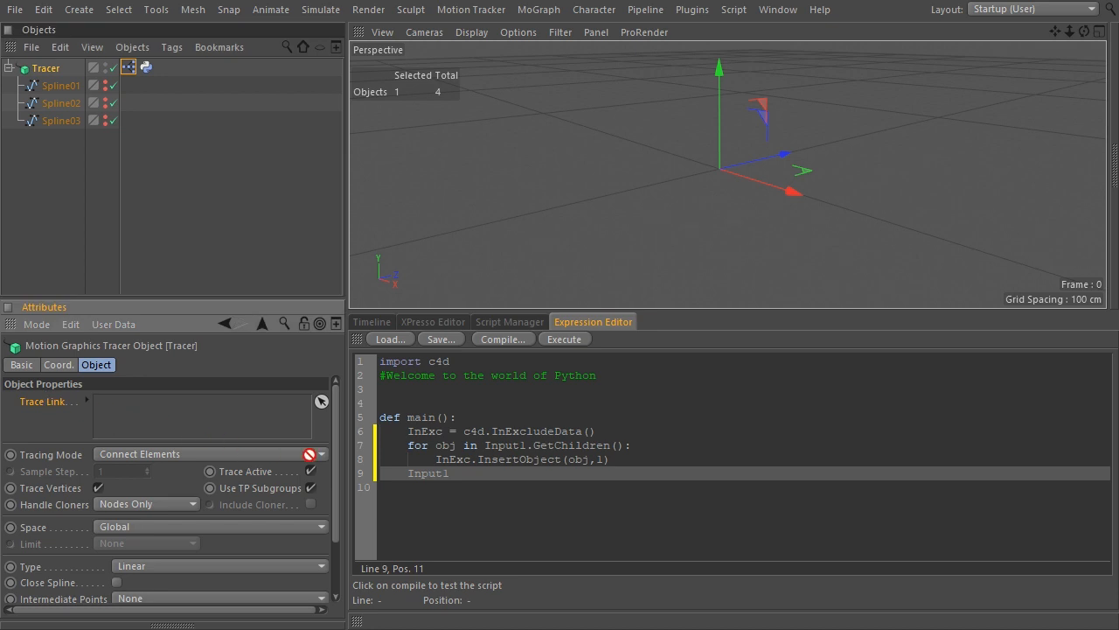
{"action": "type", "text": "[c4d.MGTRACEROBJECT_OBJECTLIST]"}
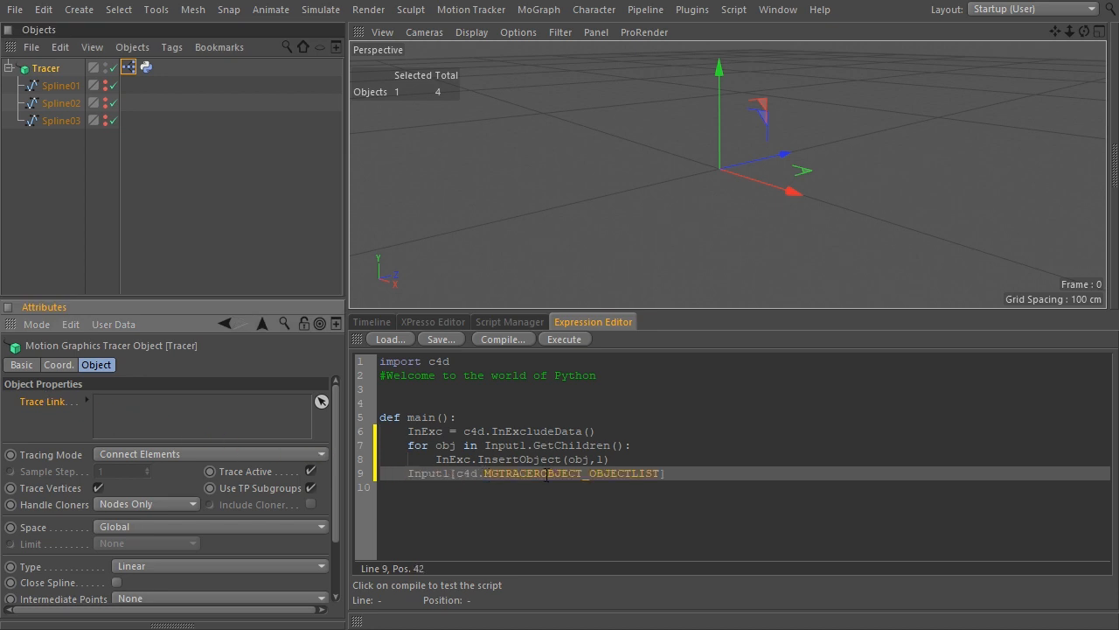
{"action": "type", "text": "= I"}
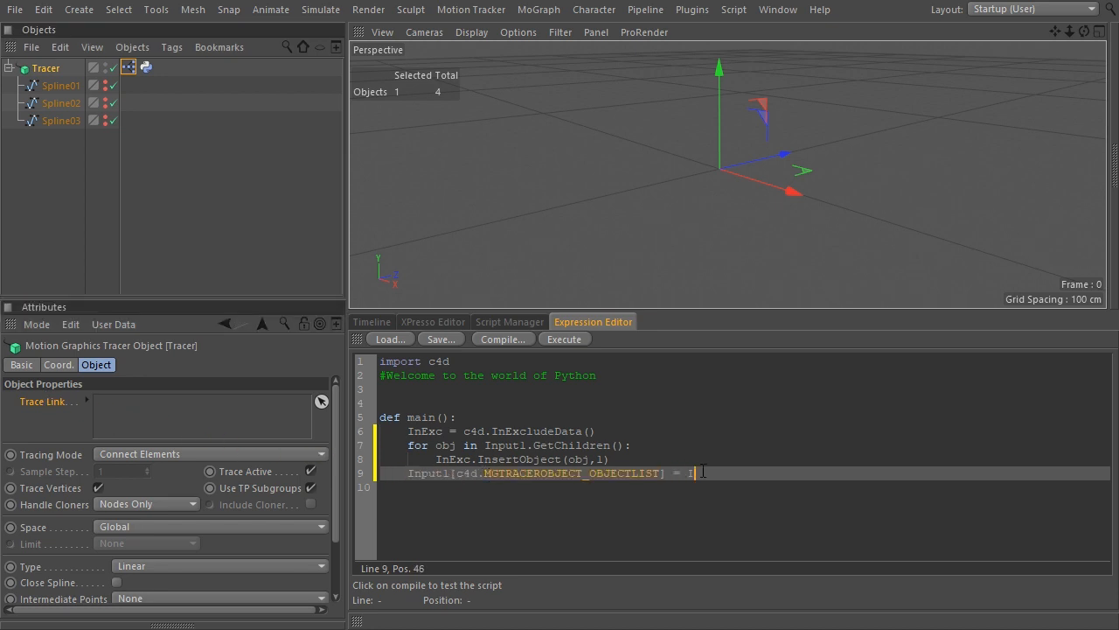
{"action": "type", "text": "nExc"}
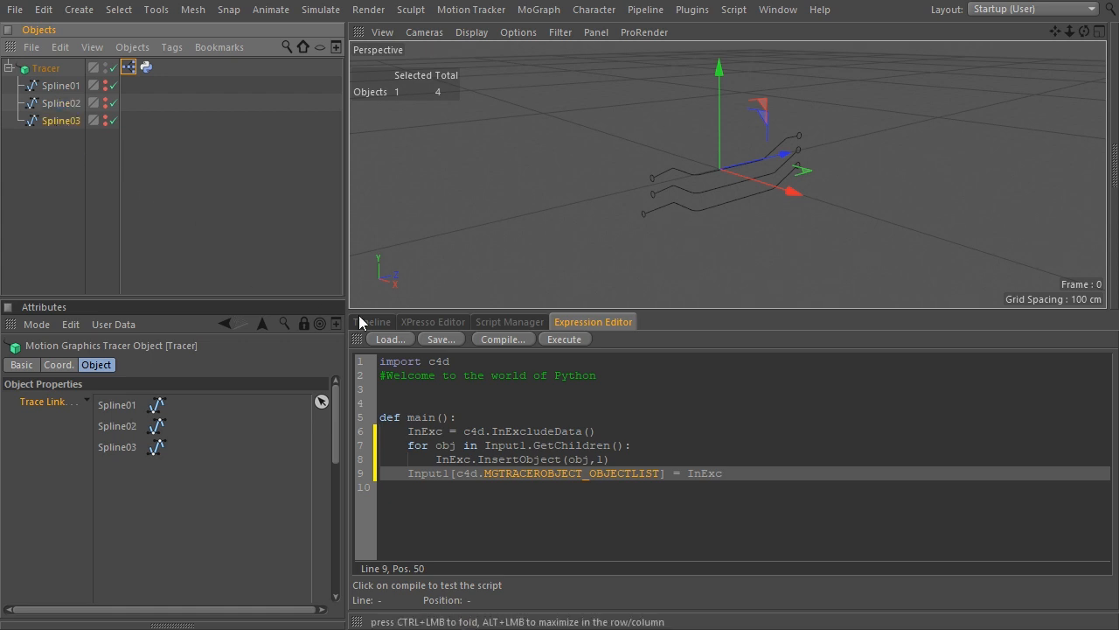
{"action": "left_click", "coordinate": [432, 322]}
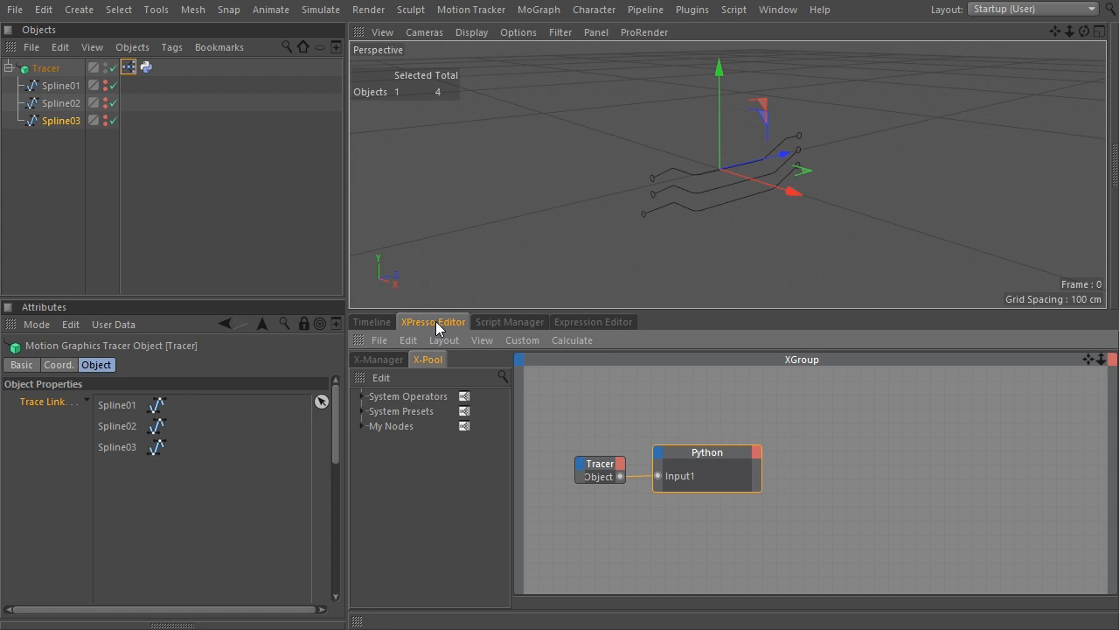
{"action": "mouse_move", "coordinate": [358, 348]}
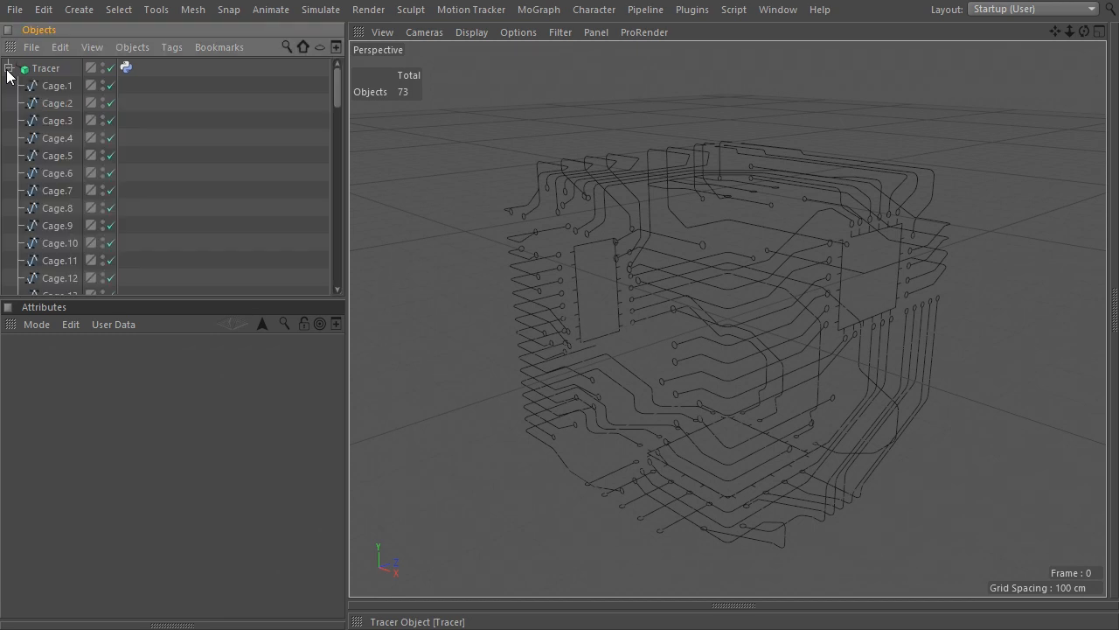
Create a MoSpline via Commander ('mosp') in Spline mode sourcing the Tracer, End about 43.6%
{"action": "scroll", "scroll_direction": "down", "scroll_amount": 3}
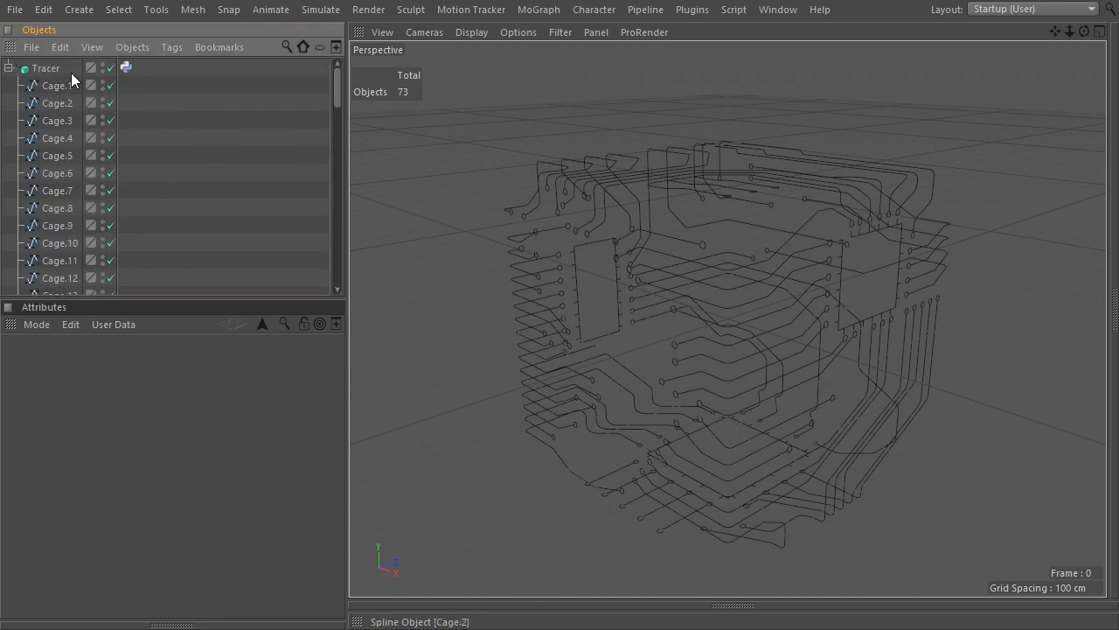
{"action": "type", "text": "mosp"}
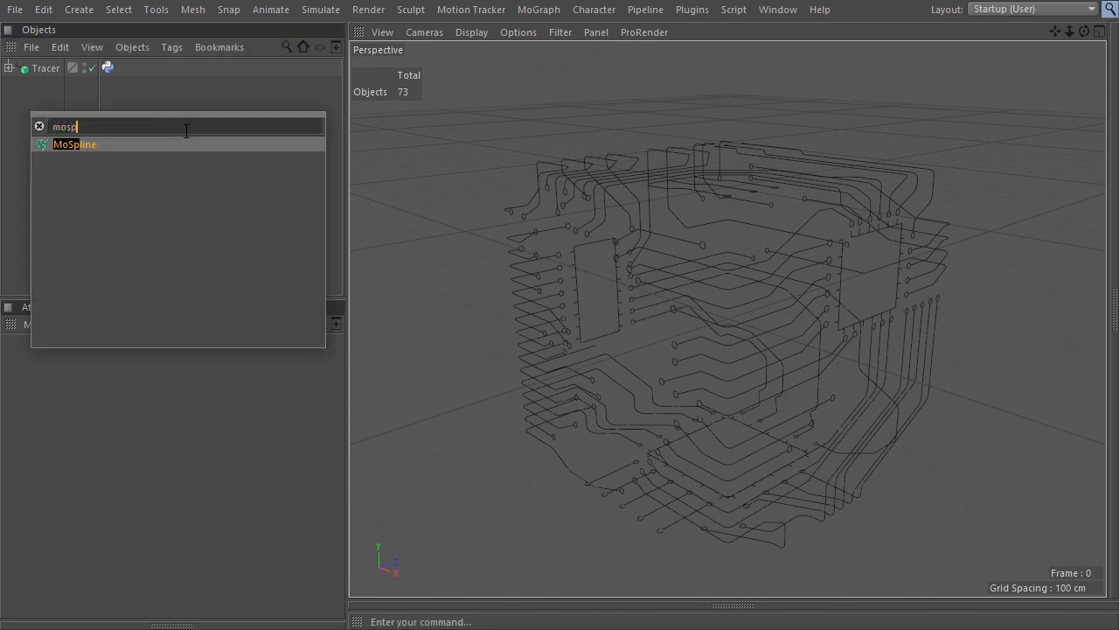
{"action": "left_click", "coordinate": [74, 143]}
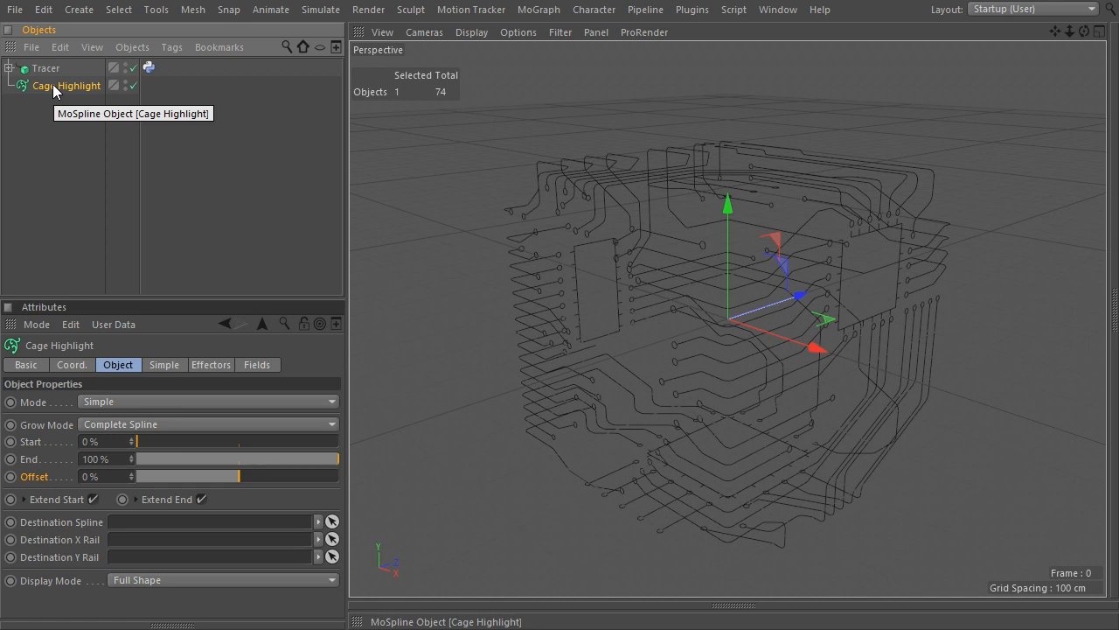
{"action": "left_click", "coordinate": [206, 401]}
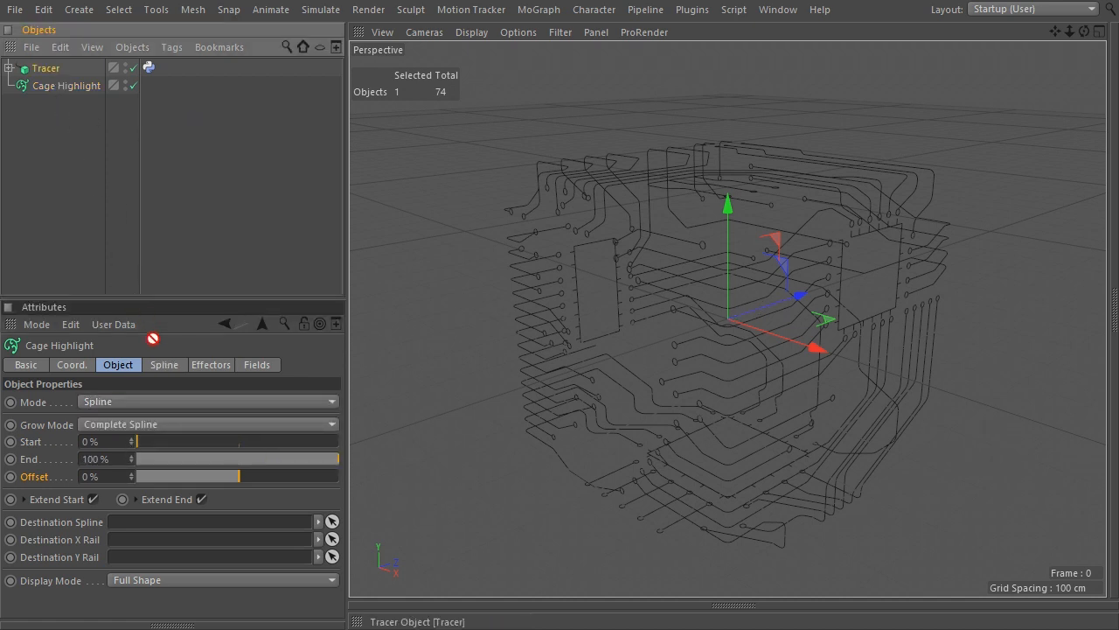
{"action": "left_click", "coordinate": [165, 366]}
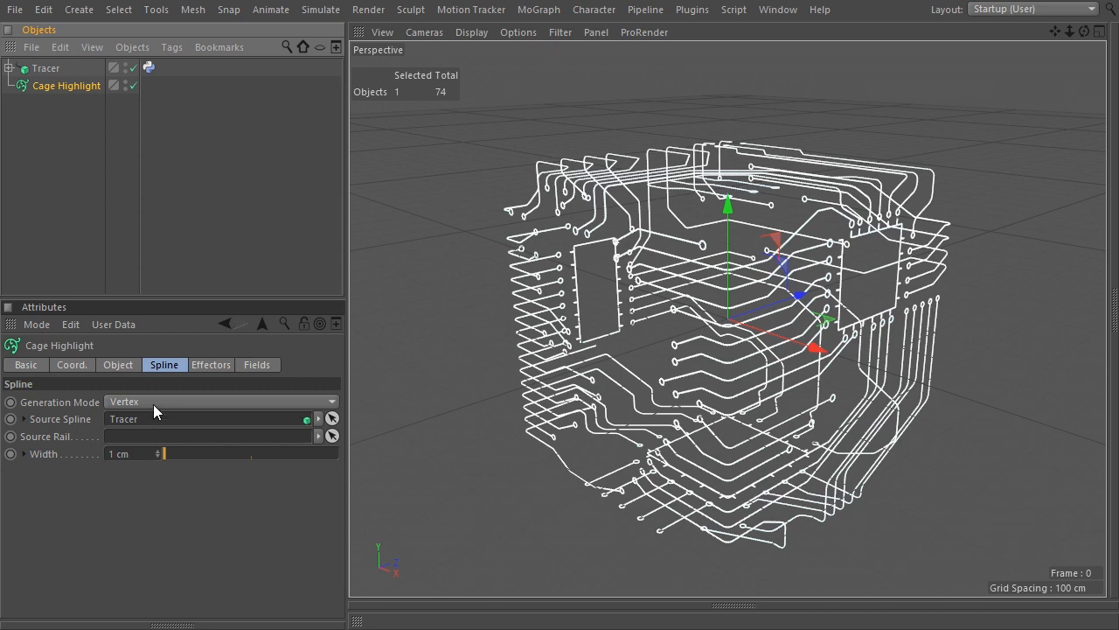
{"action": "left_click", "coordinate": [117, 366]}
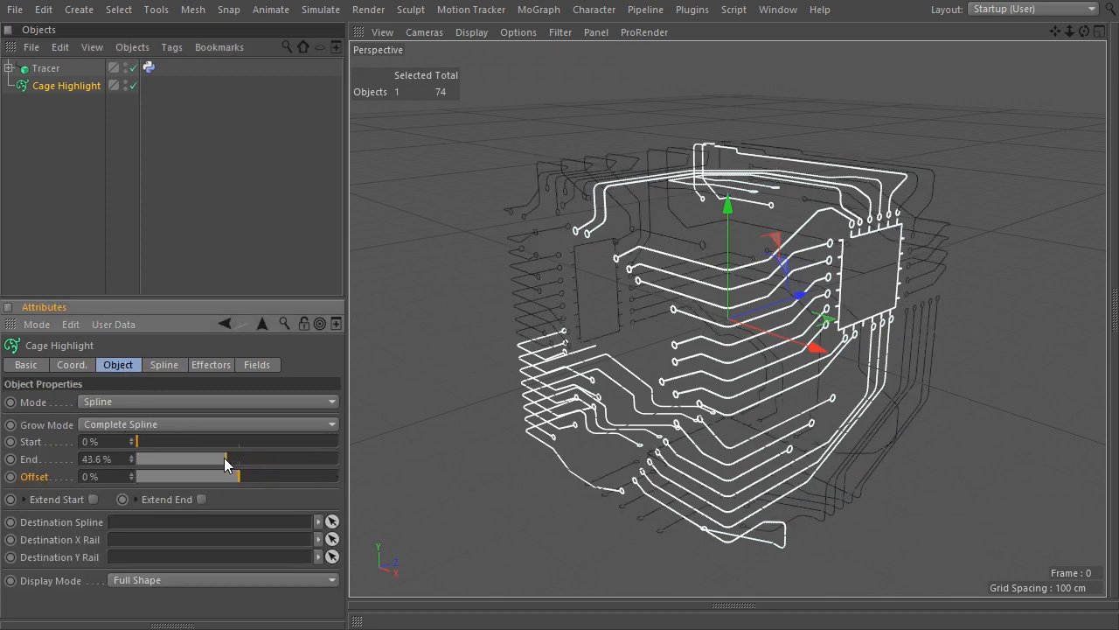
{"action": "left_click_drag", "start_coordinate": [236, 458], "coordinate": [178, 459]}
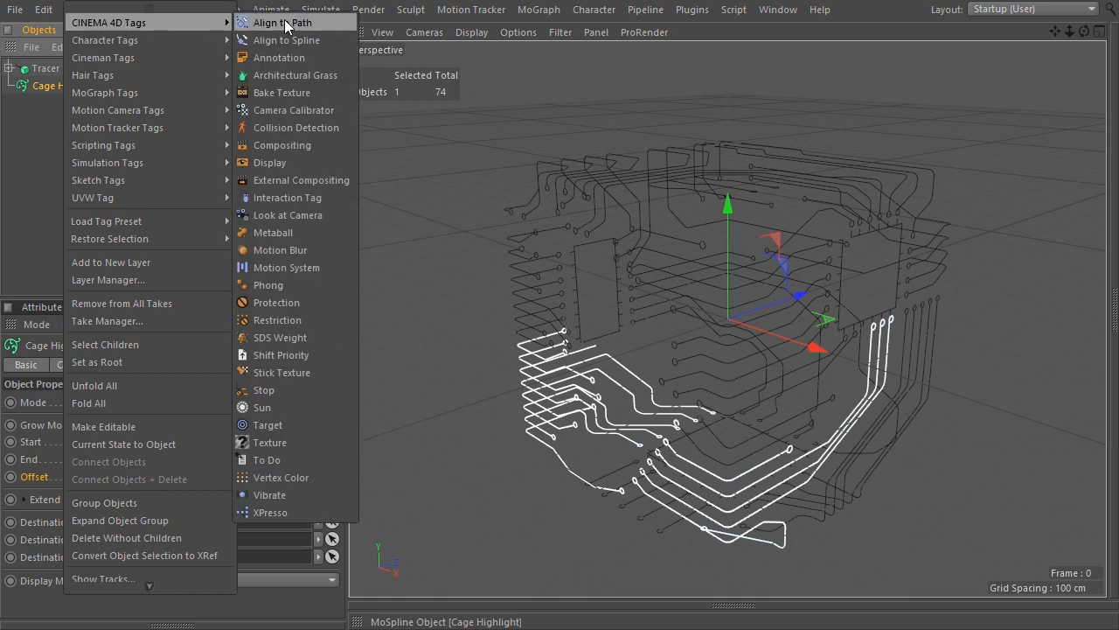
Add an XPresso tag to Cage Highlight with a Time node and a Constant node set to 25
{"action": "left_click", "coordinate": [269, 511]}
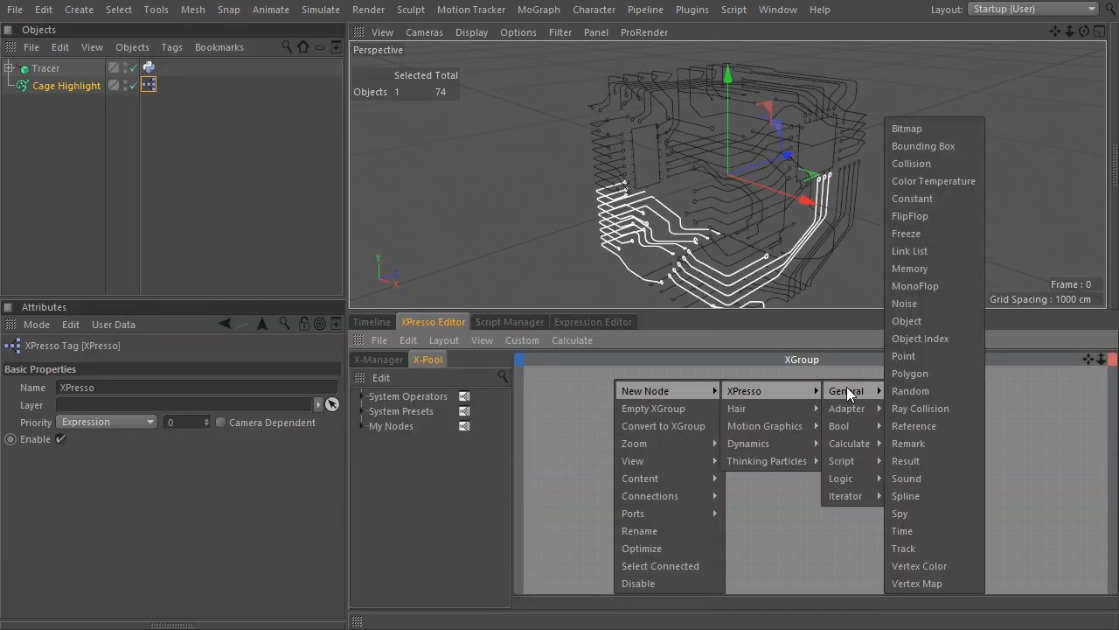
{"action": "left_click", "coordinate": [902, 532]}
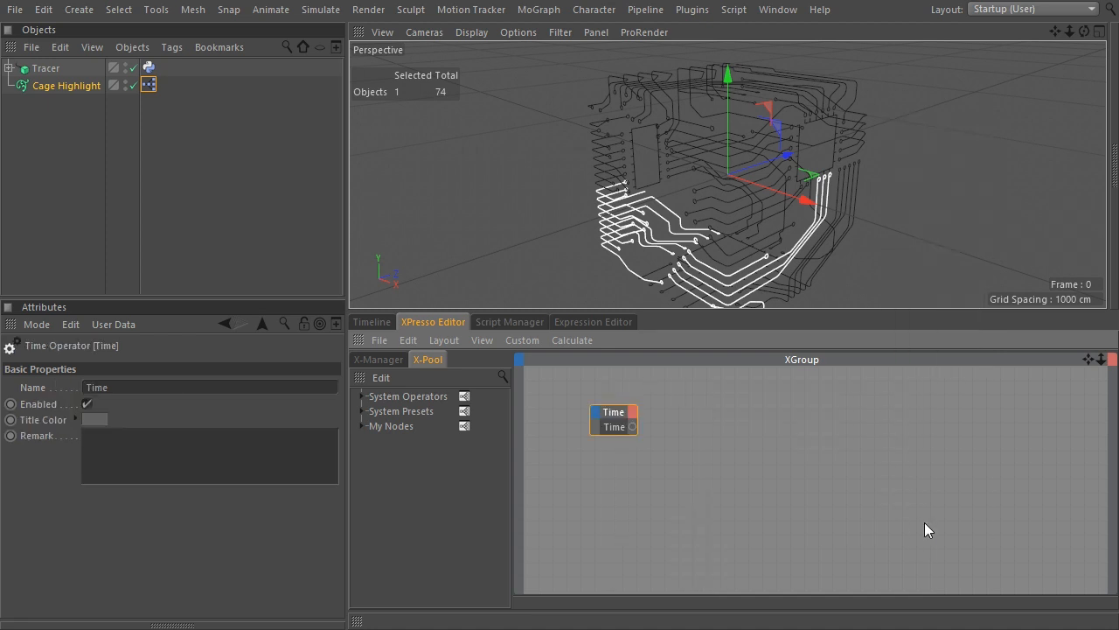
{"action": "mouse_move", "coordinate": [633, 429]}
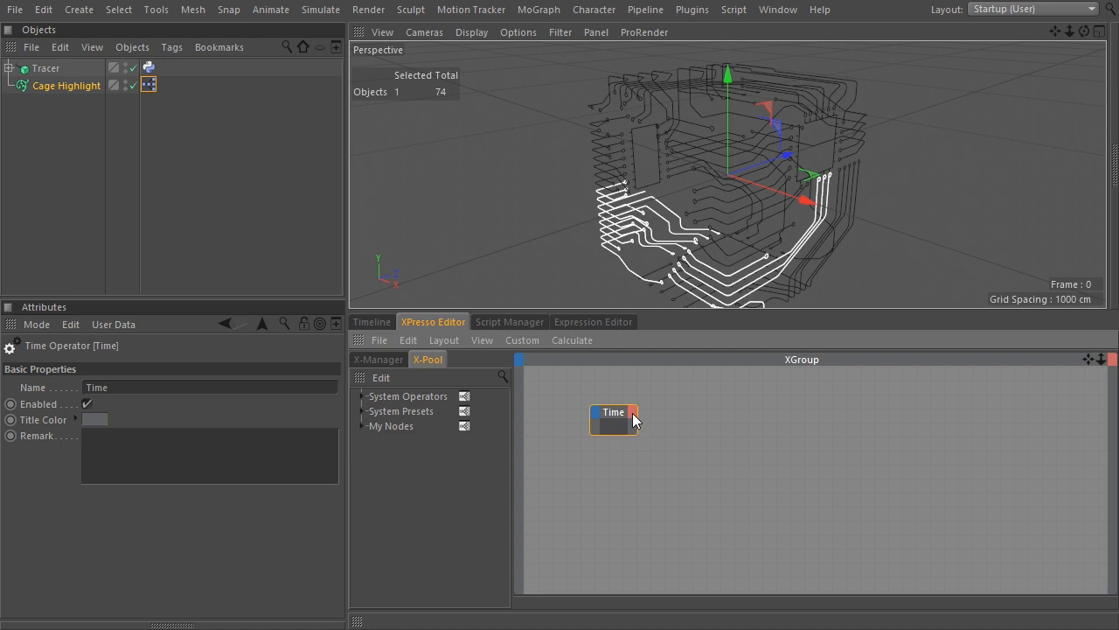
{"action": "left_click", "coordinate": [633, 413]}
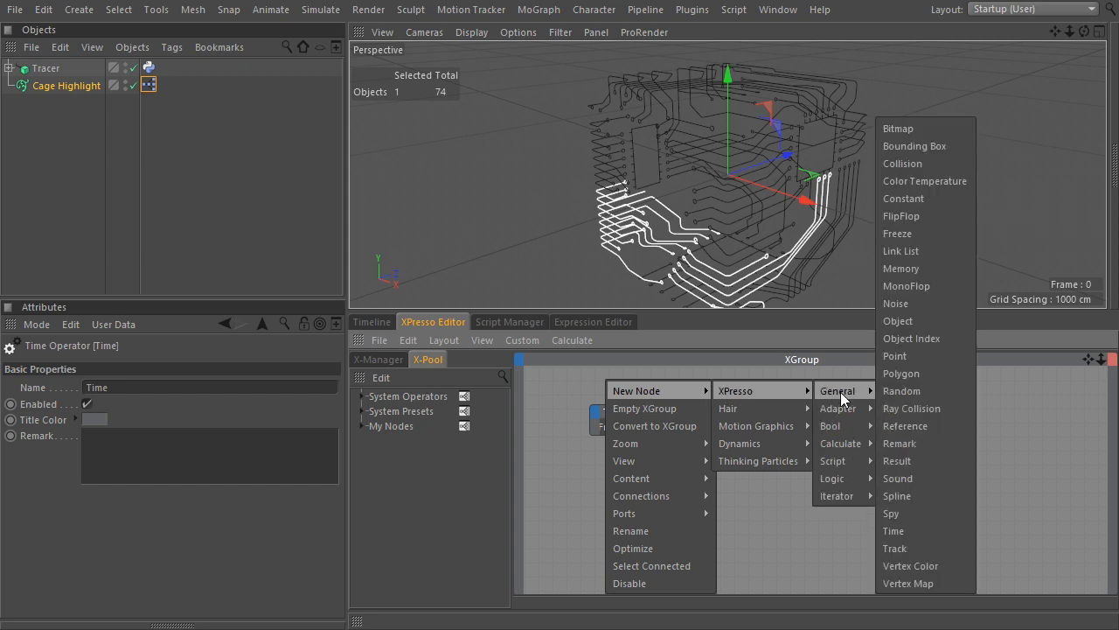
{"action": "left_click", "coordinate": [902, 199]}
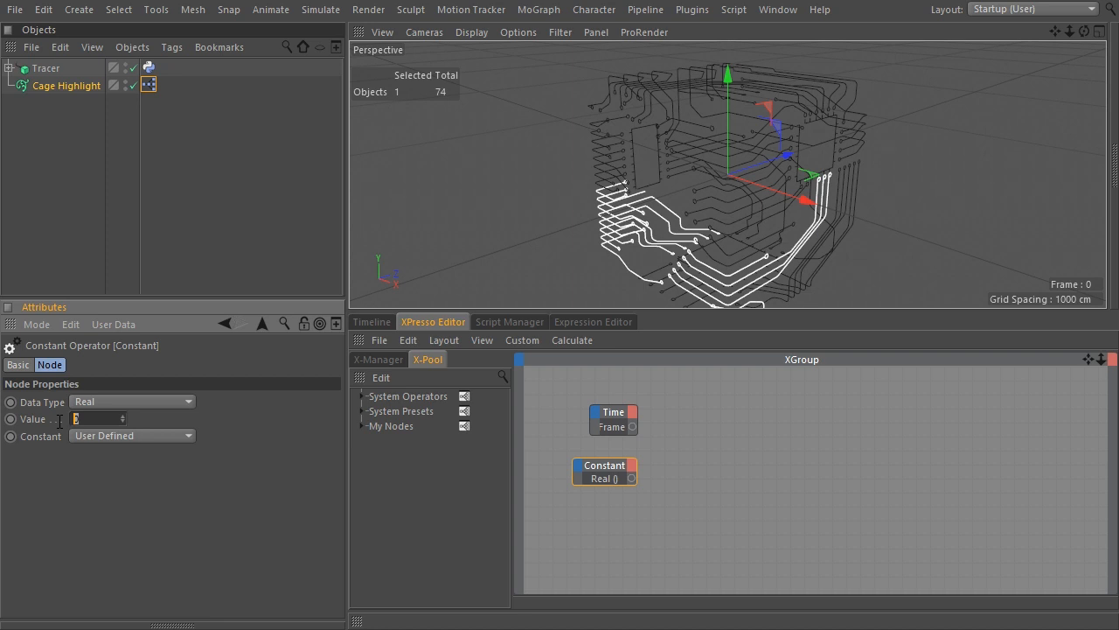
{"action": "type", "text": "25"}
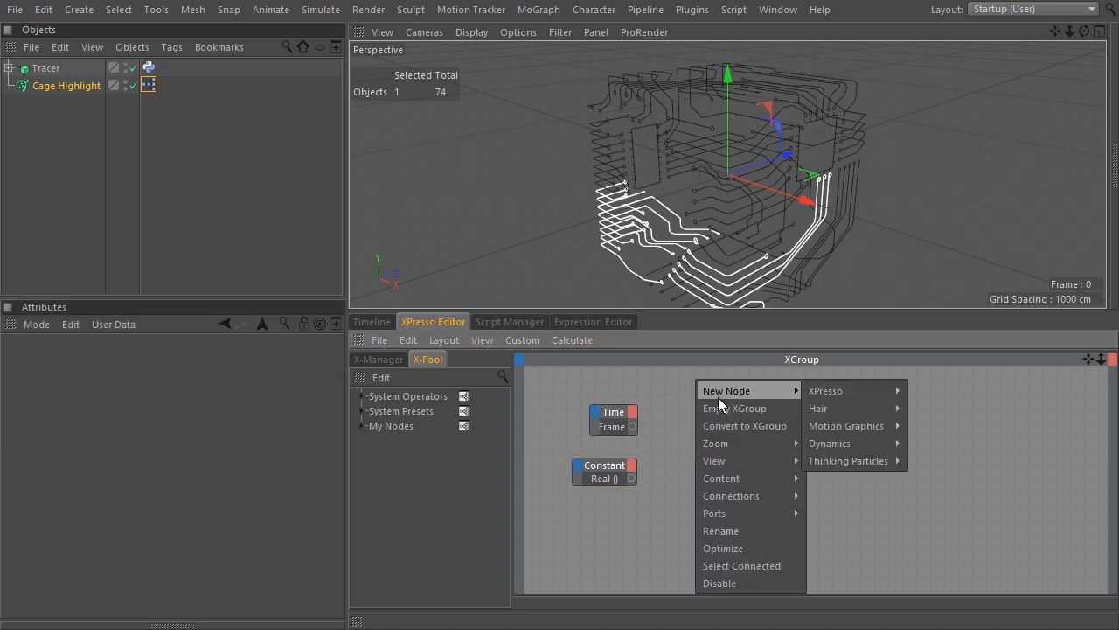
{"action": "mouse_move", "coordinate": [931, 444]}
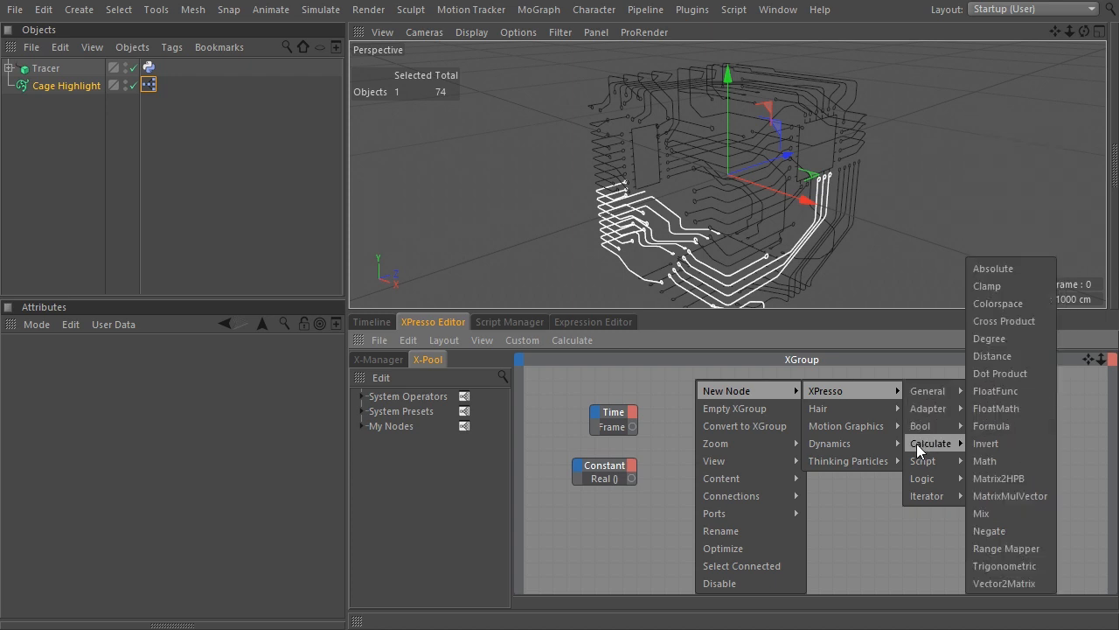
Add a Math node set to Divide and a second Math node set to Modulo
{"action": "left_click", "coordinate": [985, 462]}
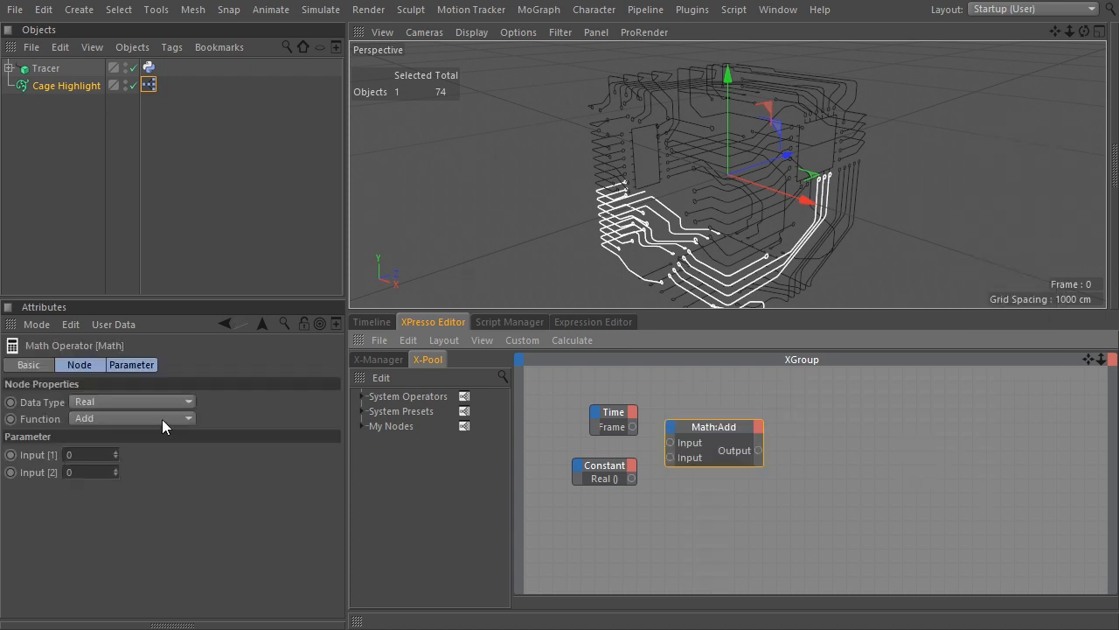
{"action": "left_click", "coordinate": [131, 418]}
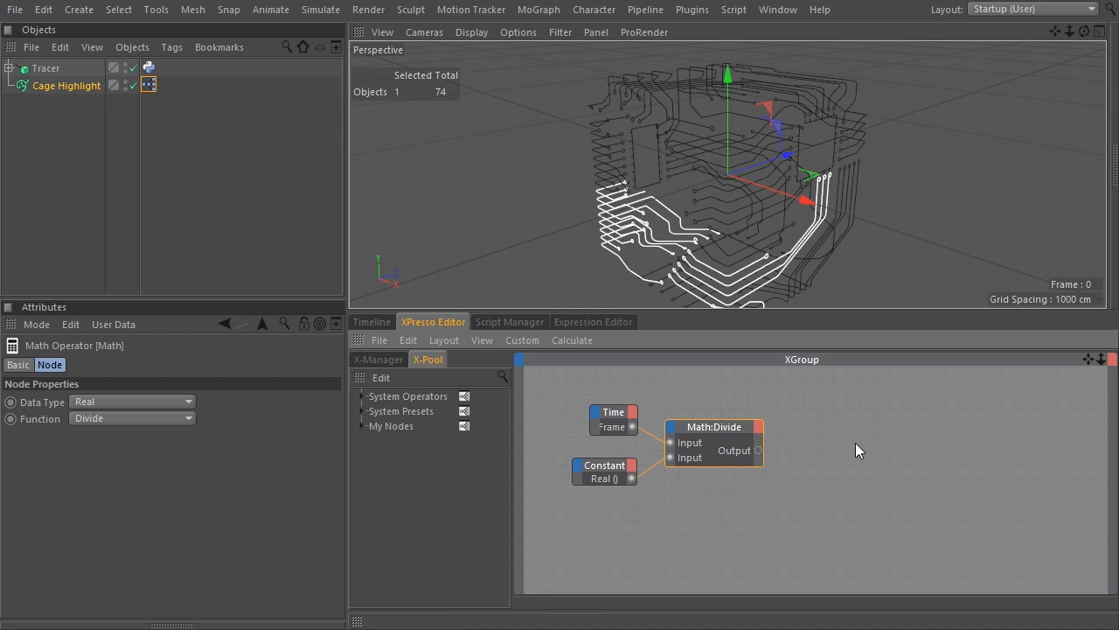
{"action": "right_click", "coordinate": [857, 451]}
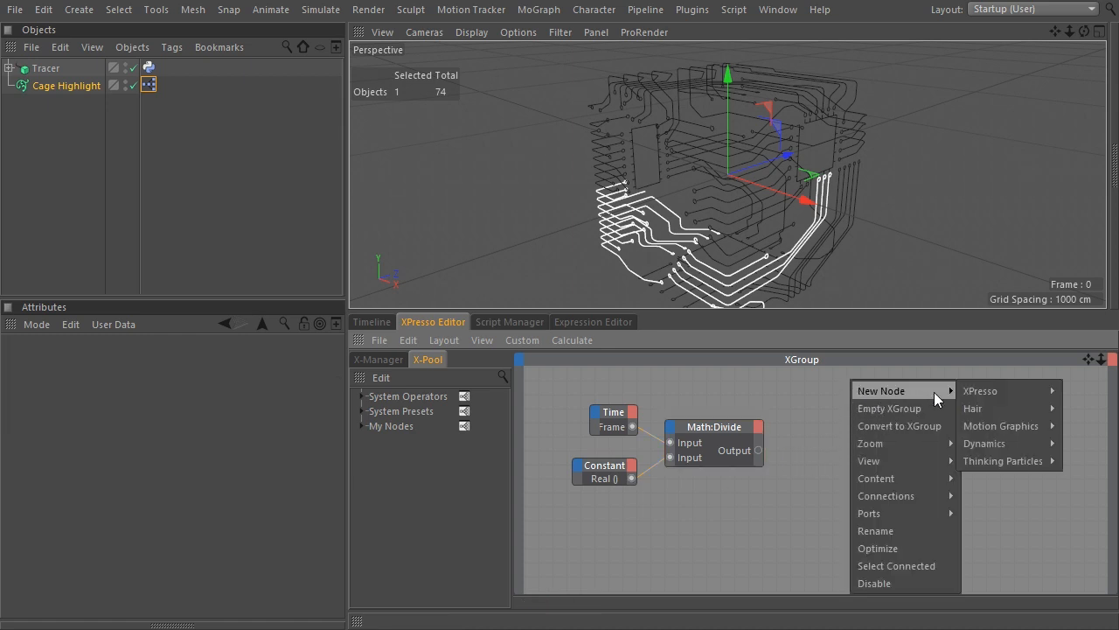
{"action": "mouse_move", "coordinate": [920, 444]}
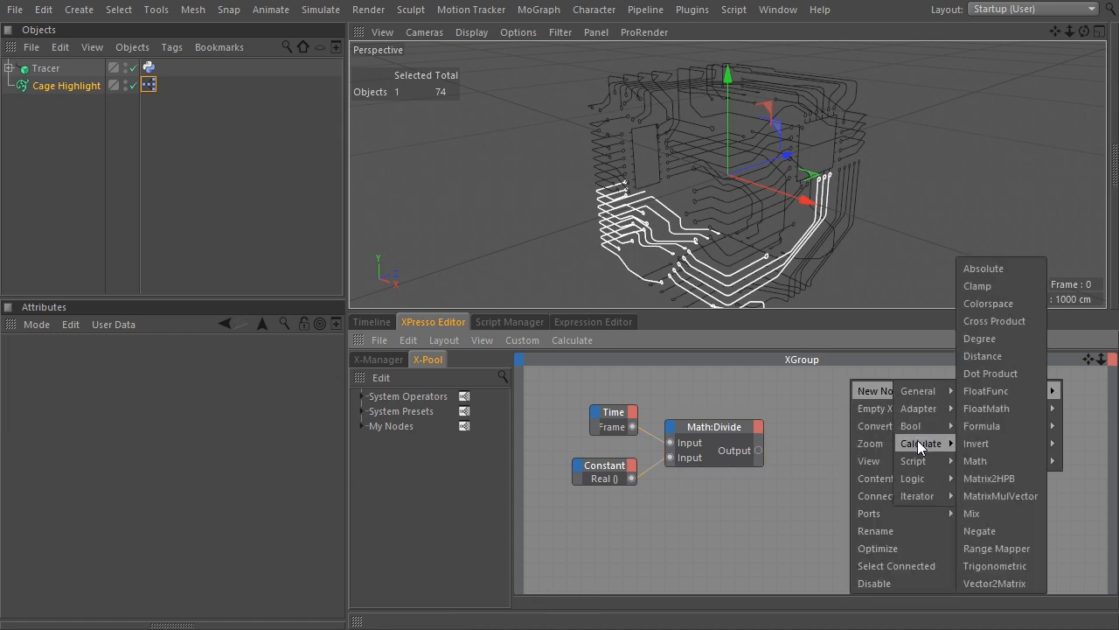
{"action": "left_click", "coordinate": [976, 462]}
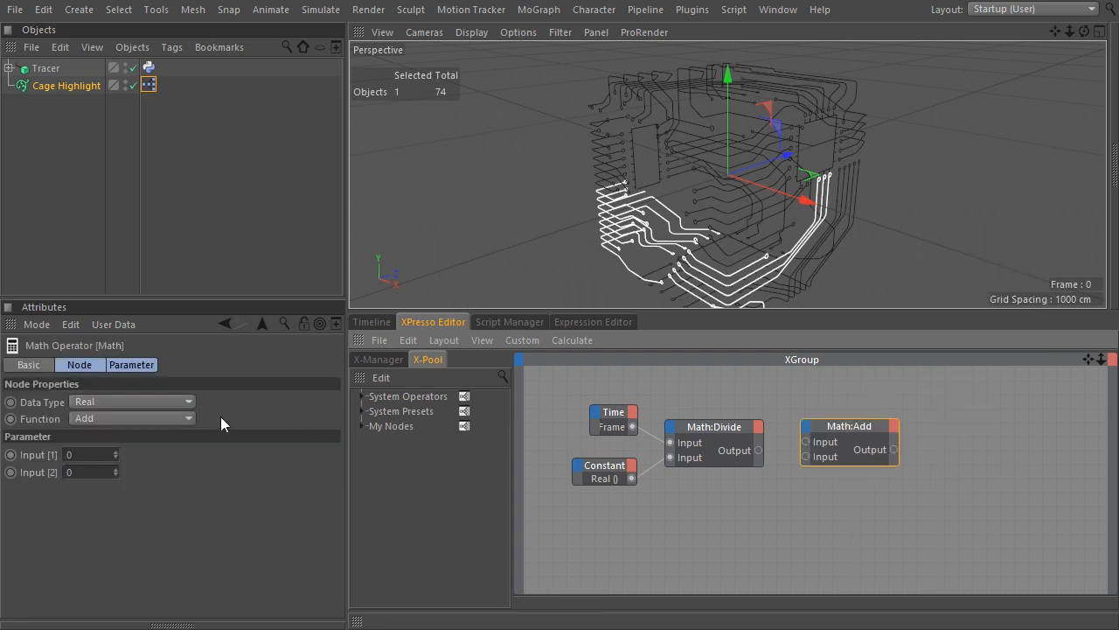
{"action": "left_click", "coordinate": [131, 418]}
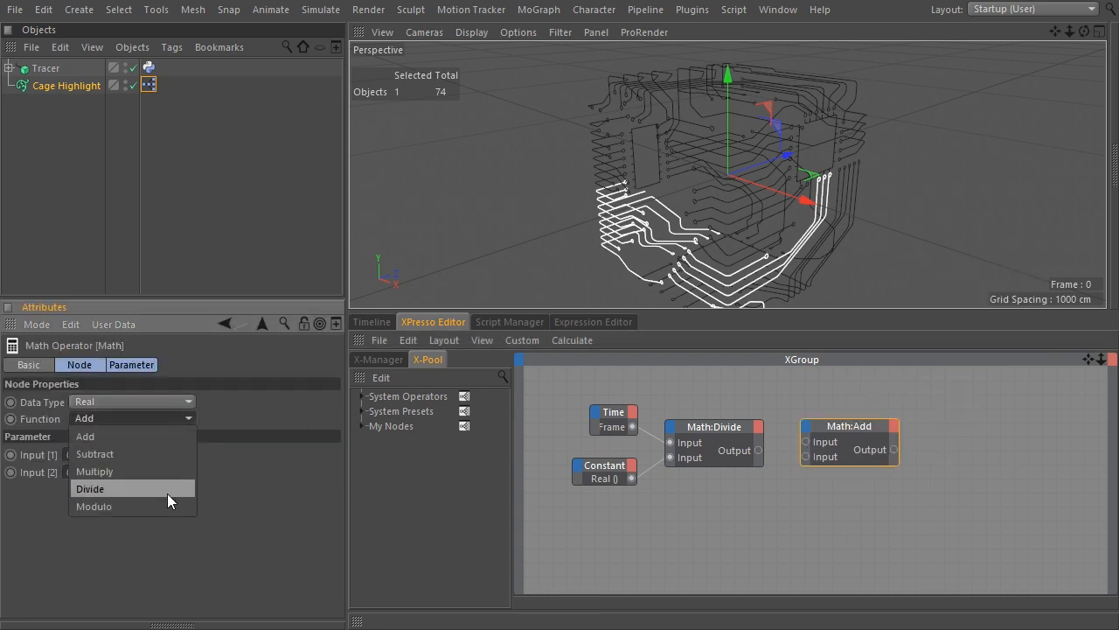
{"action": "left_click", "coordinate": [94, 506]}
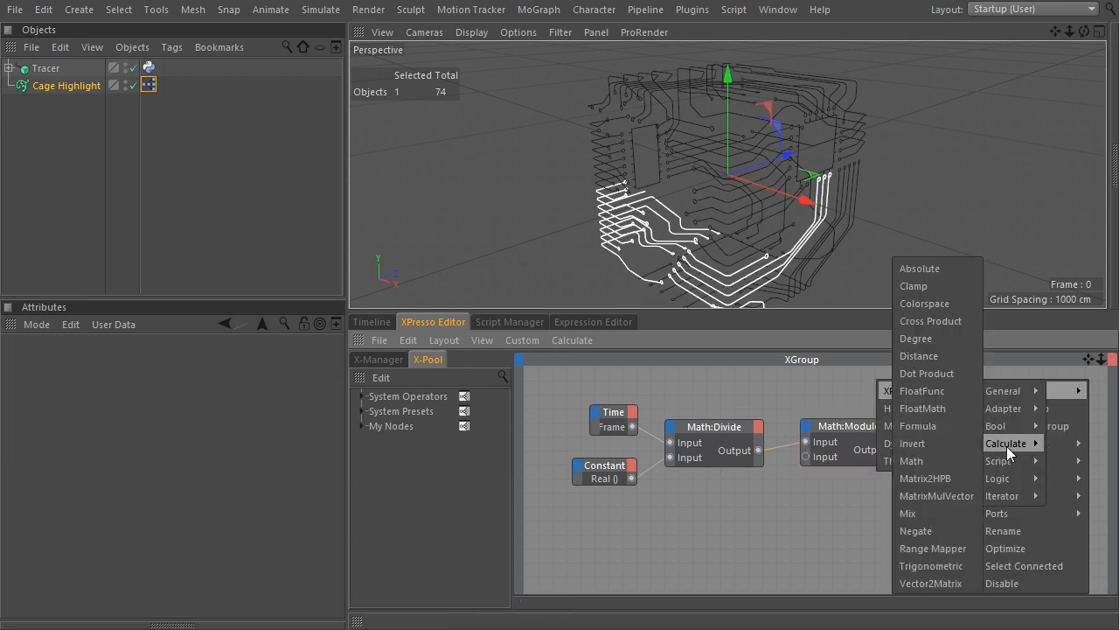
Add a Range Mapper node and wire the Modulo result into its input
{"action": "left_click", "coordinate": [932, 550]}
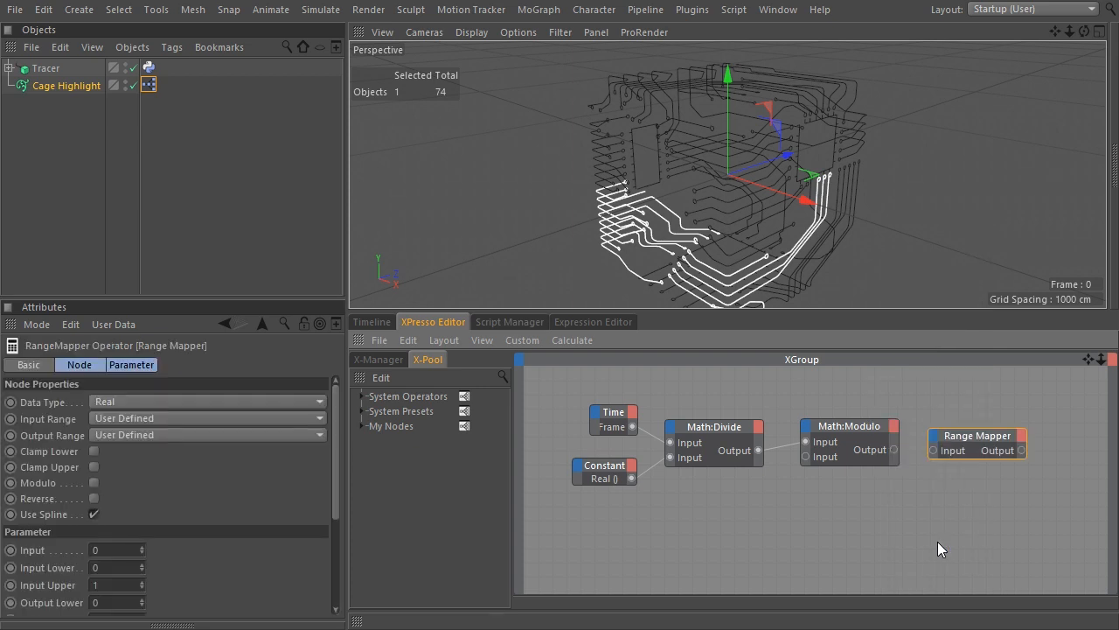
{"action": "mouse_move", "coordinate": [906, 460]}
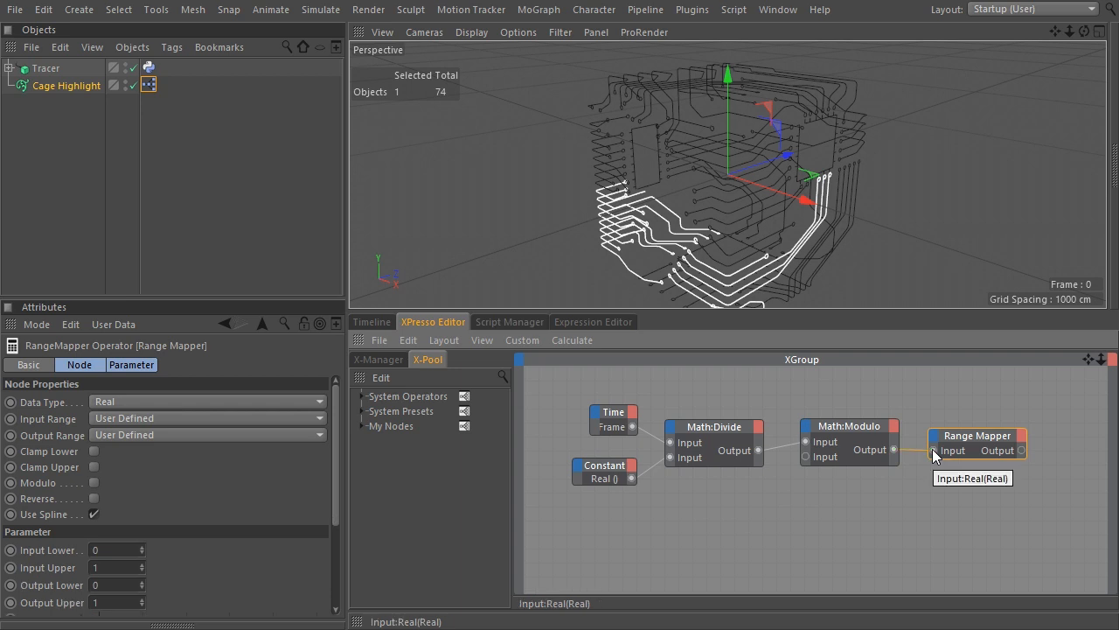
{"action": "left_click", "coordinate": [95, 451]}
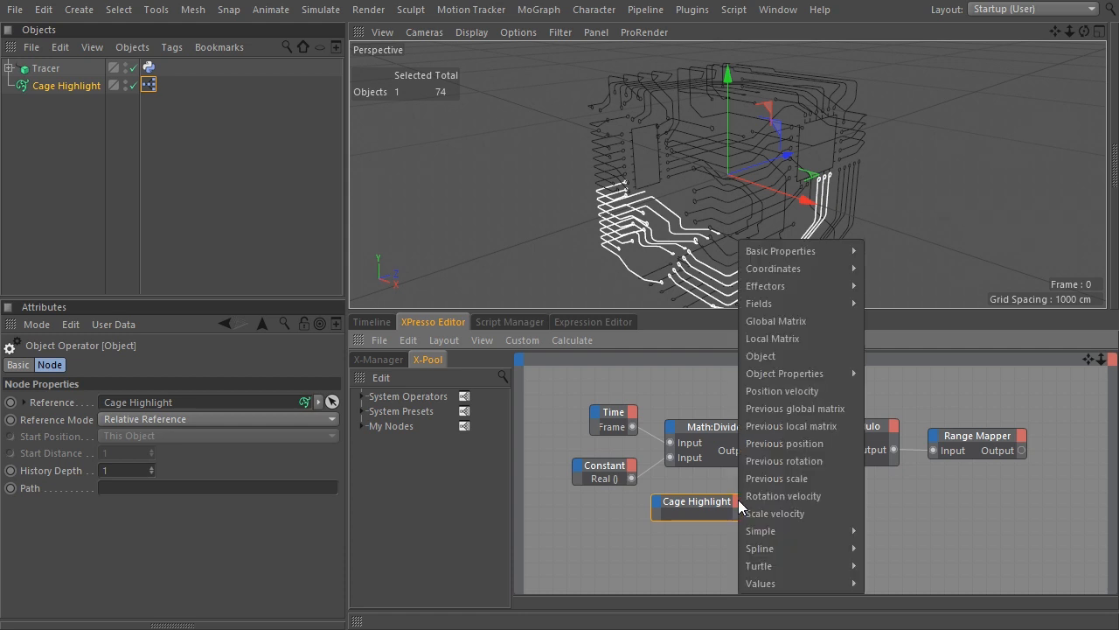
Negate Cage Highlight's End output and feed it into the Range Mapper's Output Lower
{"action": "left_click", "coordinate": [784, 375]}
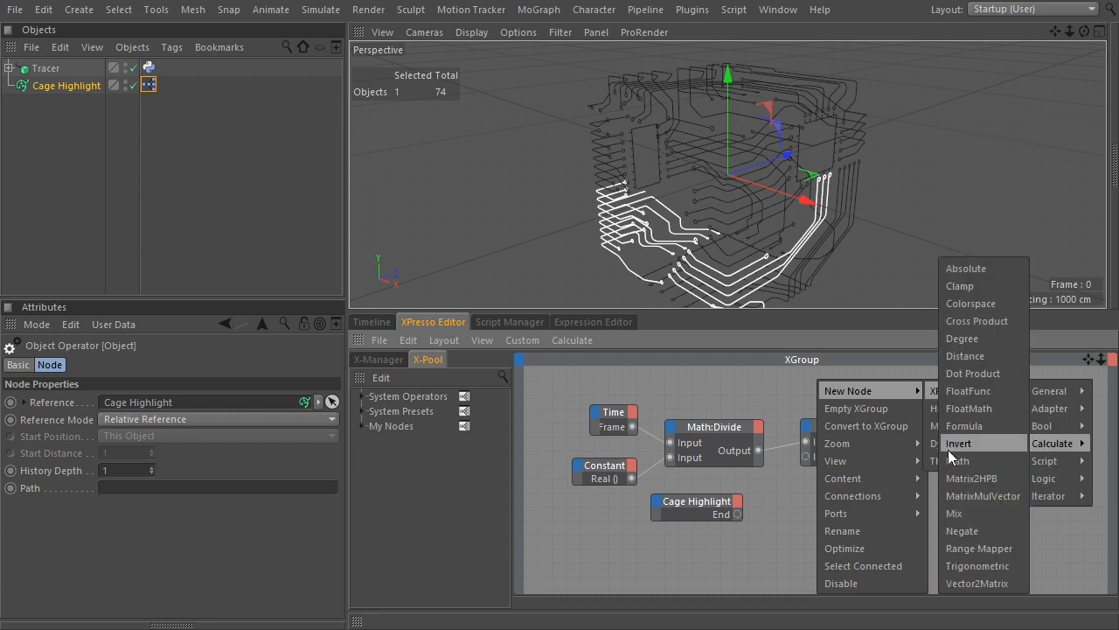
{"action": "left_click", "coordinate": [962, 530]}
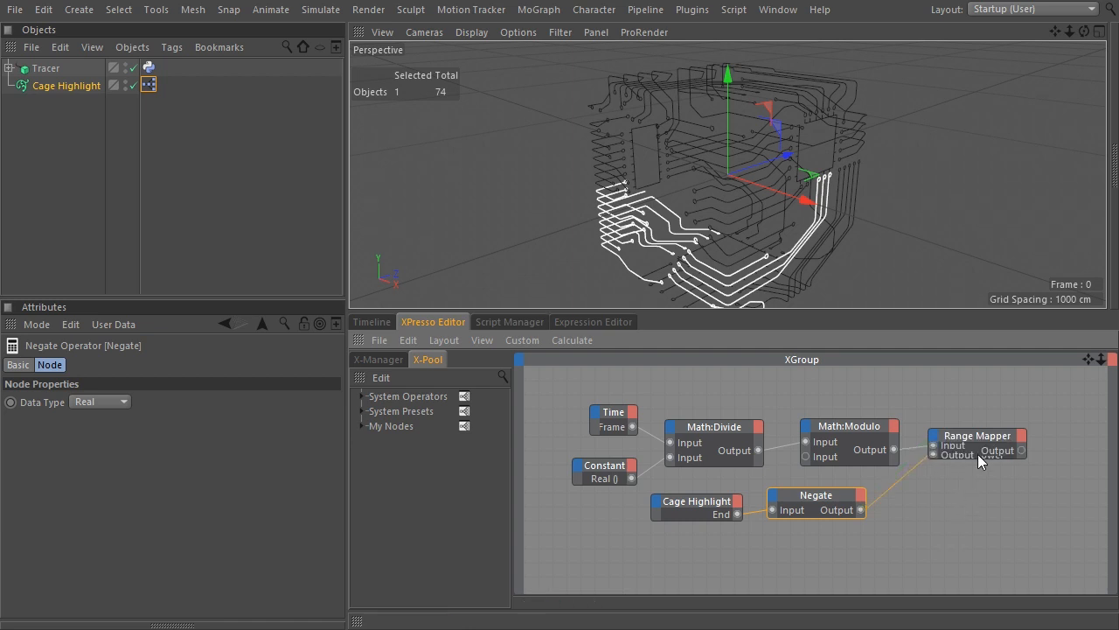
{"action": "left_click", "coordinate": [978, 434]}
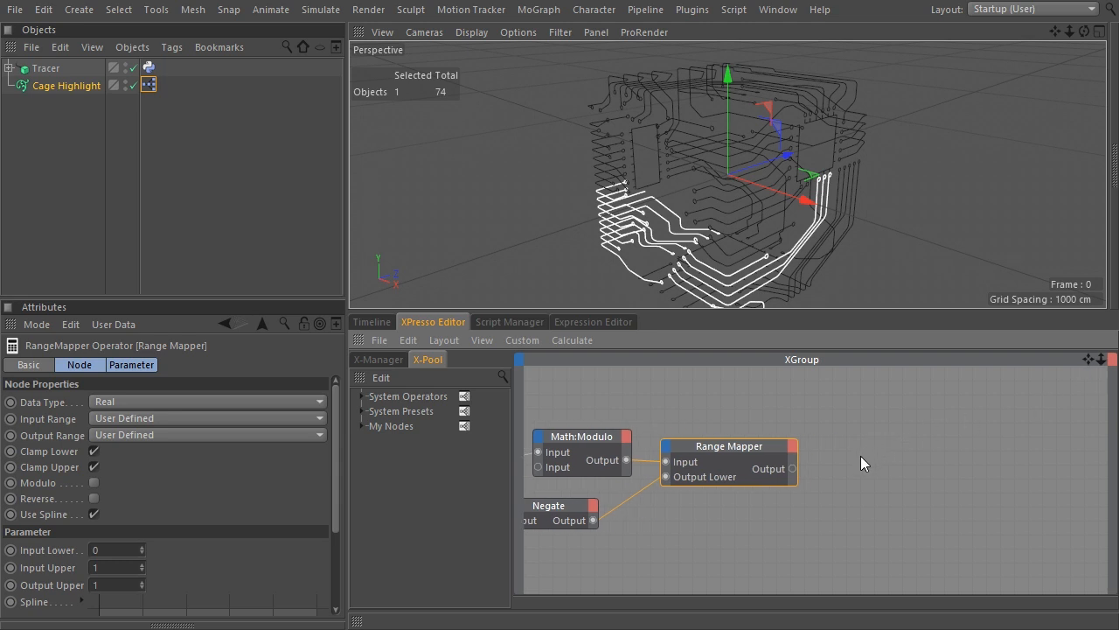
Wire the Range Mapper's output into Cage Highlight's Offset input and frame all nodes
{"action": "right_click", "coordinate": [864, 462]}
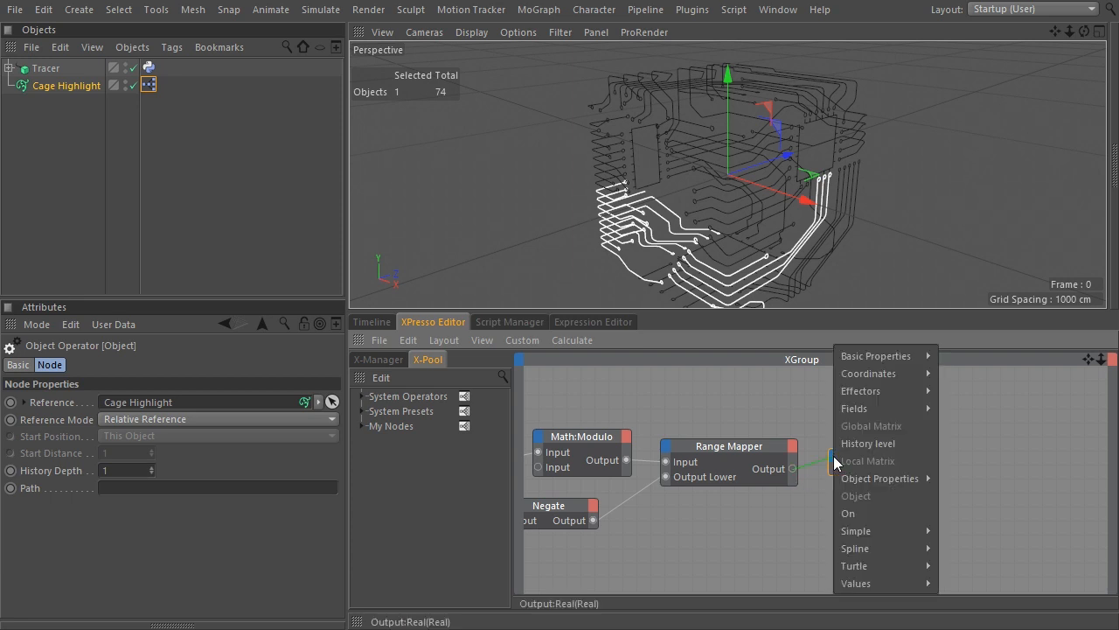
{"action": "left_click", "coordinate": [879, 479]}
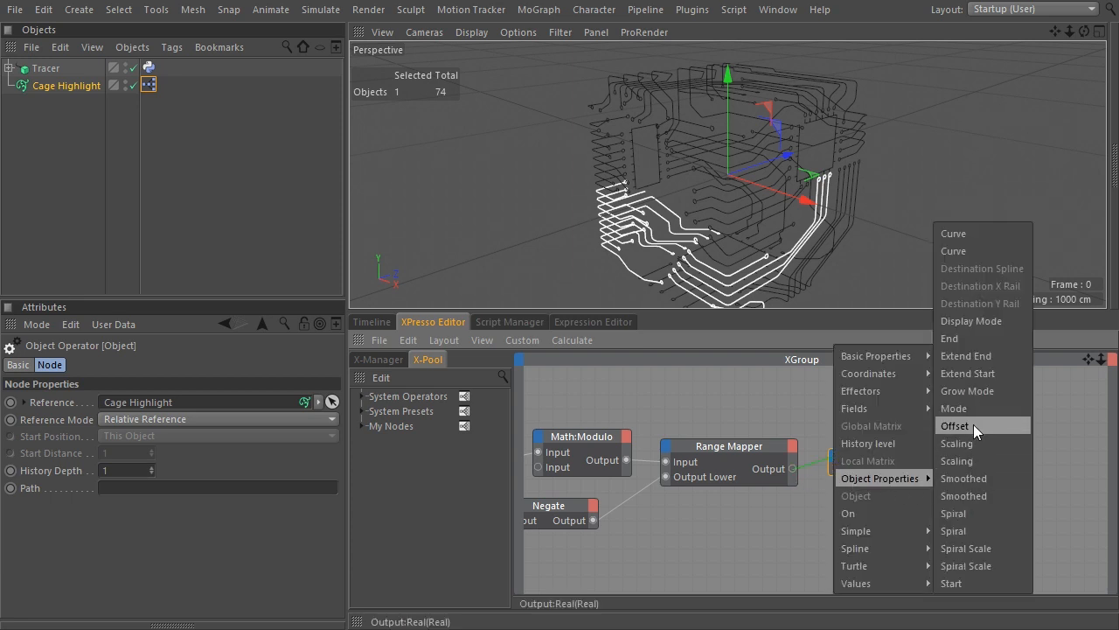
{"action": "left_click", "coordinate": [955, 427]}
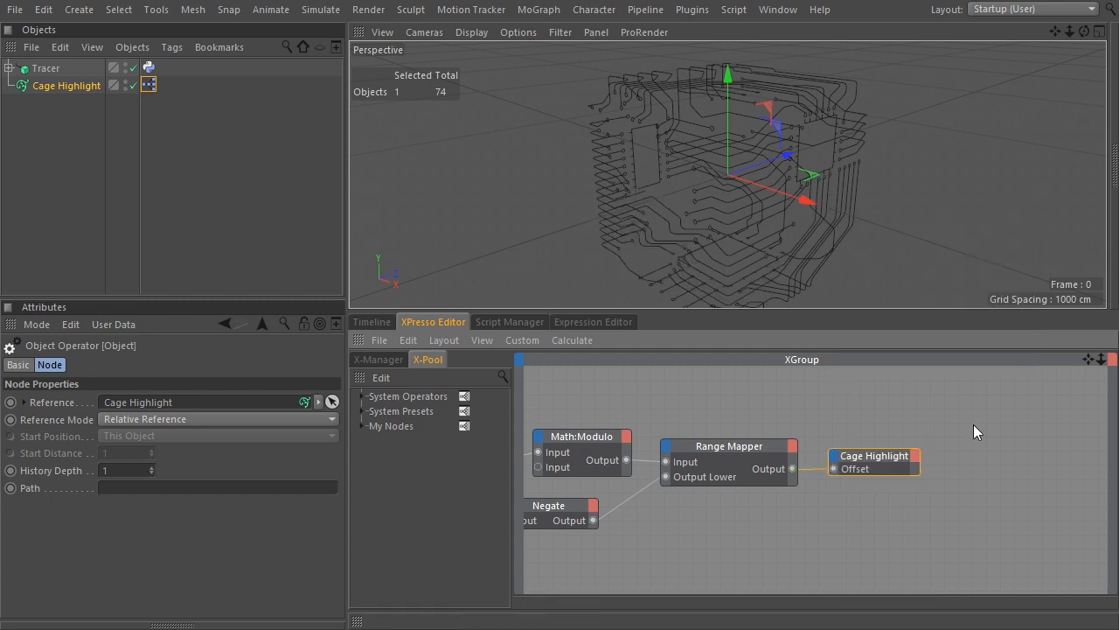
{"action": "right_click", "coordinate": [976, 432]}
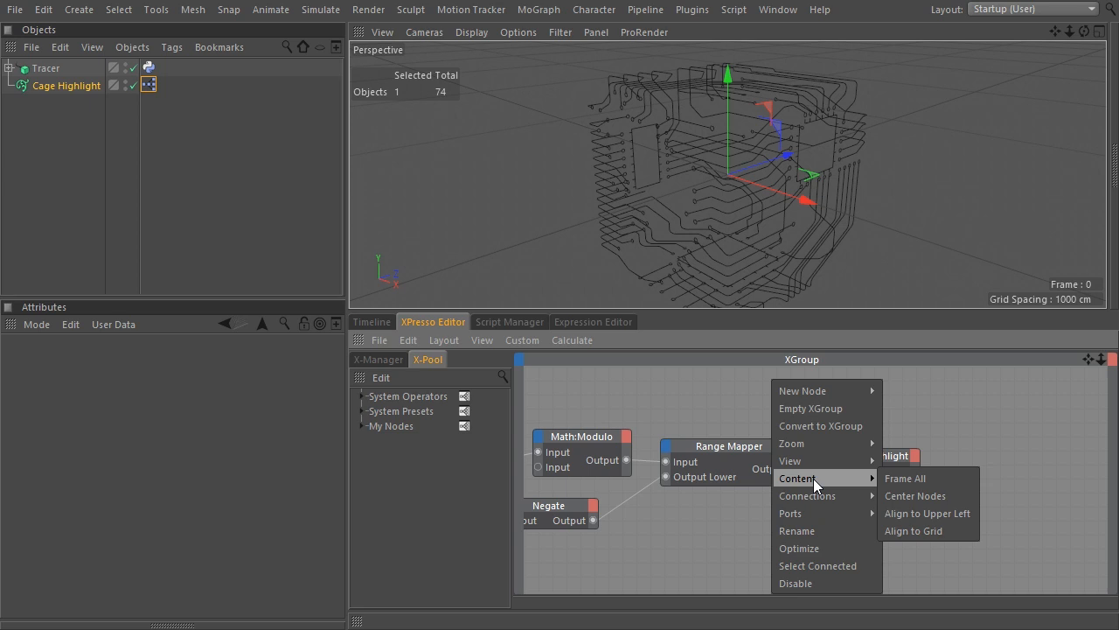
{"action": "left_click", "coordinate": [905, 480]}
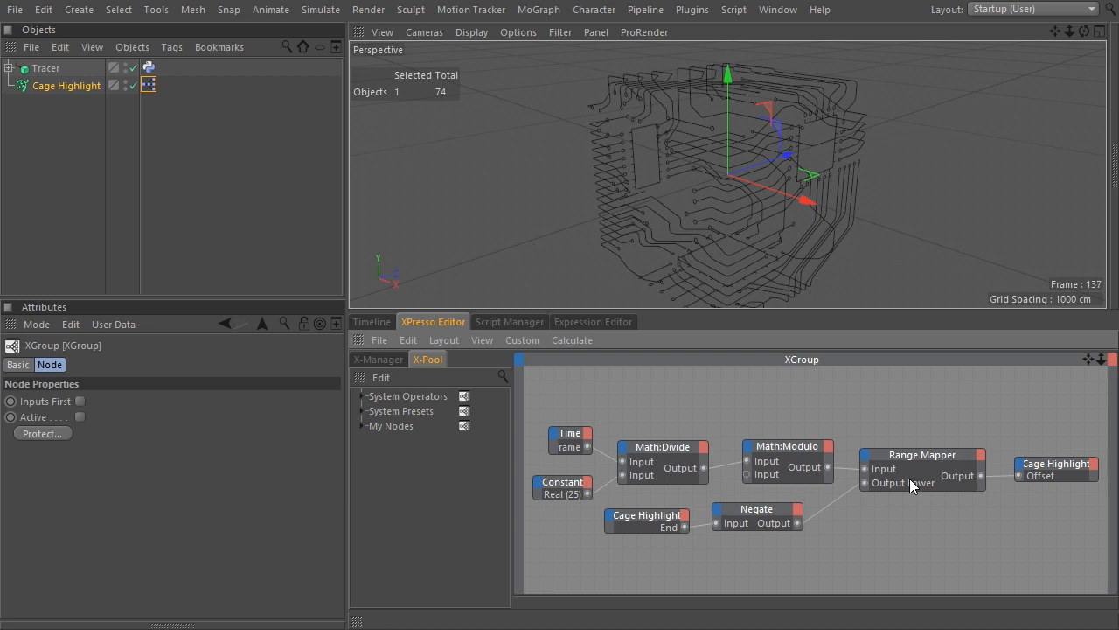
Select Cage Highlight and review its Offset and End values during playback
{"action": "left_click", "coordinate": [66, 84]}
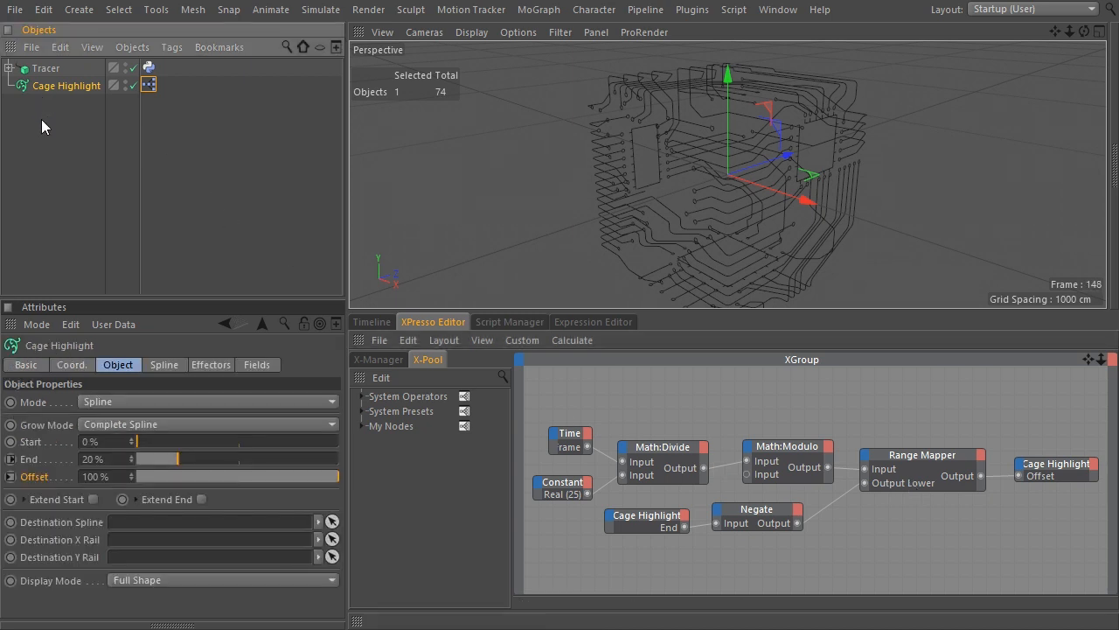
{"action": "left_click", "coordinate": [208, 425]}
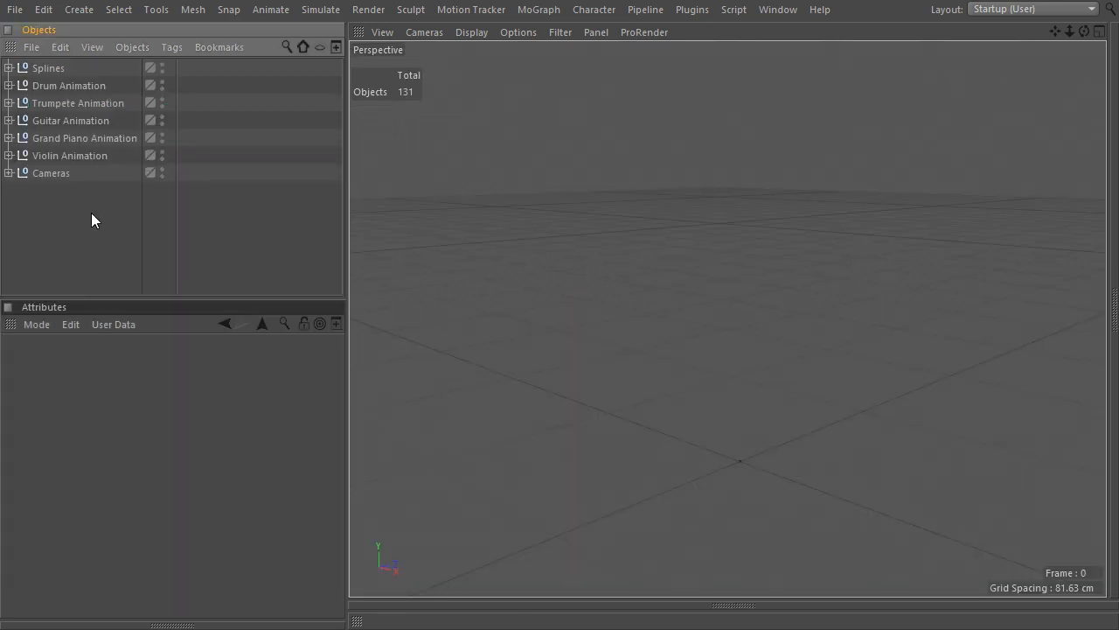
Expand the Splines and Trumpete Animation groups to reveal their Tracers and splines
{"action": "left_click", "coordinate": [9, 68]}
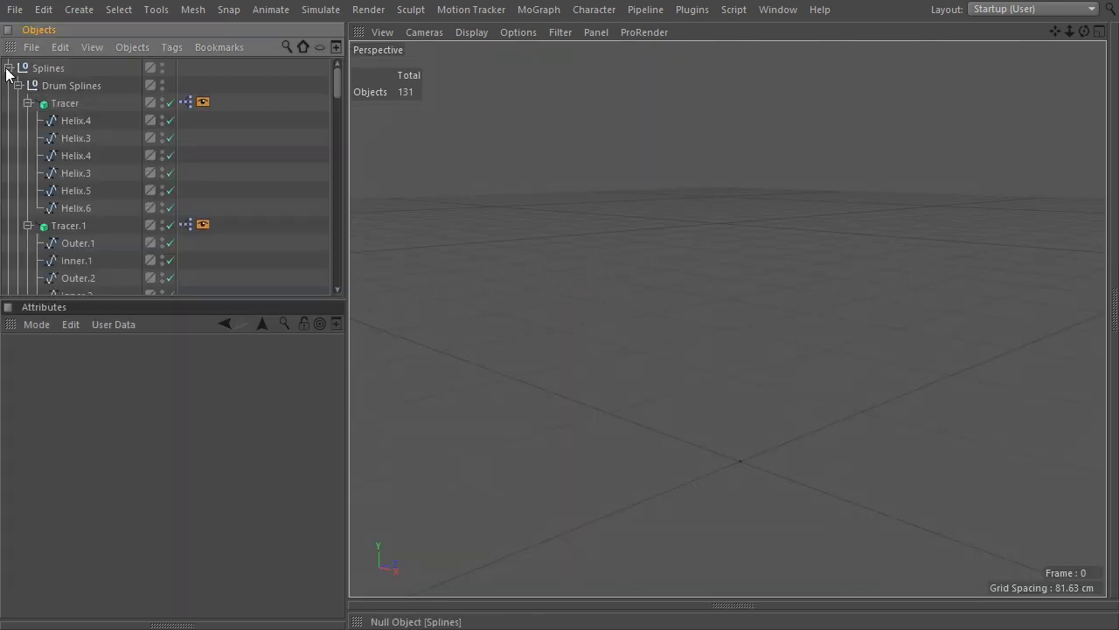
{"action": "scroll", "scroll_direction": "down", "scroll_amount": 3}
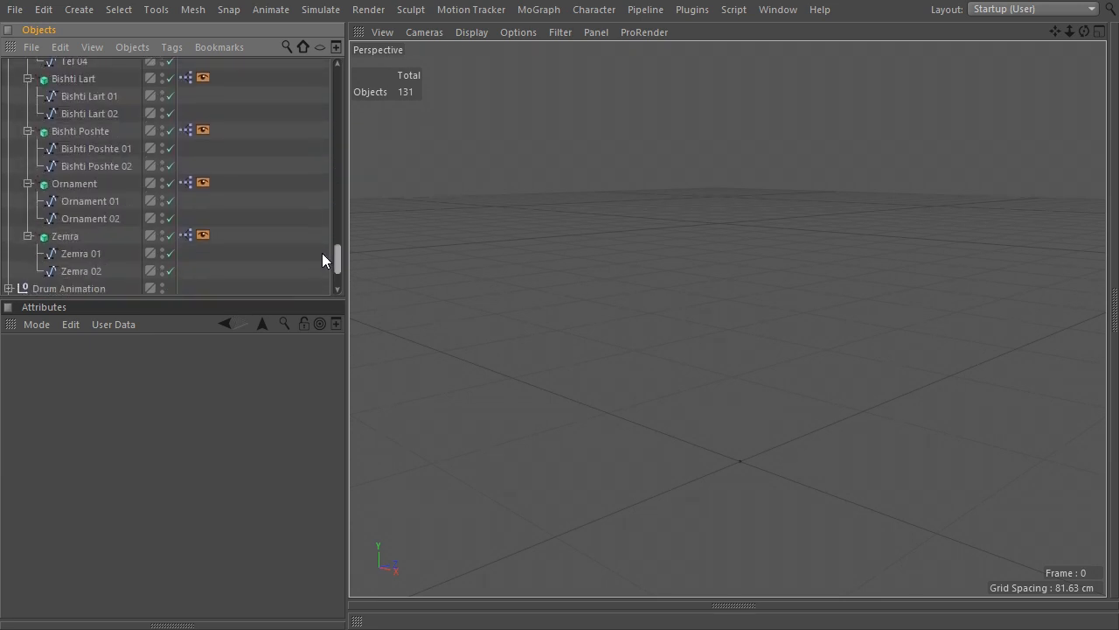
{"action": "scroll", "scroll_direction": "down", "scroll_amount": 3}
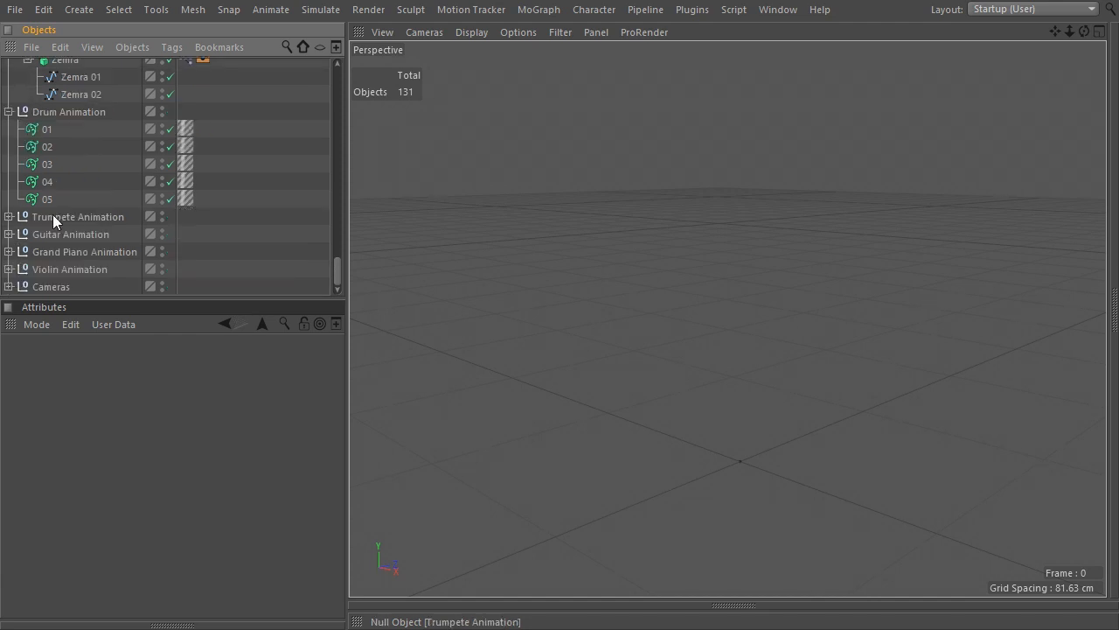
{"action": "left_click", "coordinate": [9, 217]}
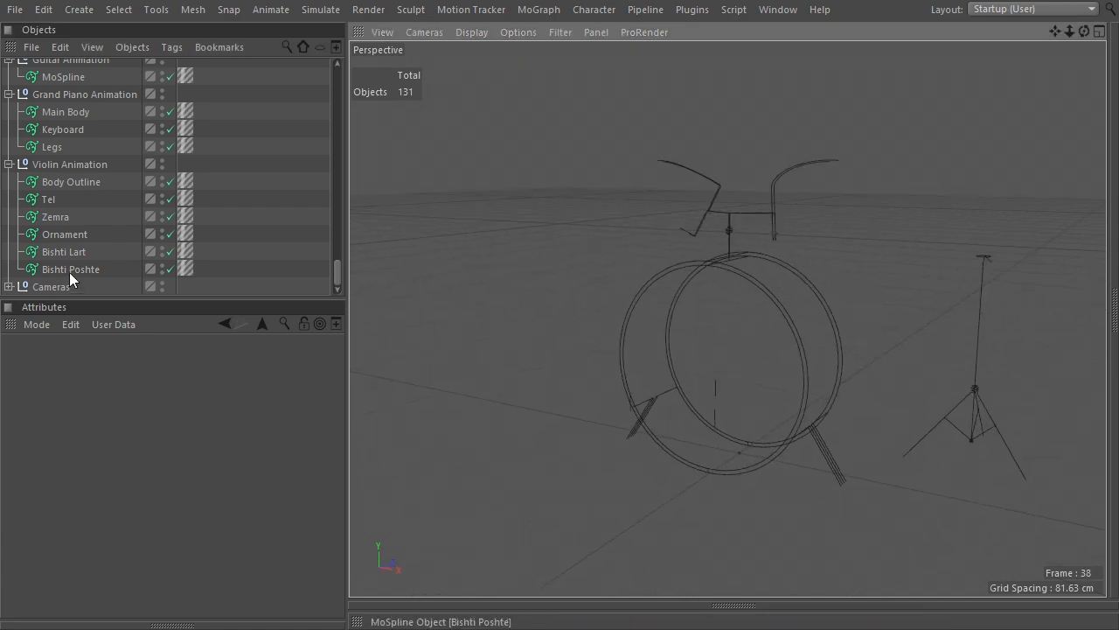
Inspect the Bishti Poshte and Ornament MoSplines' settings as the drum kit draws on
{"action": "left_click", "coordinate": [70, 270]}
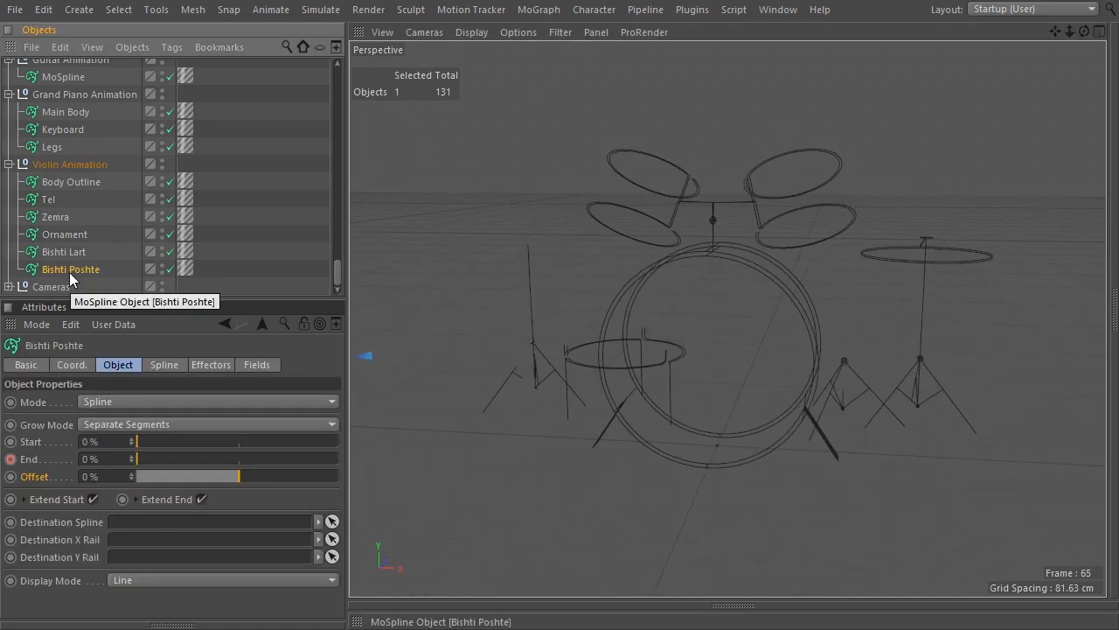
{"action": "left_click", "coordinate": [65, 235]}
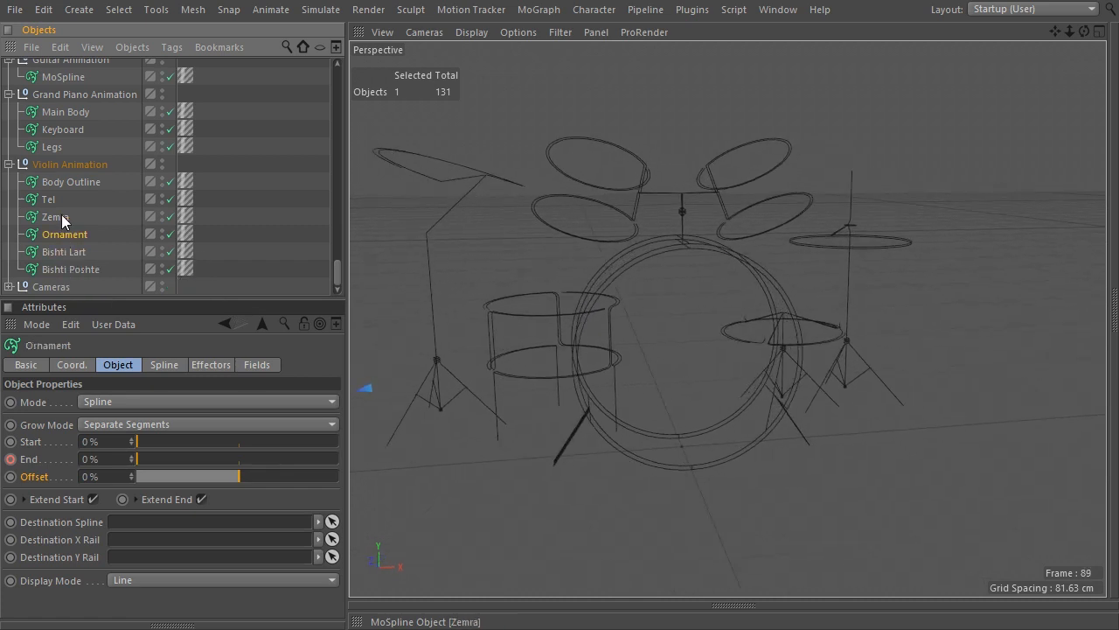